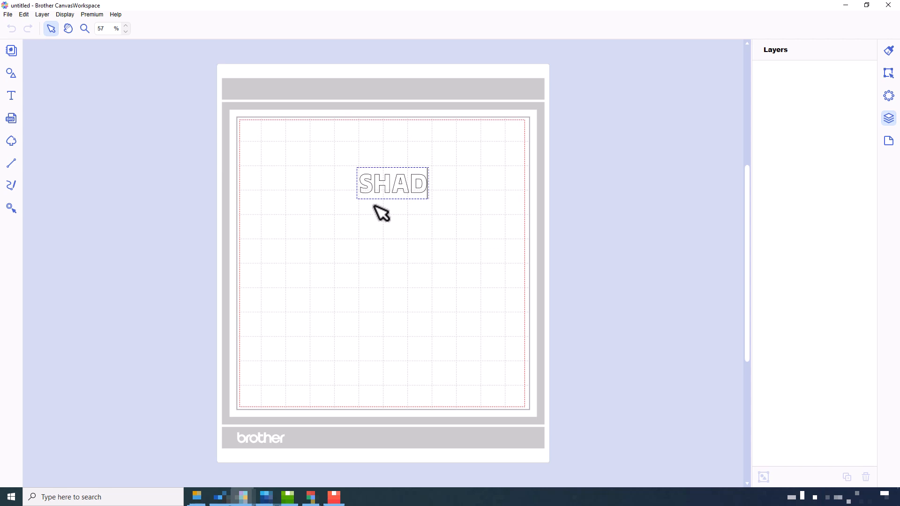
# Step: Finish typing SHADOW and fill the text white before duplicating it
pyautogui.write('OW')
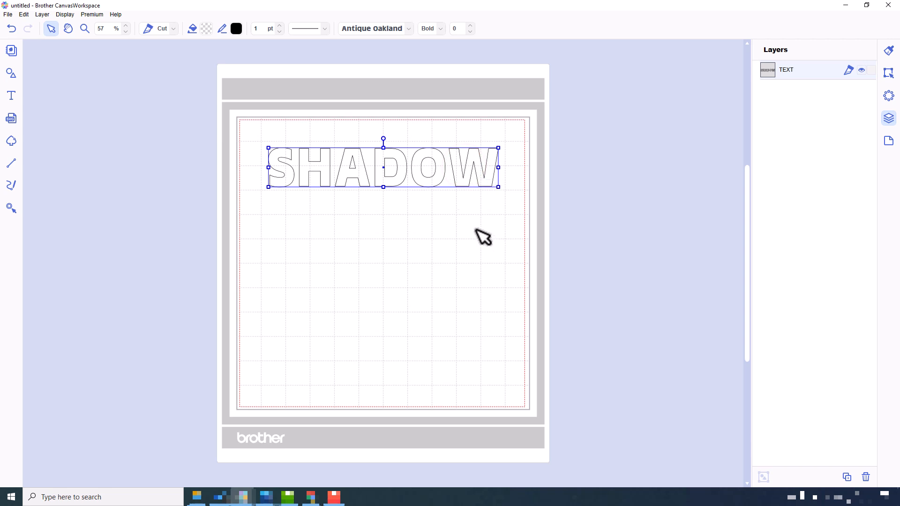
pyautogui.click(206, 29)
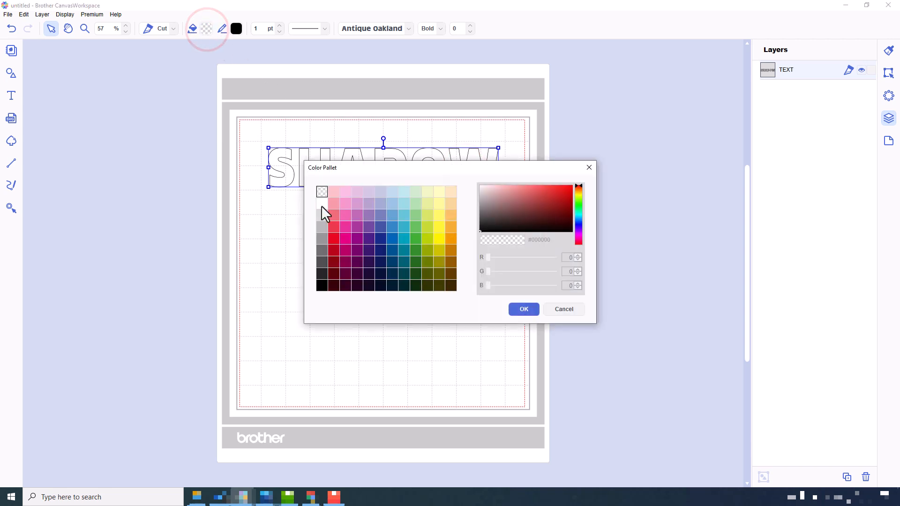
pyautogui.click(522, 309)
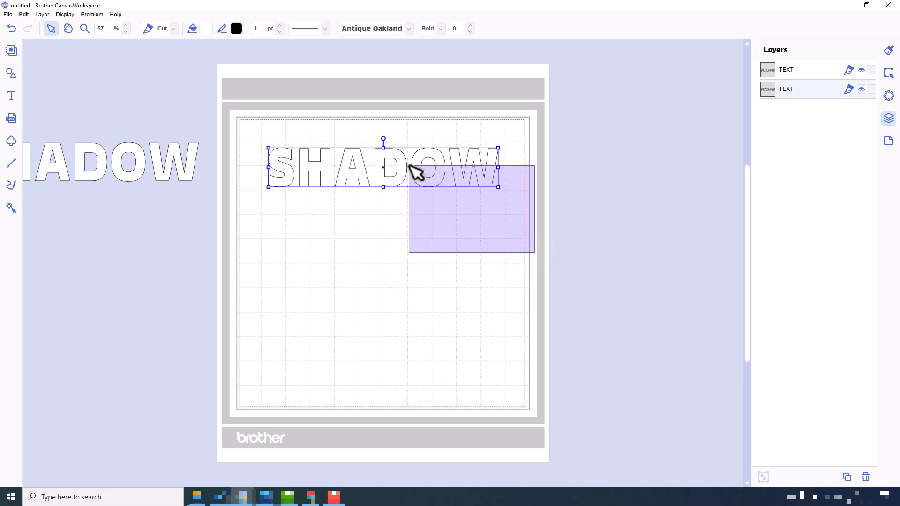
# Step: Zoom to the selected SHADOW text and lock the top TEXT copy
pyautogui.click(65, 14)
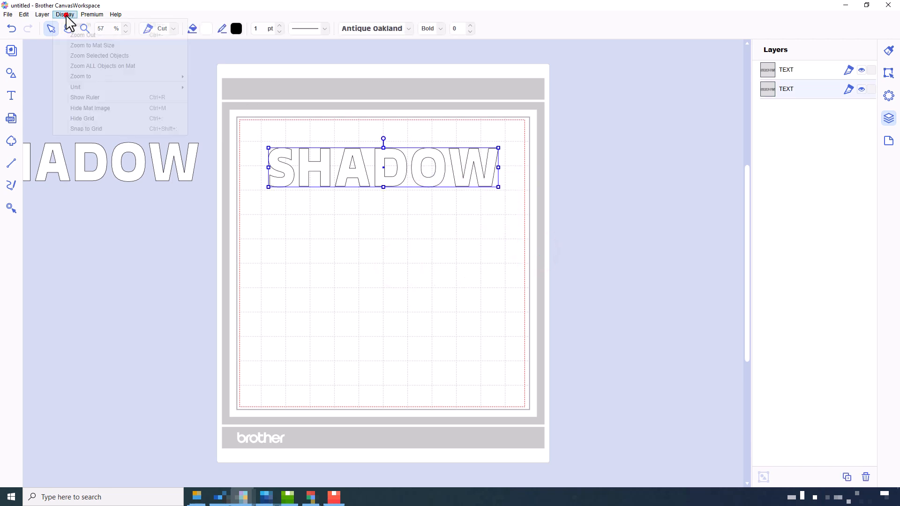
pyautogui.click(99, 55)
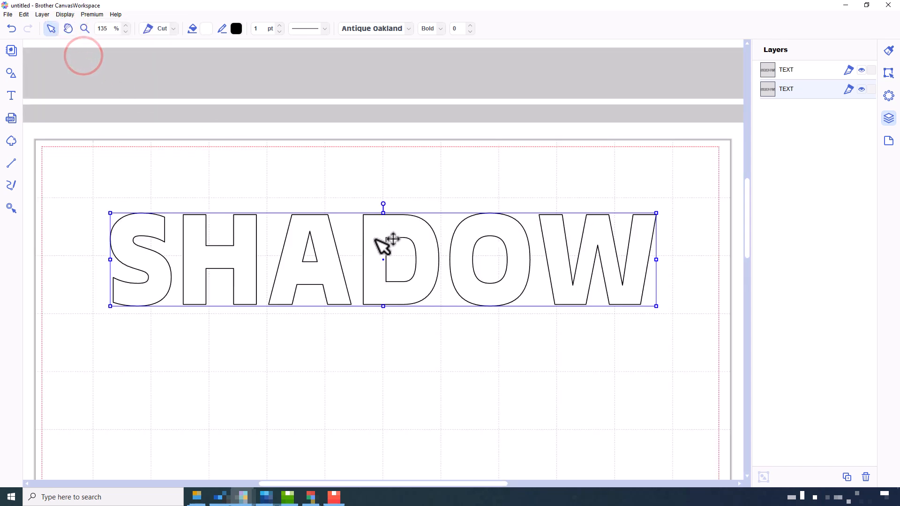
pyautogui.moveTo(879, 78)
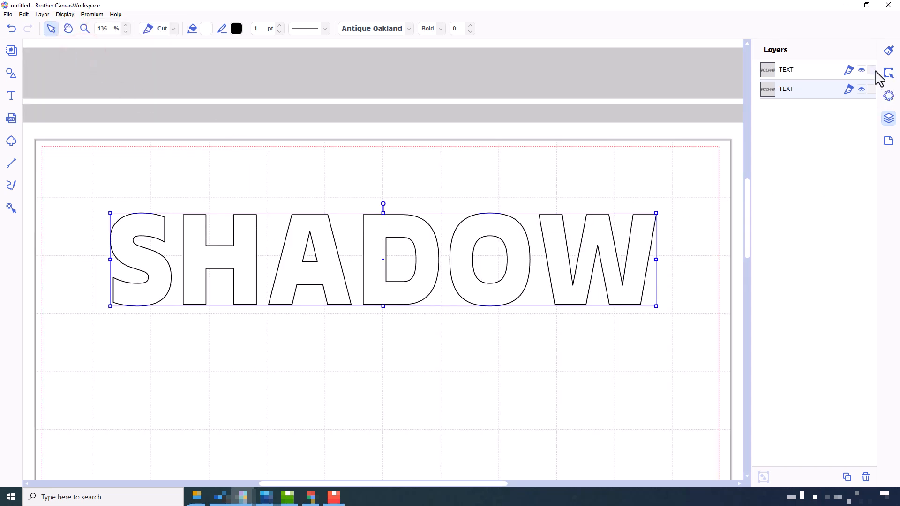
pyautogui.click(860, 71)
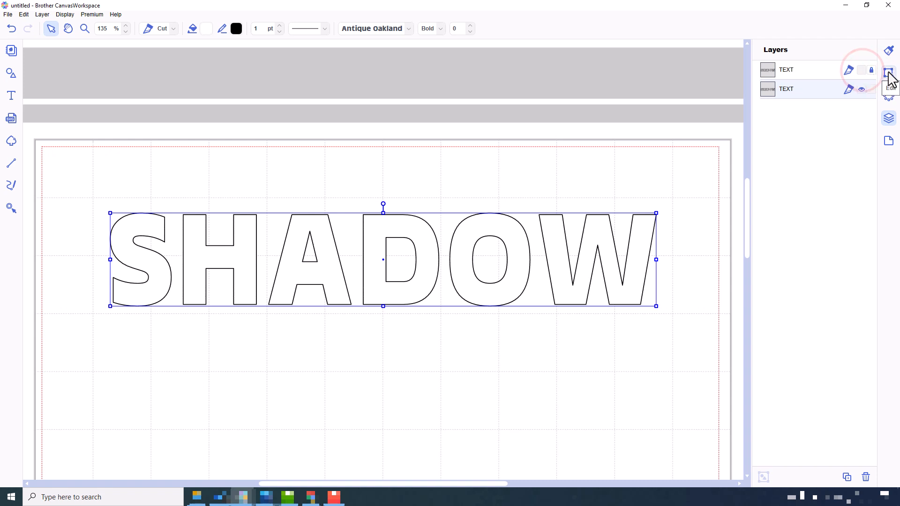
# Step: Add a 2.0 mm outward offset with round corners around the outer edge of the other copy
pyautogui.click(887, 73)
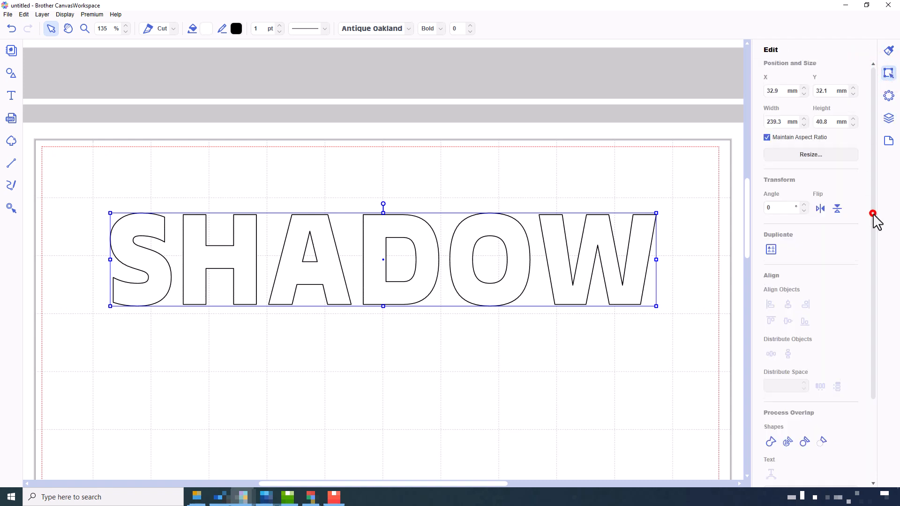
pyautogui.scroll(-3)
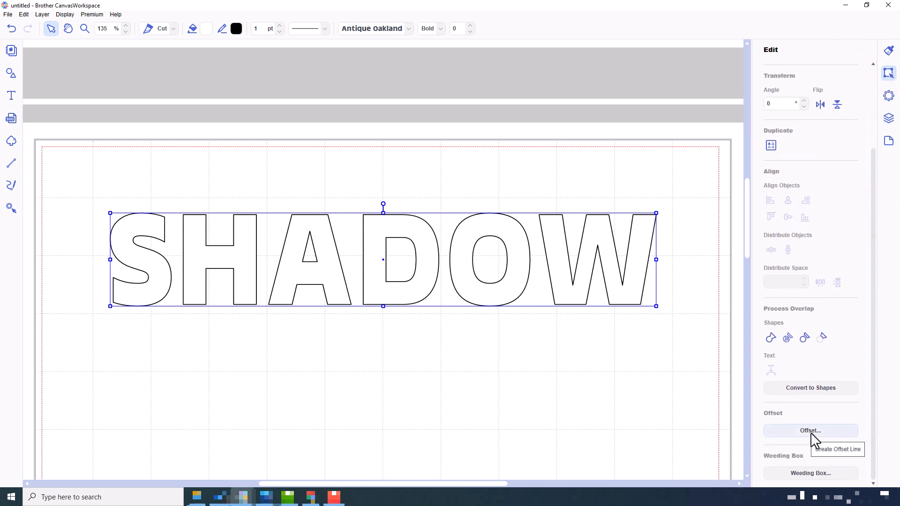
pyautogui.click(810, 430)
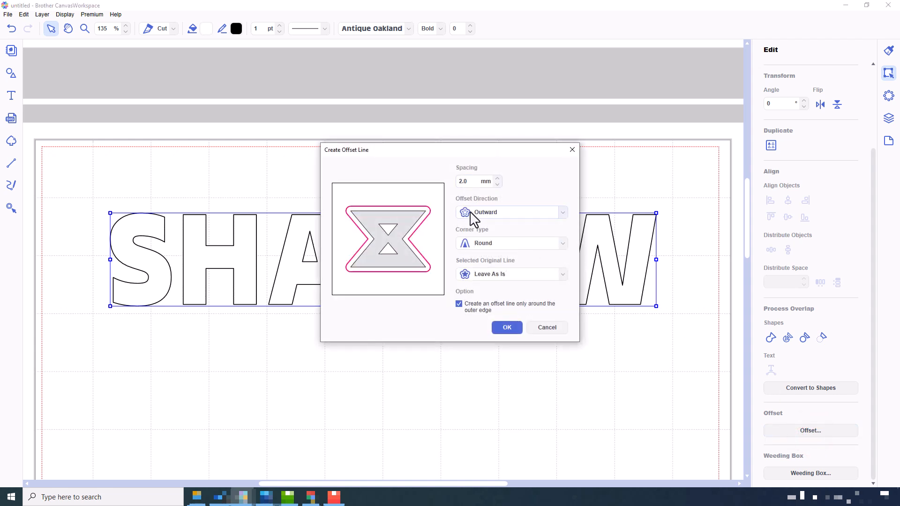
pyautogui.moveTo(522, 255)
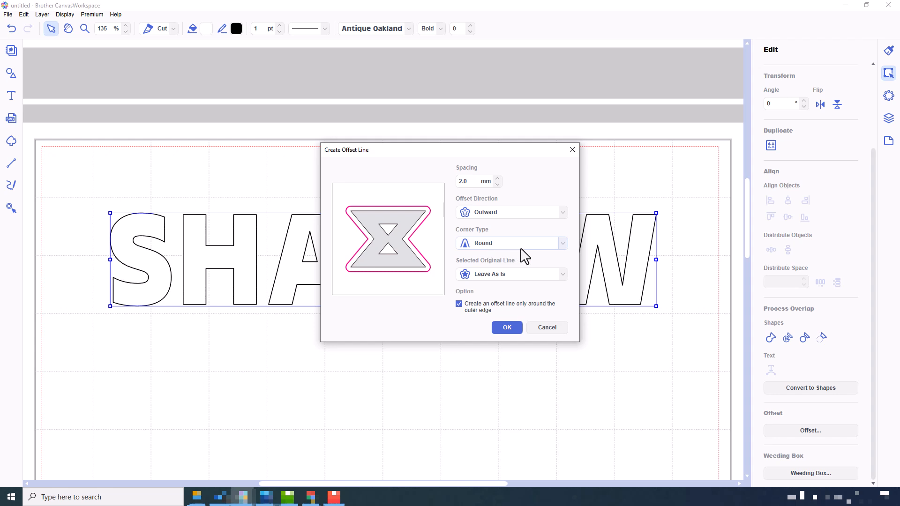
pyautogui.moveTo(507, 285)
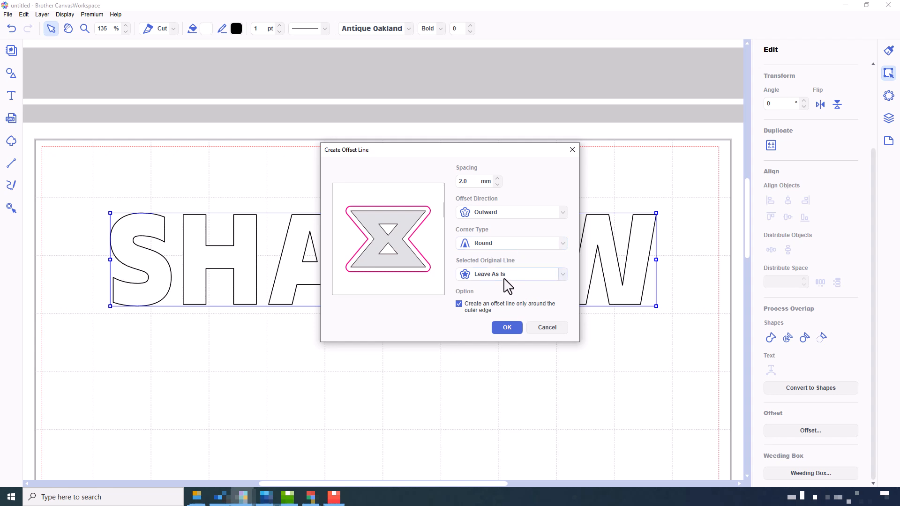
pyautogui.moveTo(495, 315)
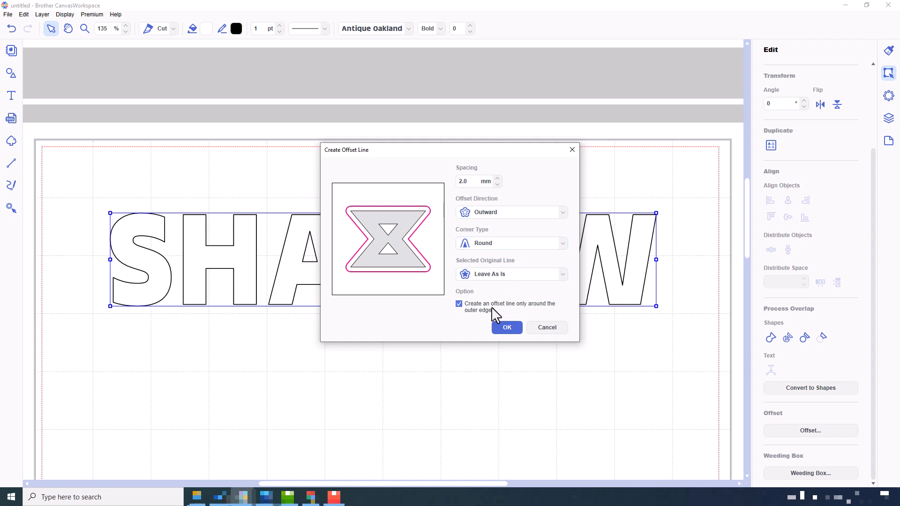
pyautogui.click(506, 327)
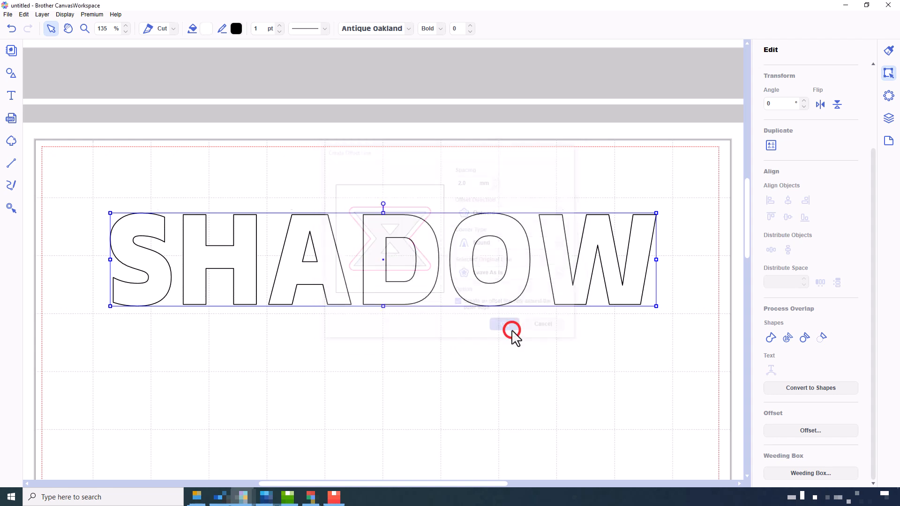
# Step: Select the offset outline group in Layers and fill it dark grey #262626
pyautogui.click(504, 323)
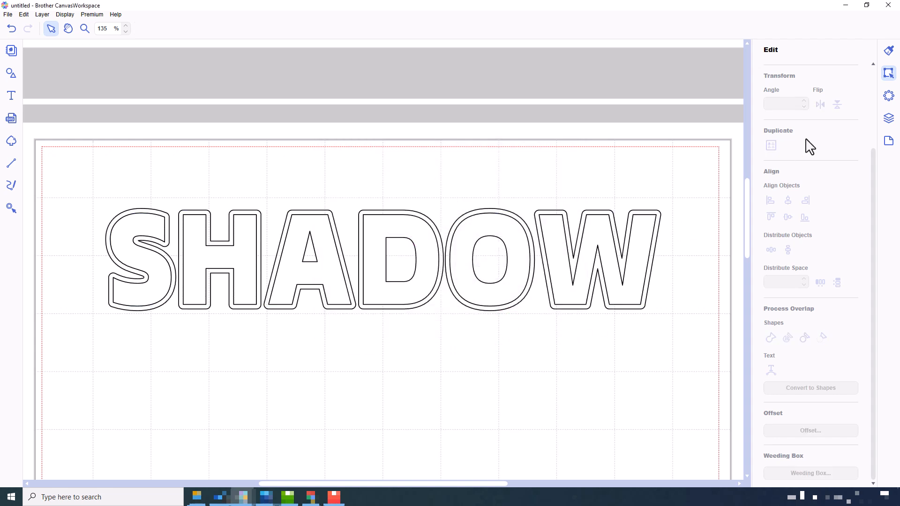
pyautogui.click(888, 118)
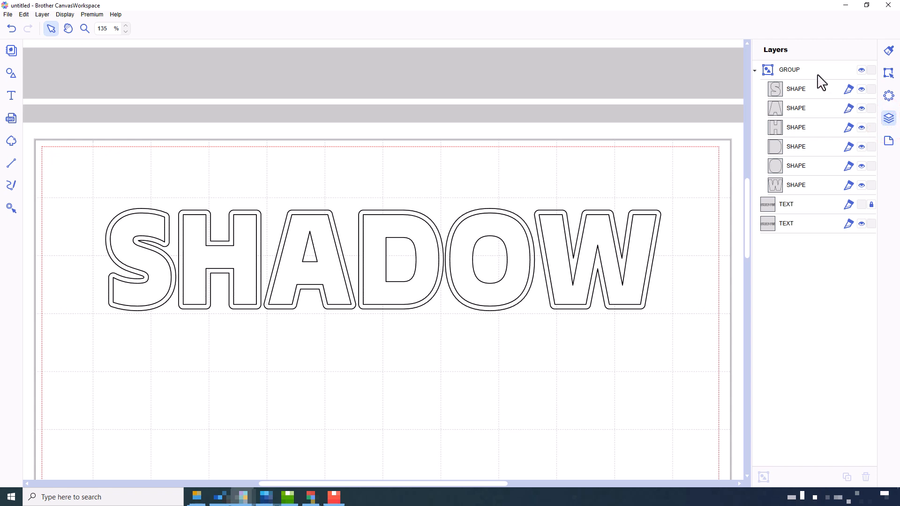
pyautogui.click(789, 70)
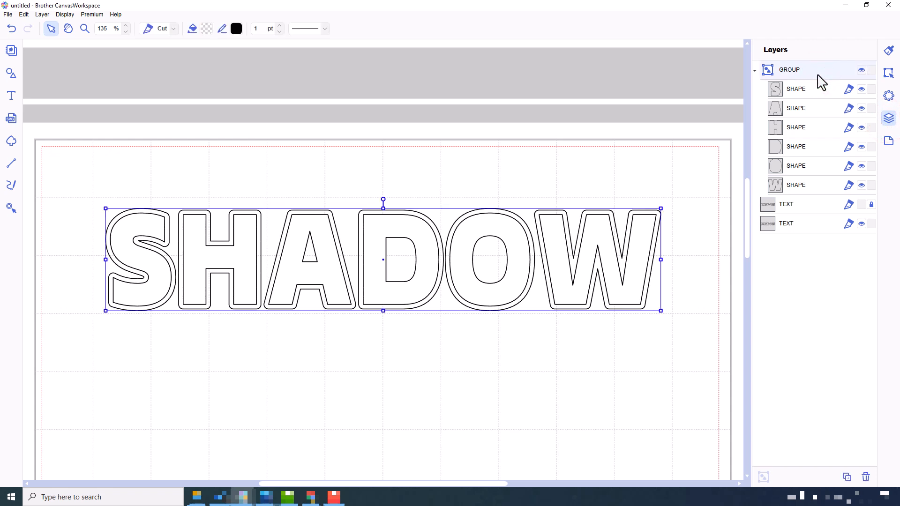
pyautogui.click(206, 29)
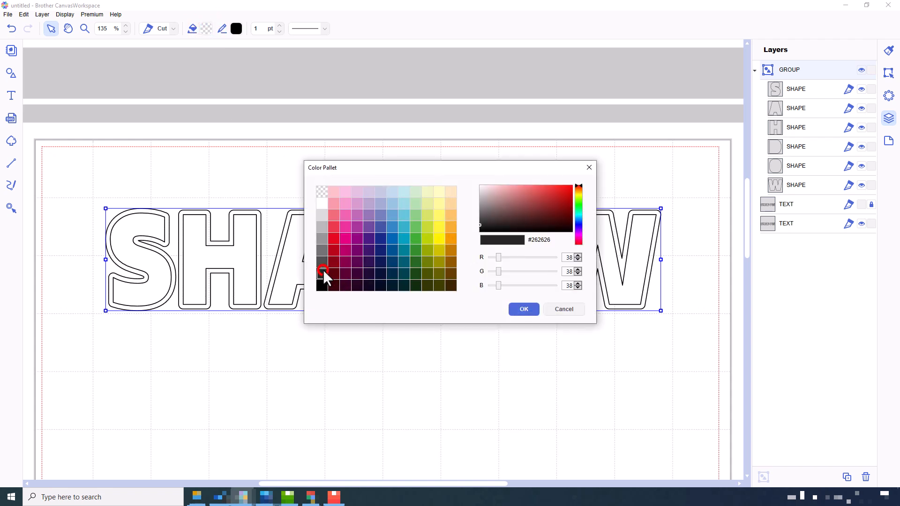
pyautogui.click(523, 308)
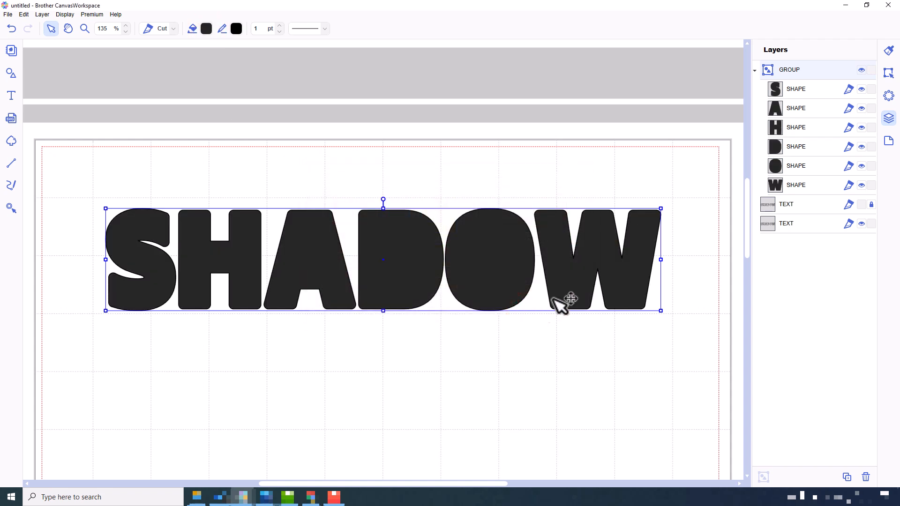
pyautogui.moveTo(814, 196)
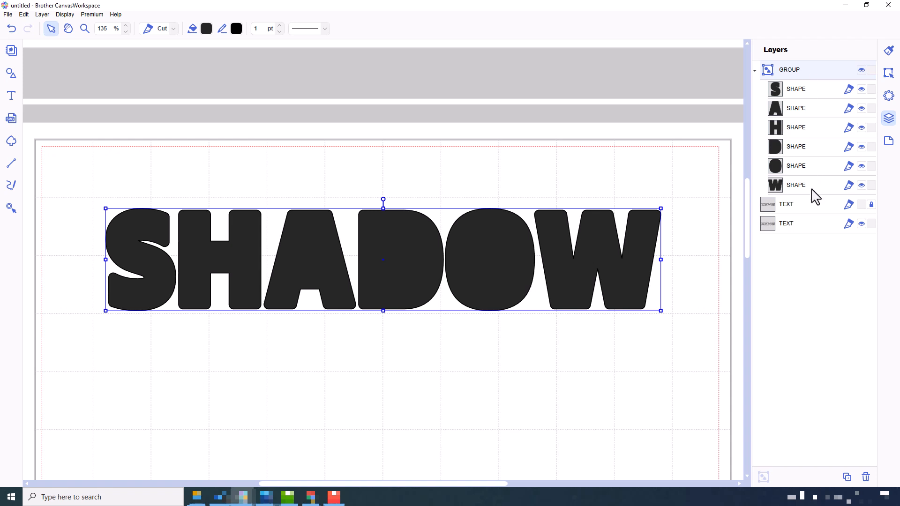
# Step: Bring the white SHADOW text above the outline and duplicate the text as another copy
pyautogui.click(786, 224)
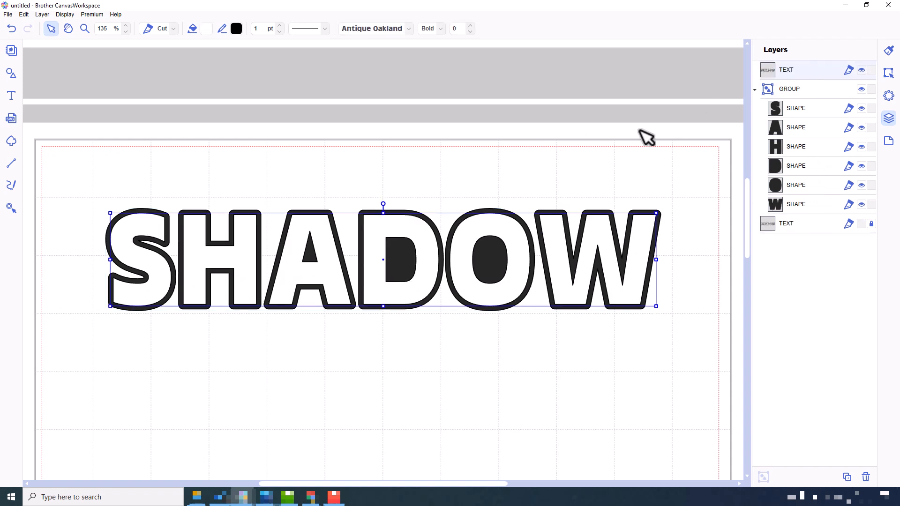
pyautogui.click(756, 89)
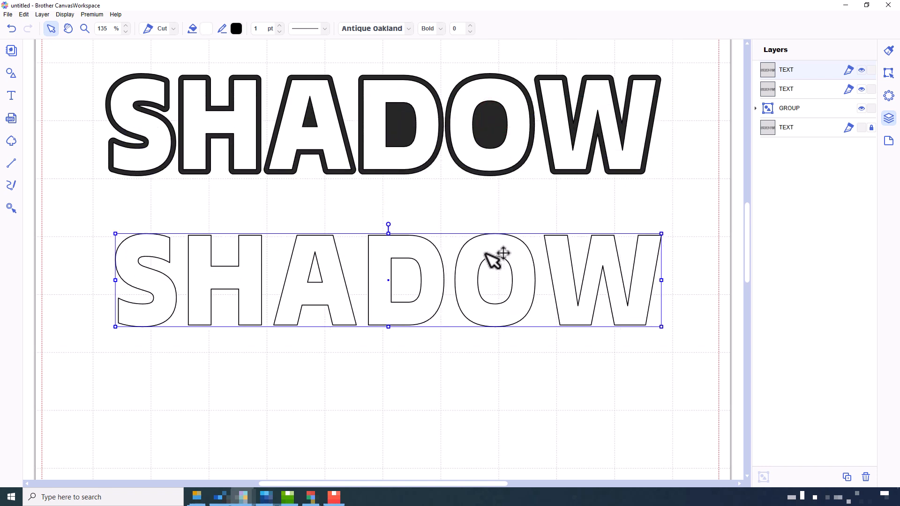
# Step: Give the lower SHADOW copy its own rounded outward offset around the outer edges only
pyautogui.click(888, 75)
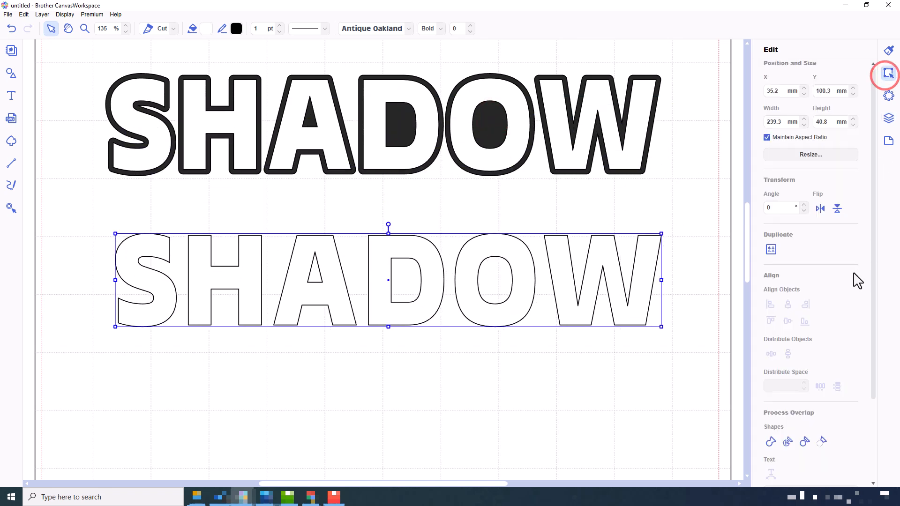
pyautogui.scroll(-3)
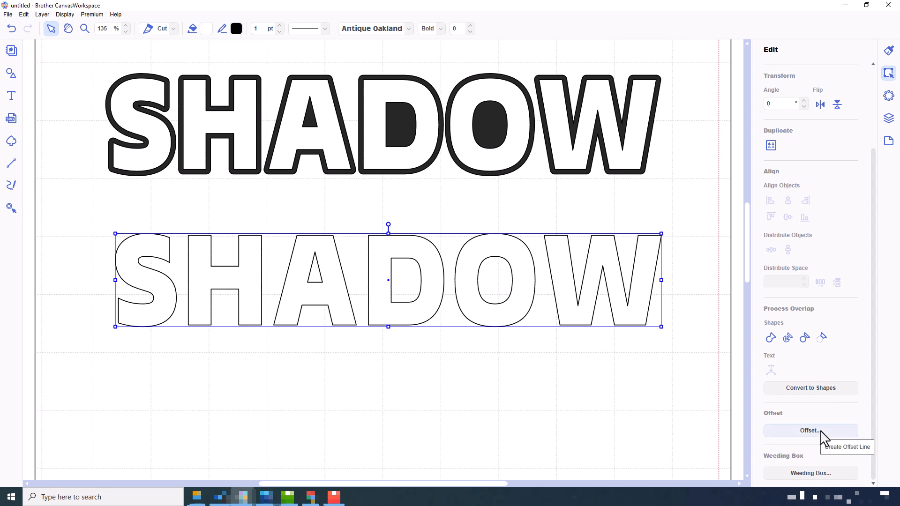
pyautogui.click(810, 430)
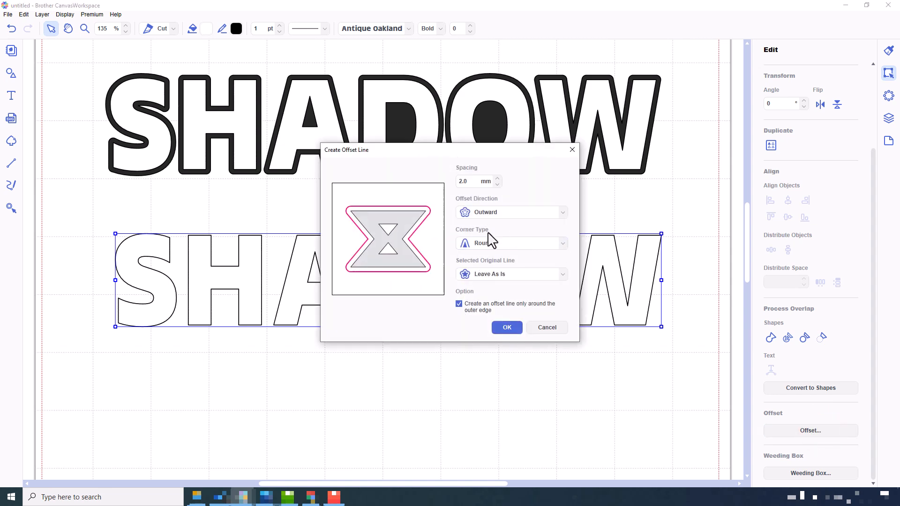
pyautogui.click(458, 304)
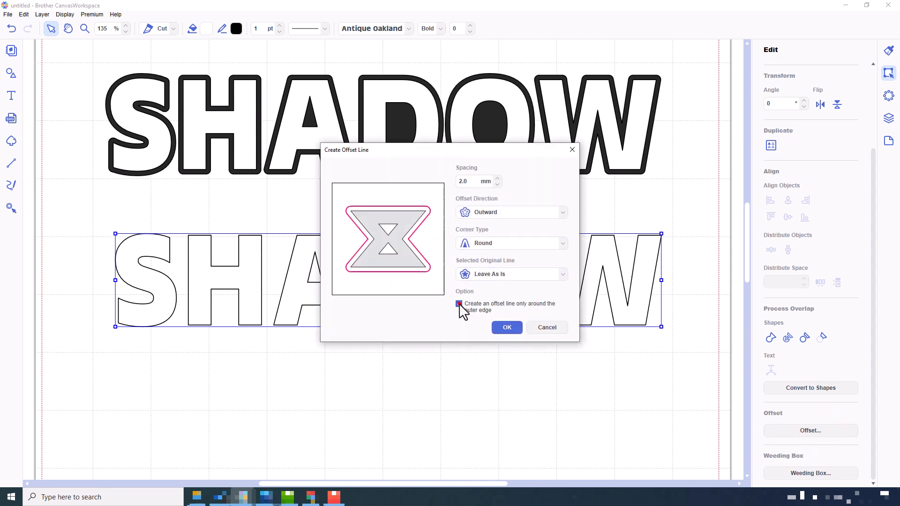
pyautogui.click(506, 327)
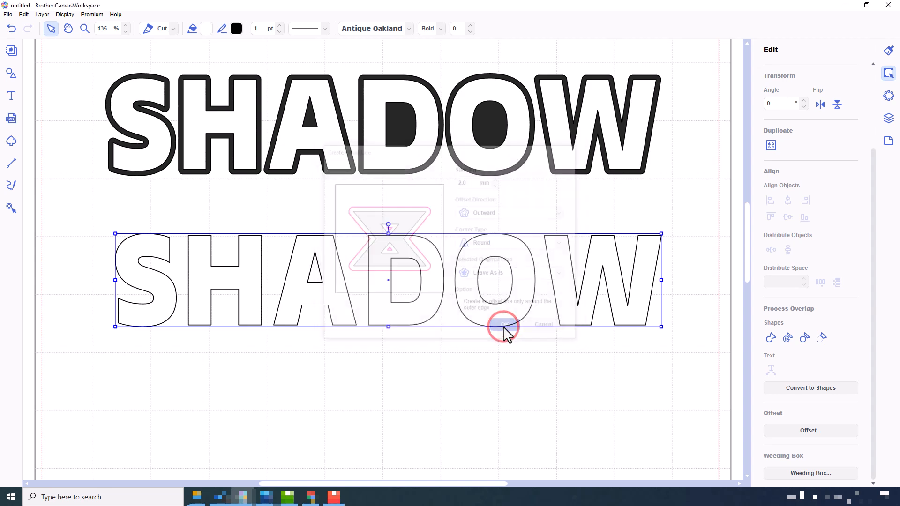
# Step: Select the new offset outline and fill it dark
pyautogui.click(504, 325)
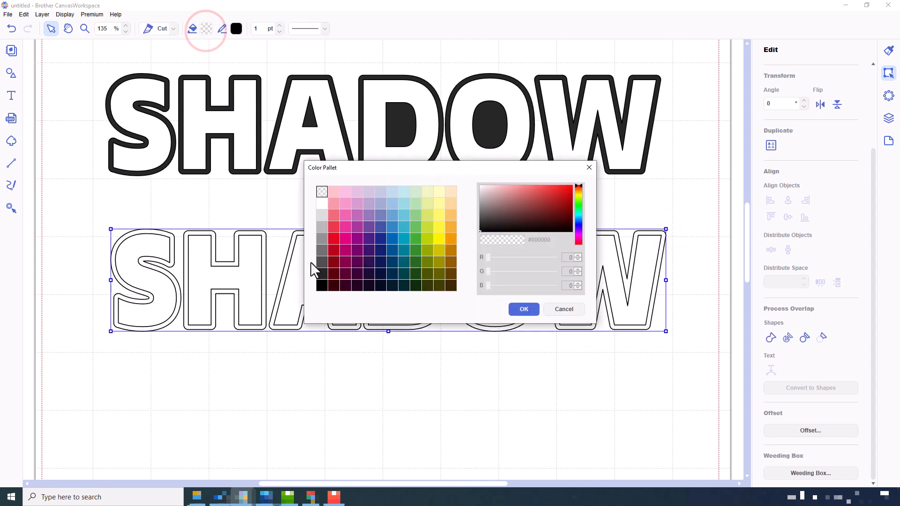
pyautogui.click(522, 308)
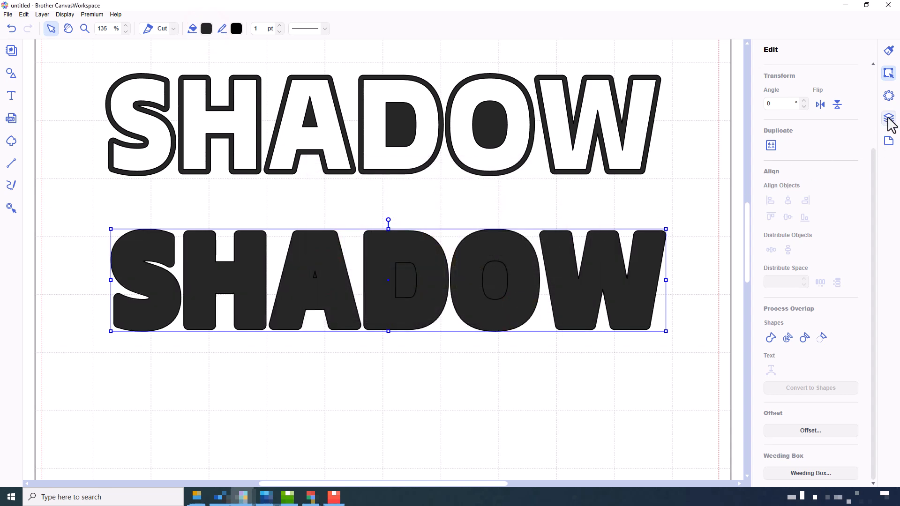
# Step: Select the D with its counter in Layers and punch the hole out with Exclude
pyautogui.click(888, 118)
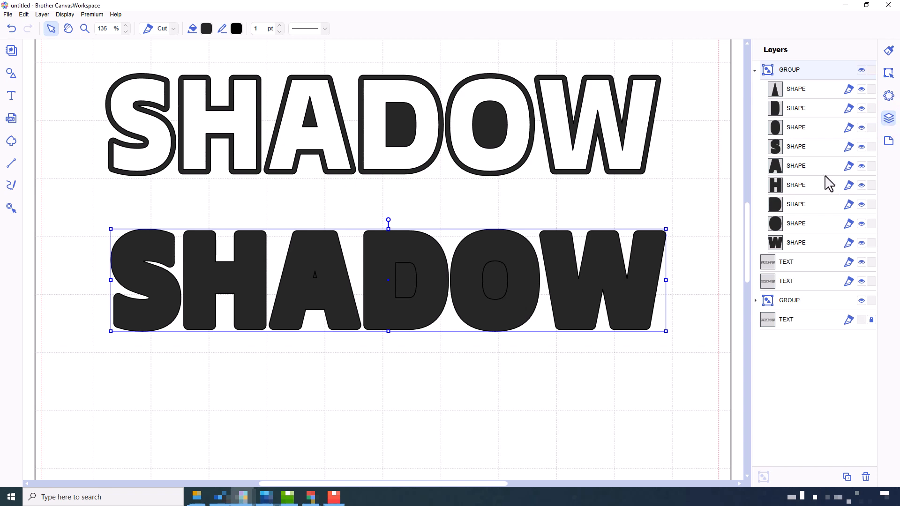
pyautogui.click(797, 205)
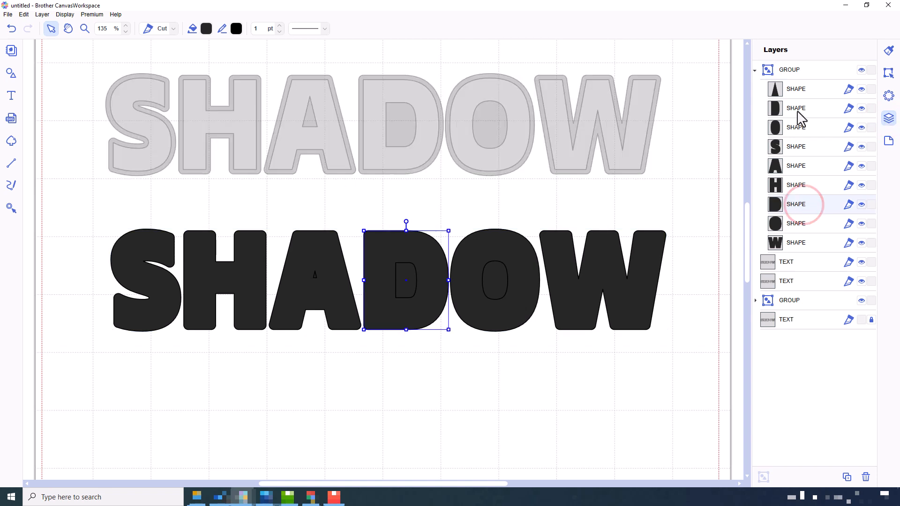
pyautogui.click(795, 107)
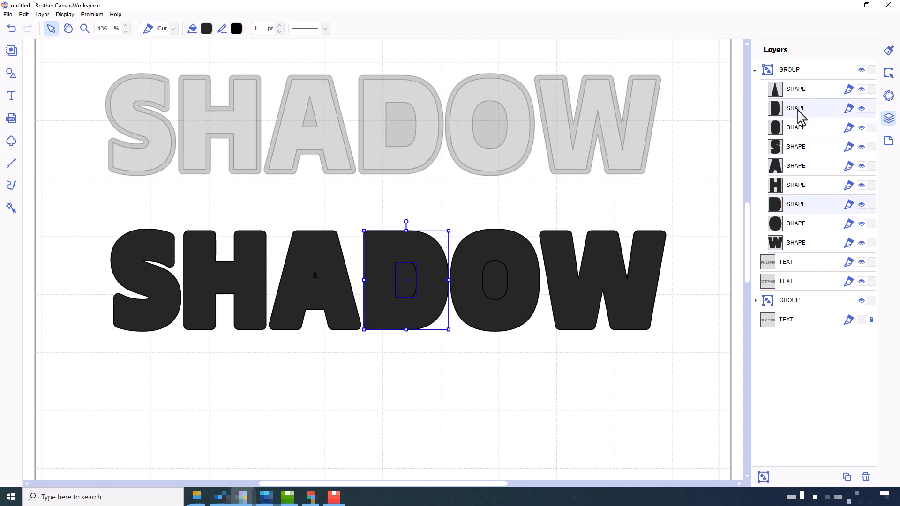
pyautogui.click(888, 75)
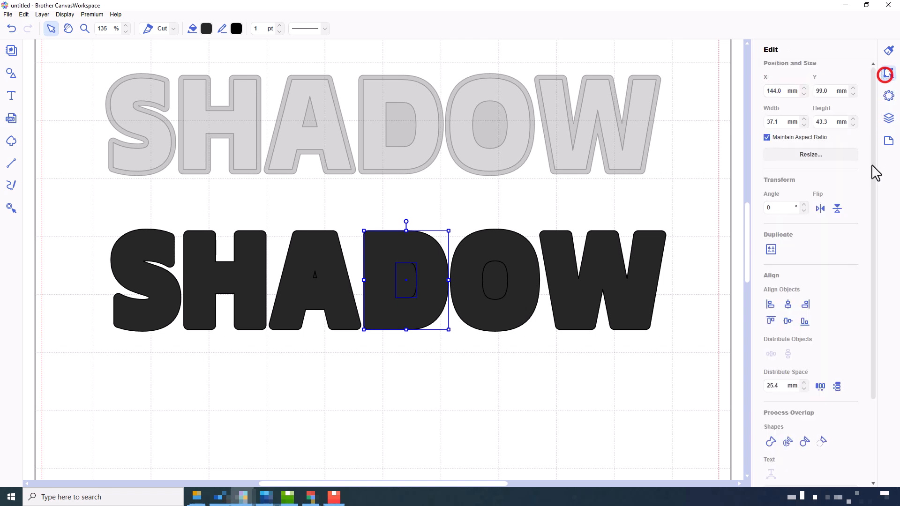
pyautogui.click(822, 442)
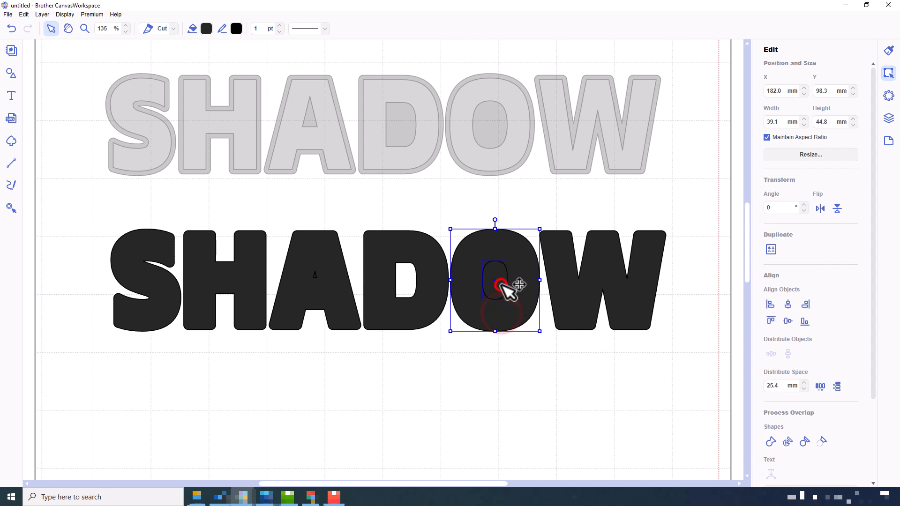
# Step: Punch the counter out of the O the same way and check the shapes in Layers
pyautogui.click(821, 441)
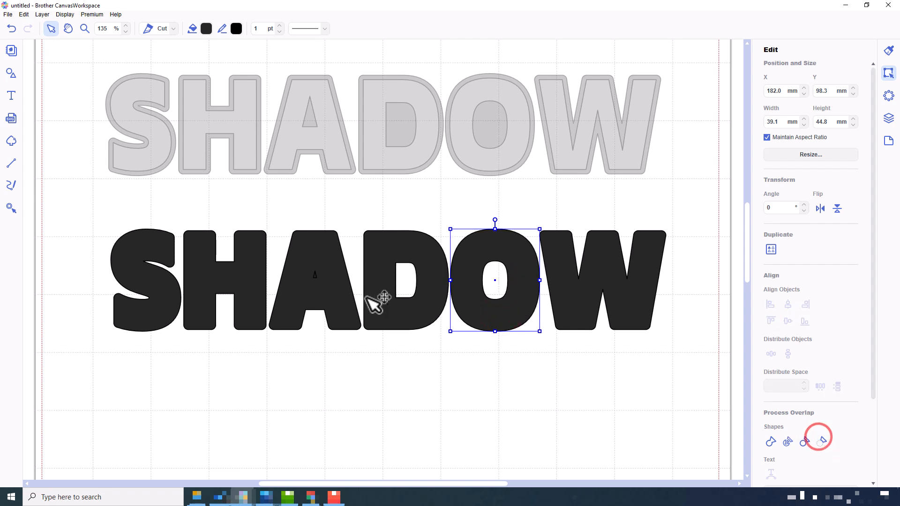
pyautogui.click(315, 275)
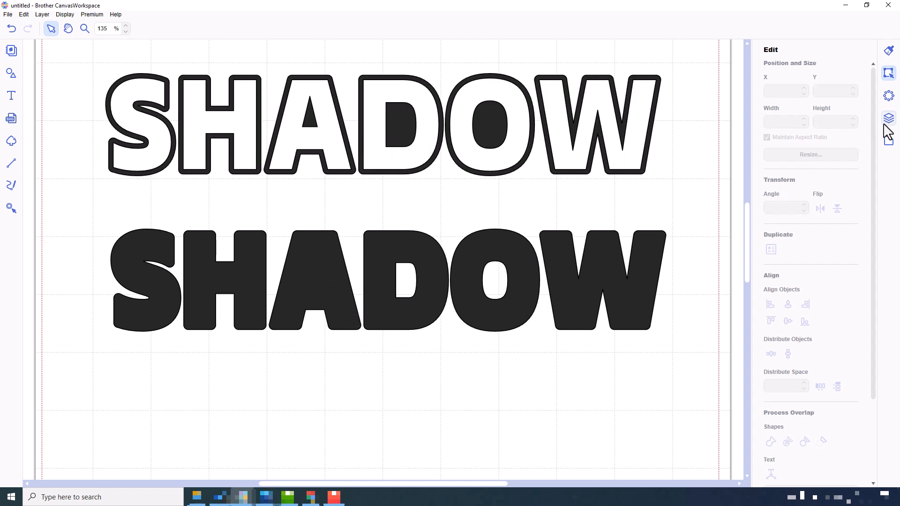
pyautogui.click(888, 118)
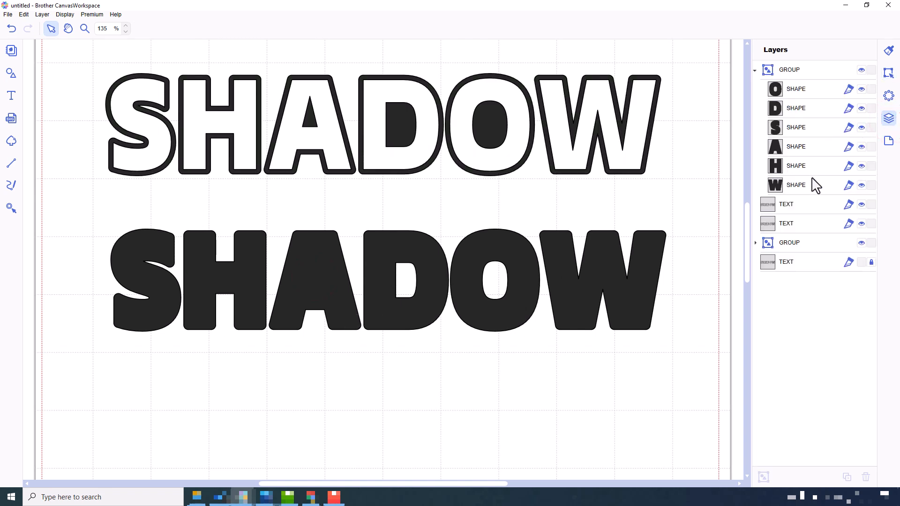
# Step: Group the first text with its shape group and rename it Open
pyautogui.click(755, 70)
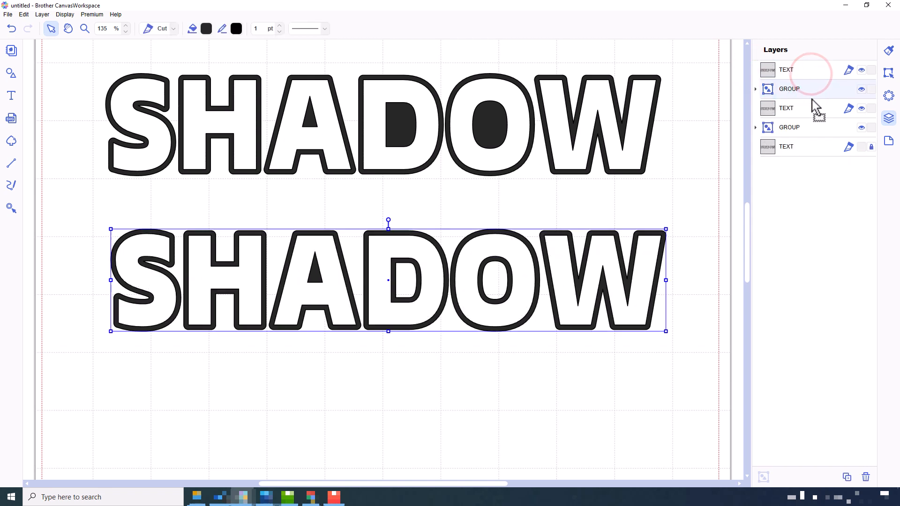
pyautogui.click(206, 28)
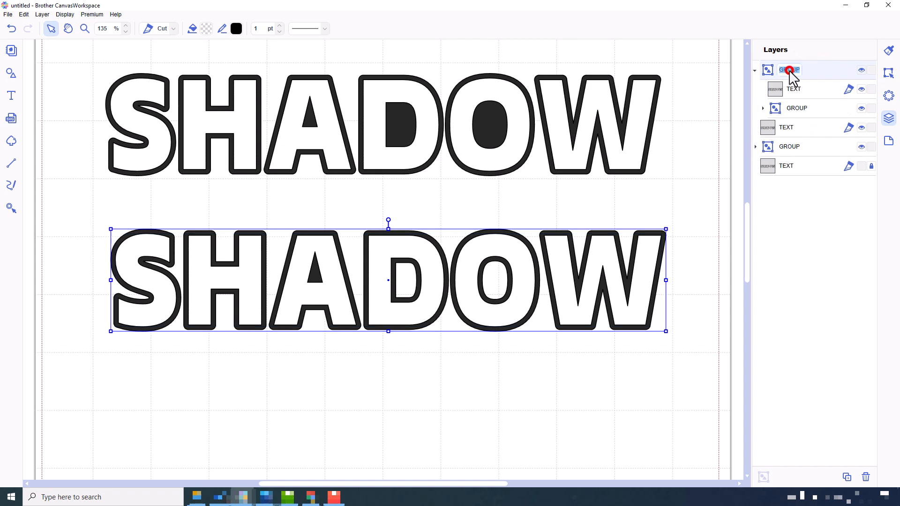
pyautogui.doubleClick(791, 69)
pyautogui.write('Open')
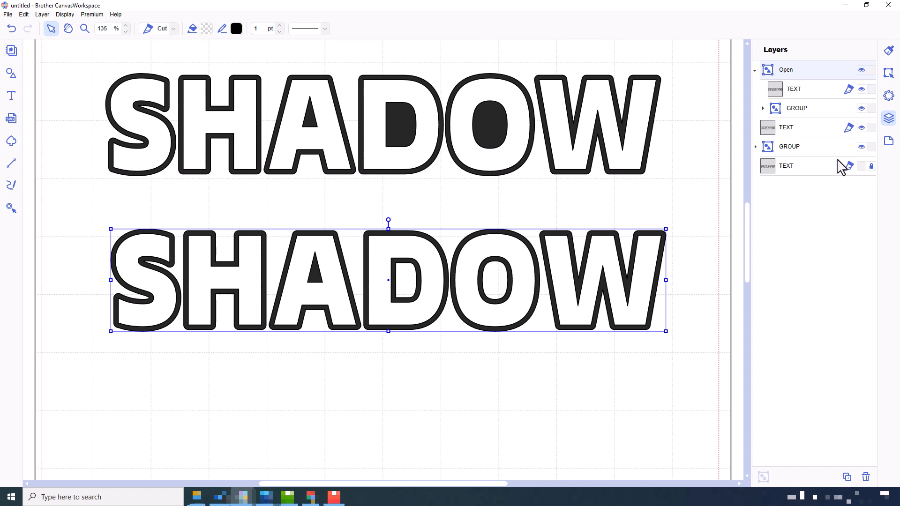
# Step: Group the other text and shapes as Solid and collapse its contents
pyautogui.click(785, 127)
pyautogui.write('Solid')
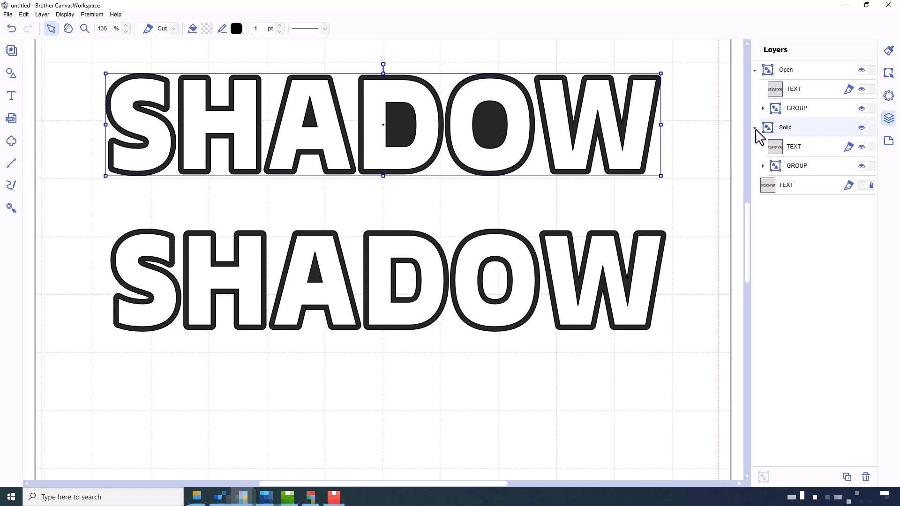
pyautogui.click(756, 69)
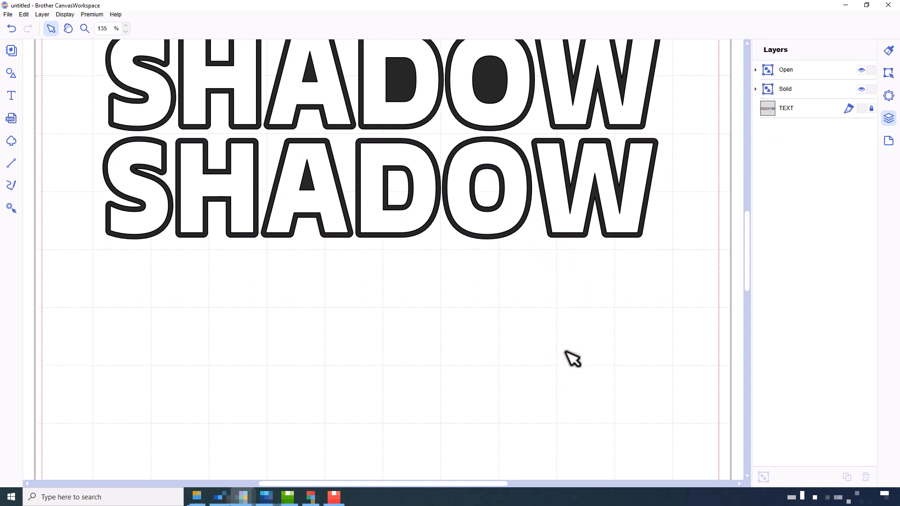
# Step: Create a 4.0 mm outward offset with Bevel corner type around the new SHADOW text
pyautogui.scroll(-3)
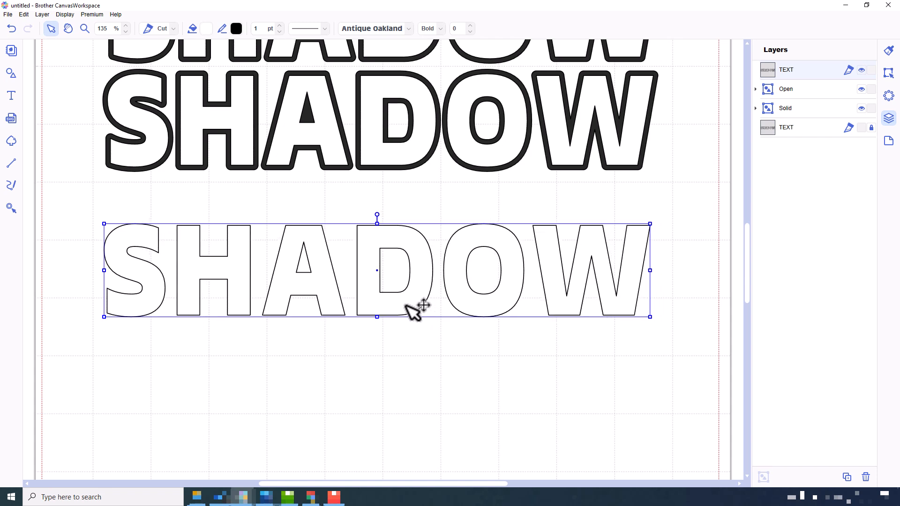
pyautogui.click(889, 78)
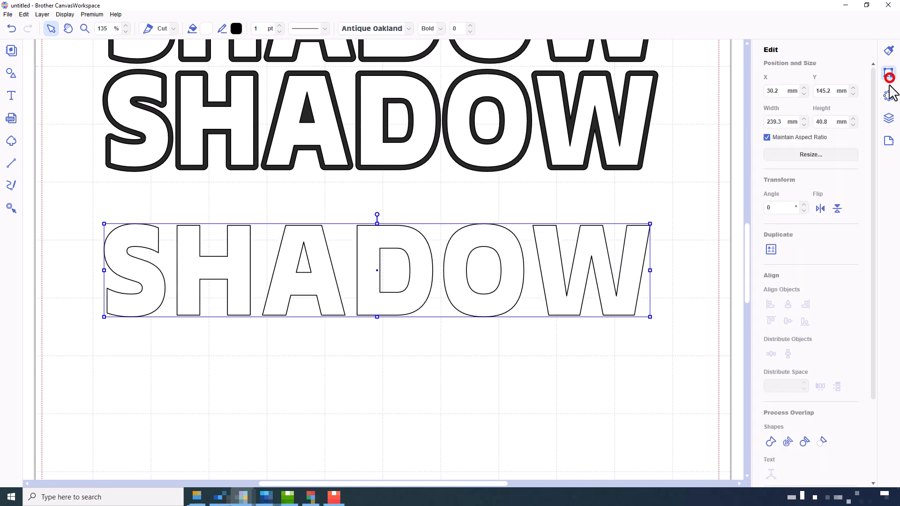
pyautogui.click(809, 431)
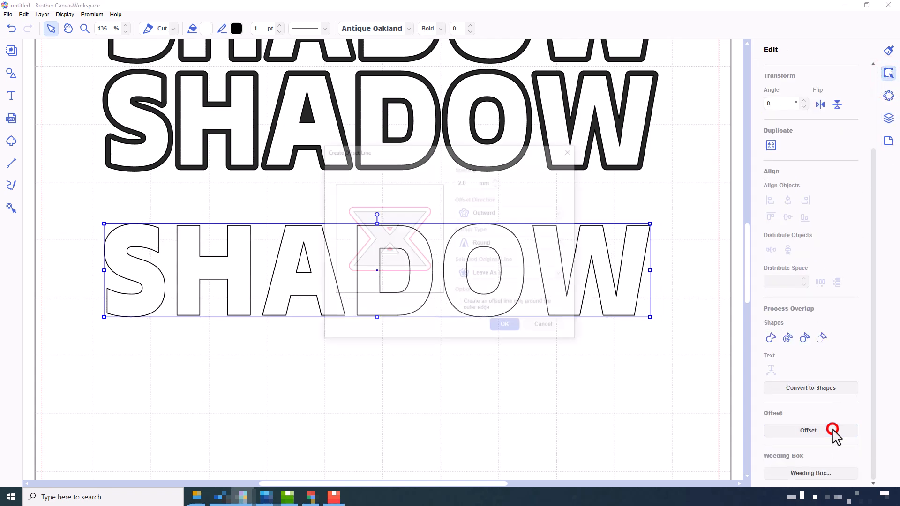
pyautogui.click(562, 243)
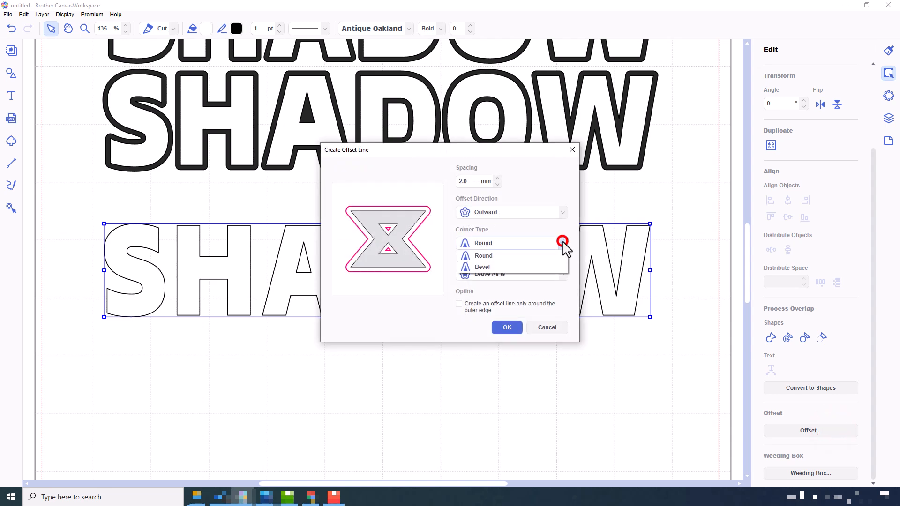
pyautogui.click(482, 266)
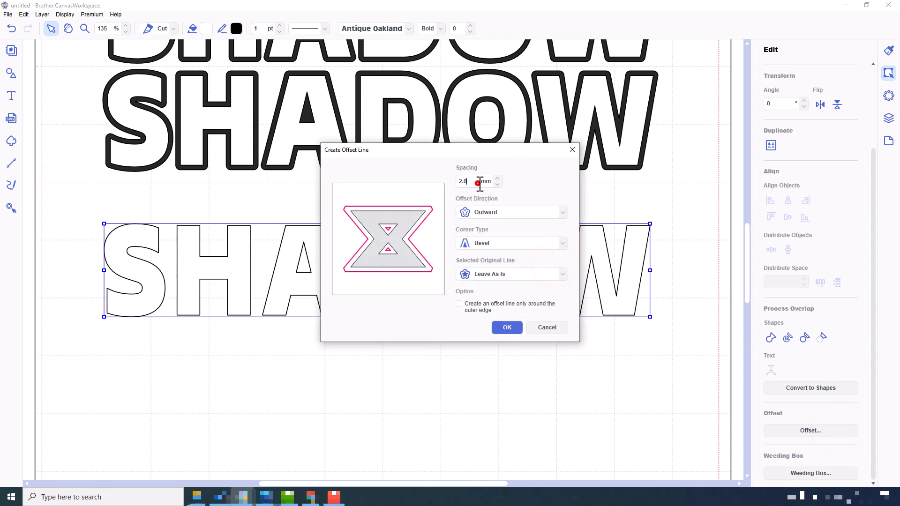
pyautogui.click(497, 178)
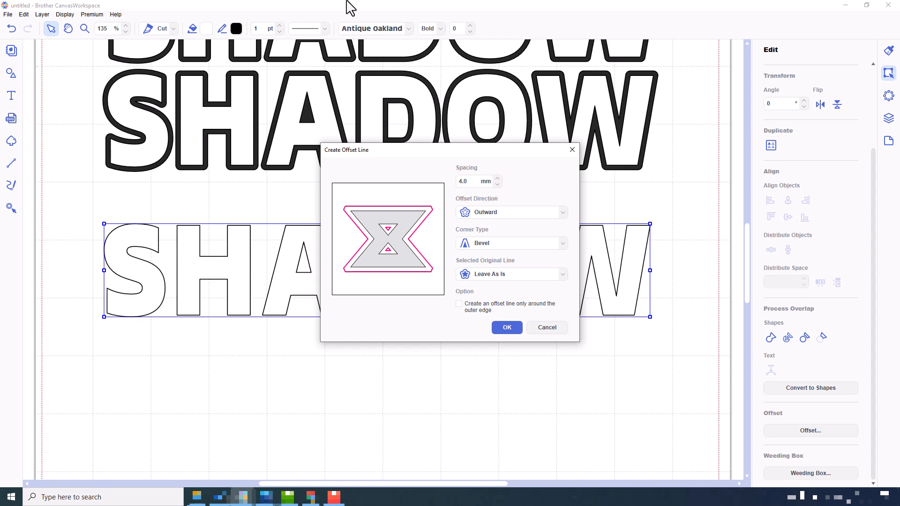
pyautogui.moveTo(497, 311)
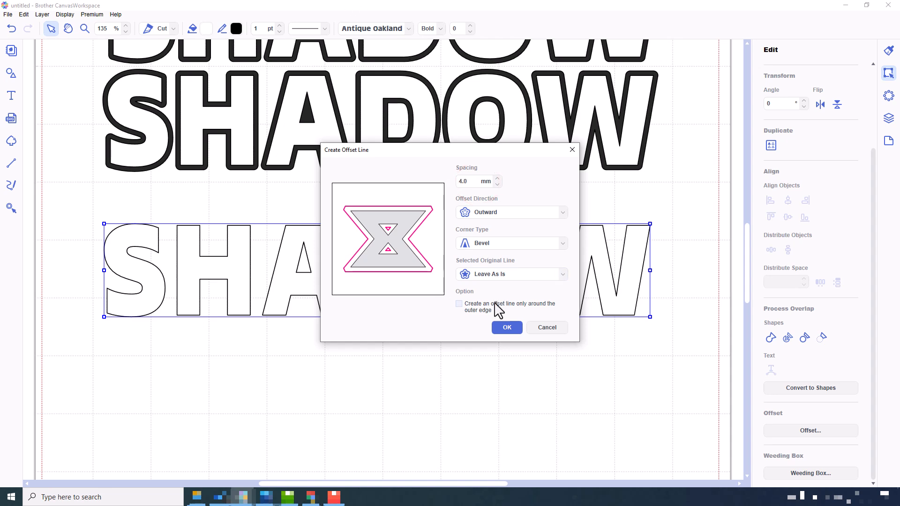
pyautogui.click(505, 327)
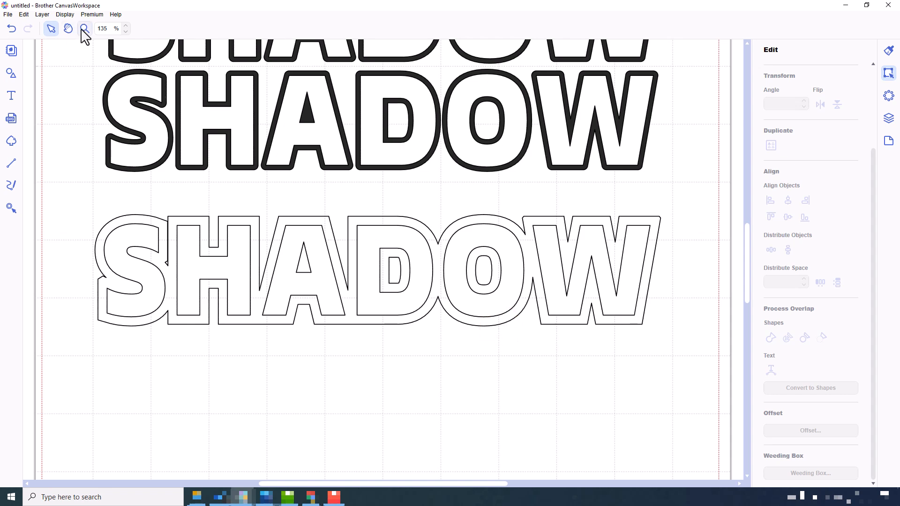
# Step: Zoom in to inspect the bevelled corners, then fit the view to the selected outline
pyautogui.click(83, 28)
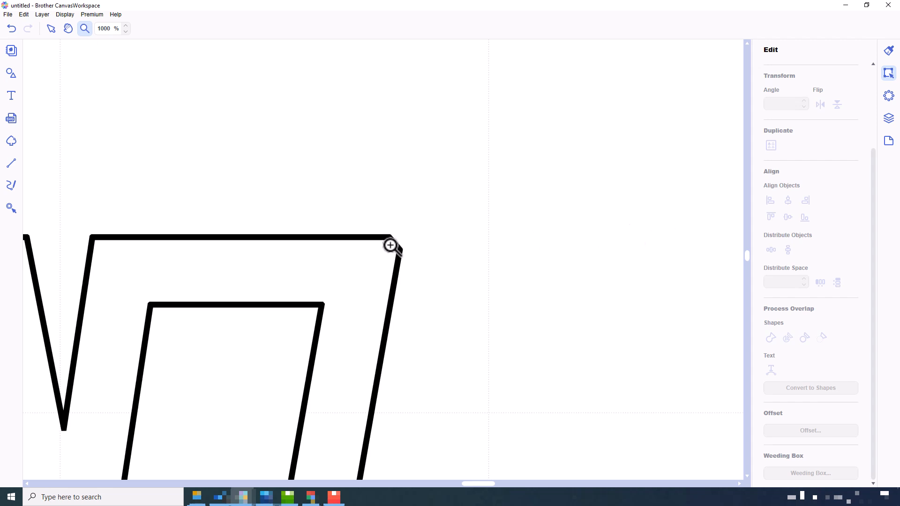
pyautogui.moveTo(398, 246)
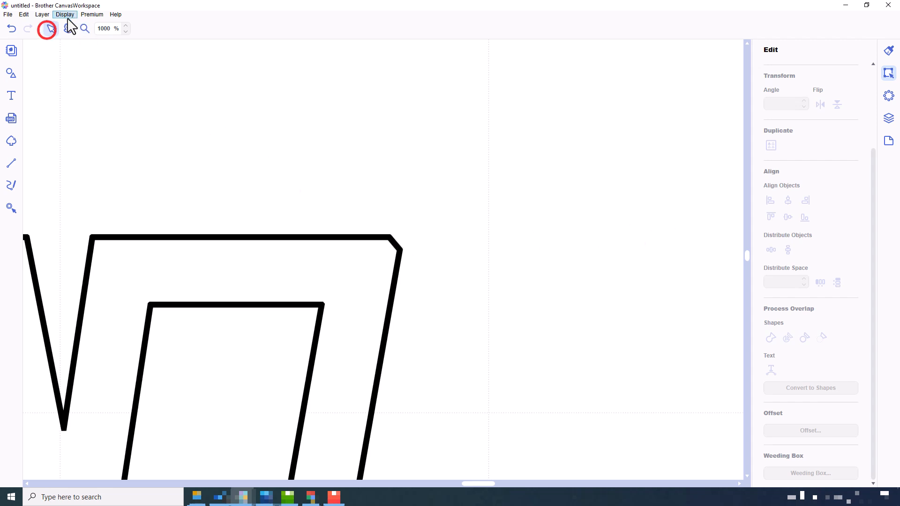
pyautogui.click(65, 14)
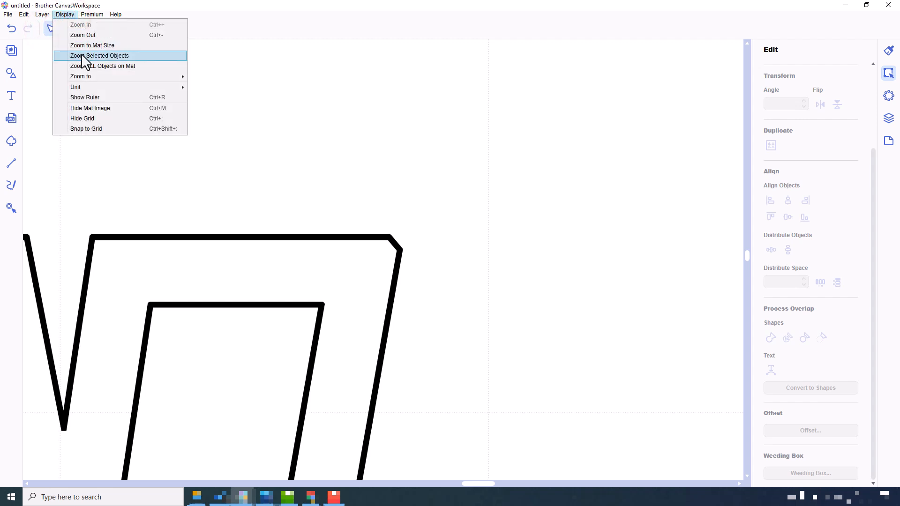
pyautogui.click(100, 55)
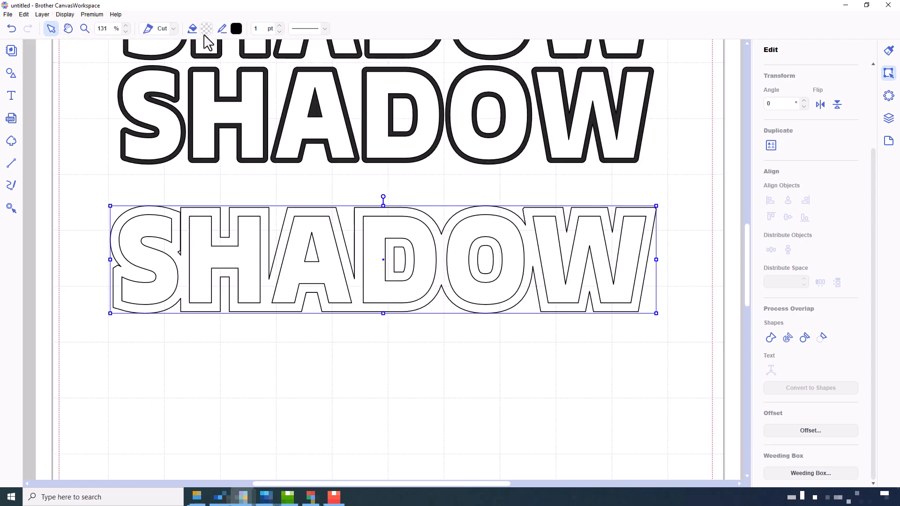
# Step: Fill the bevelled offset outline dark and show it in Layers
pyautogui.click(236, 29)
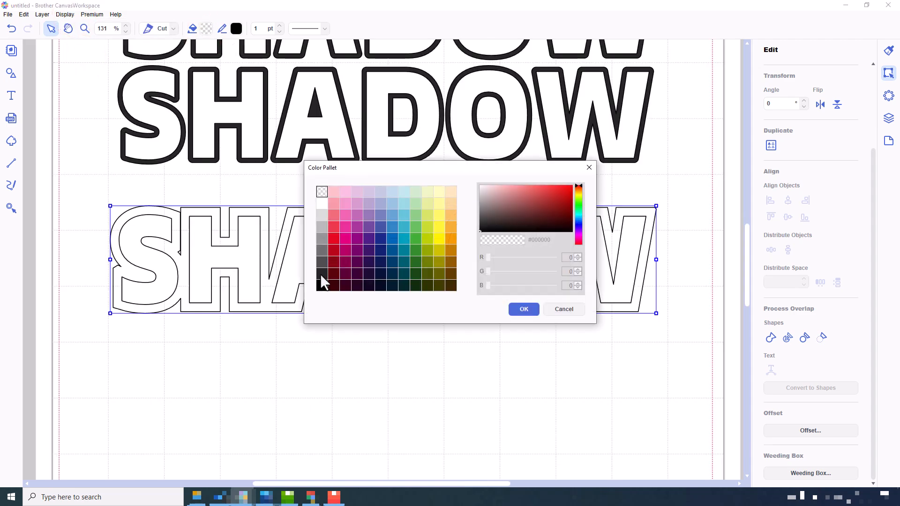
pyautogui.click(522, 308)
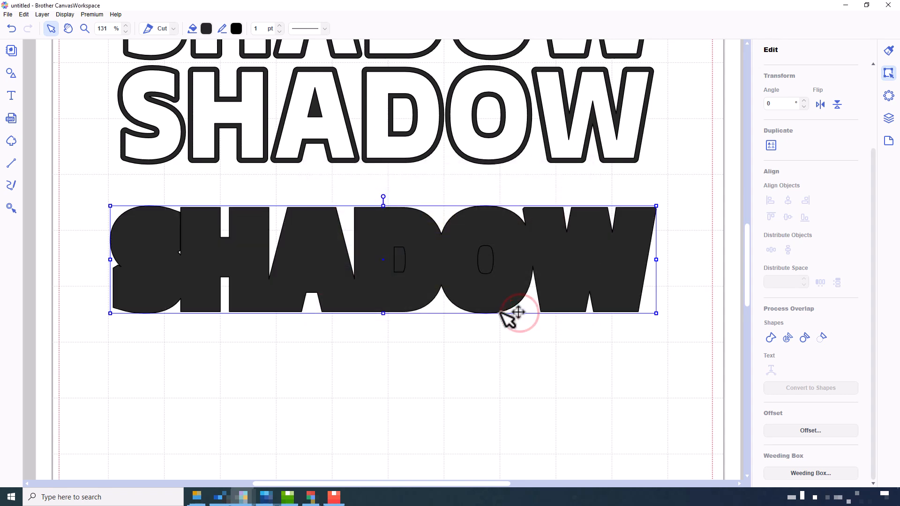
pyautogui.moveTo(888, 119)
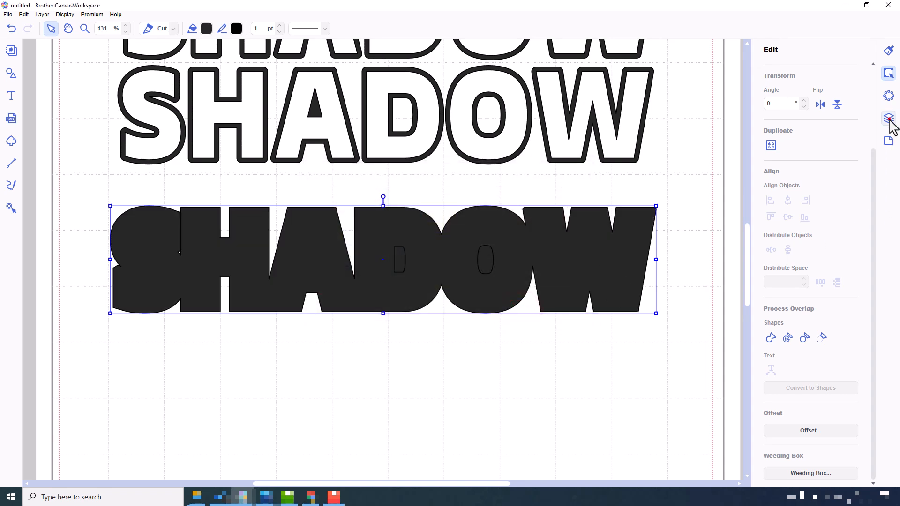
pyautogui.click(888, 118)
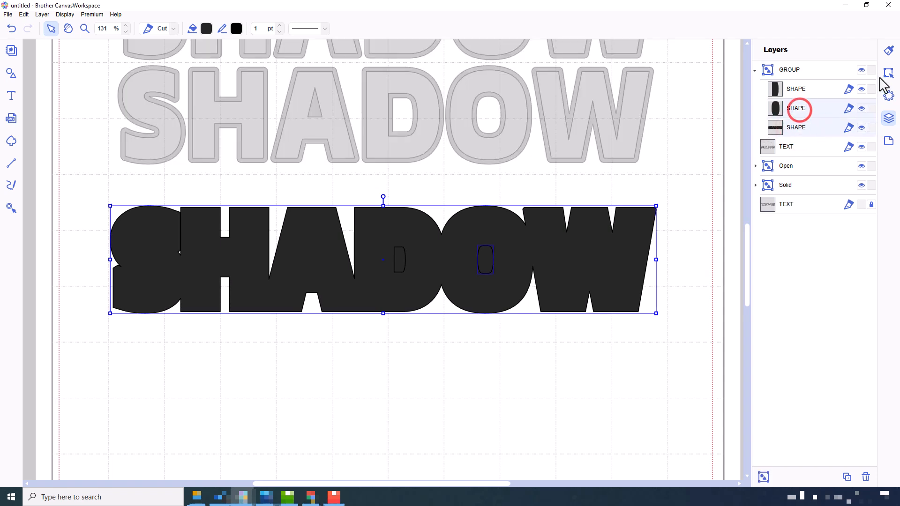
# Step: Cut the O and D holes out of the black shadow and merge its pieces into one shape
pyautogui.click(888, 73)
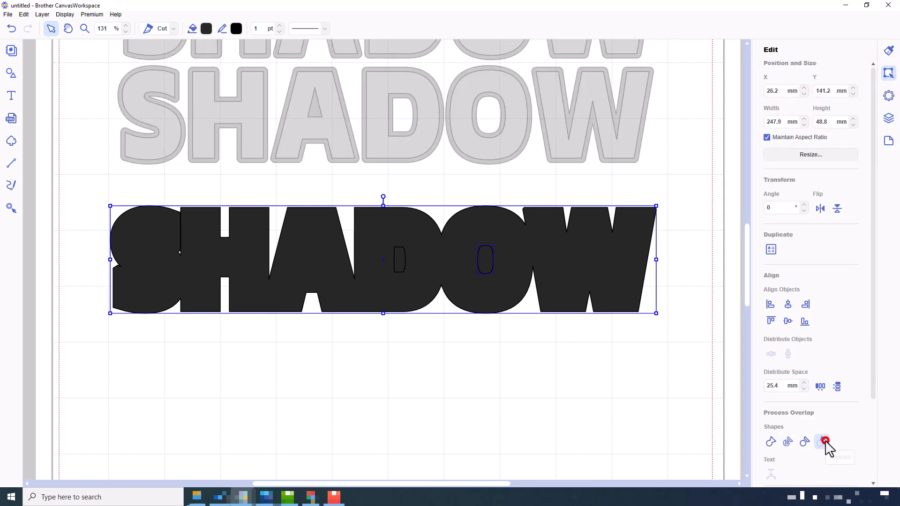
pyautogui.click(825, 441)
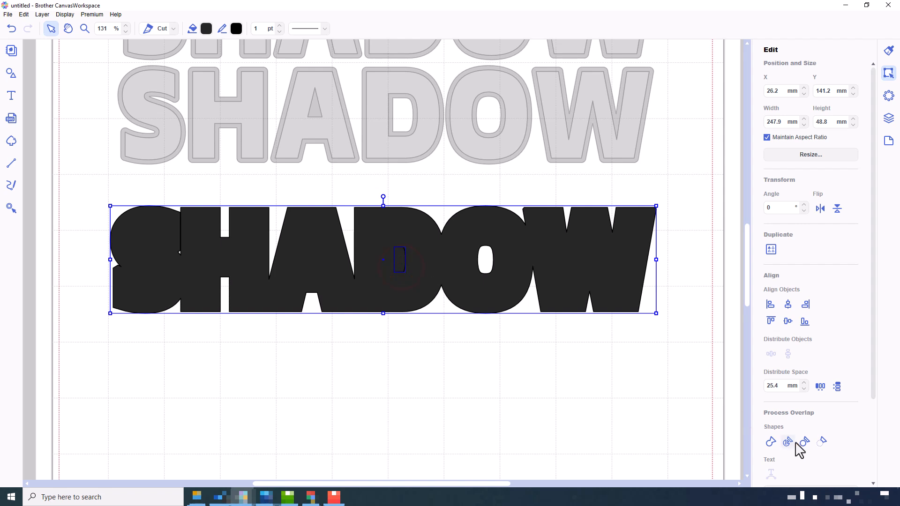
pyautogui.click(804, 441)
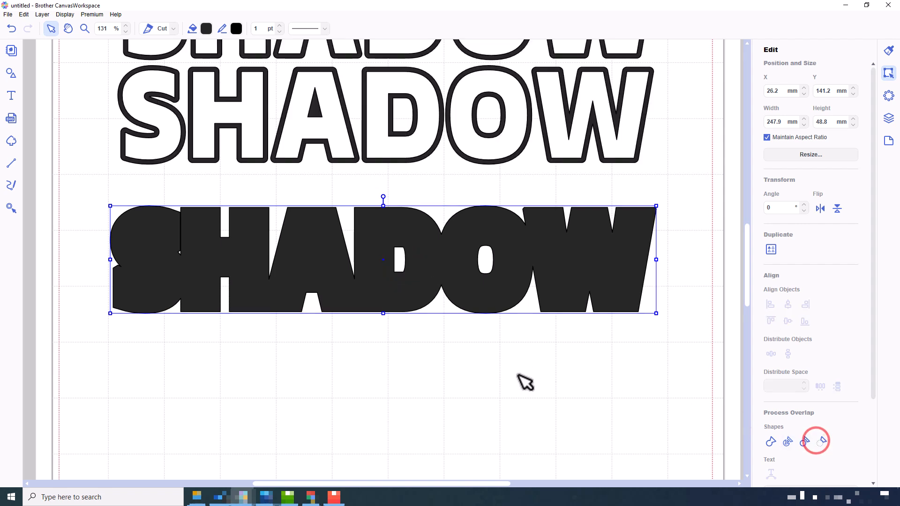
# Step: Deselect, then select the black shadow shape and enter point editing
pyautogui.click(516, 374)
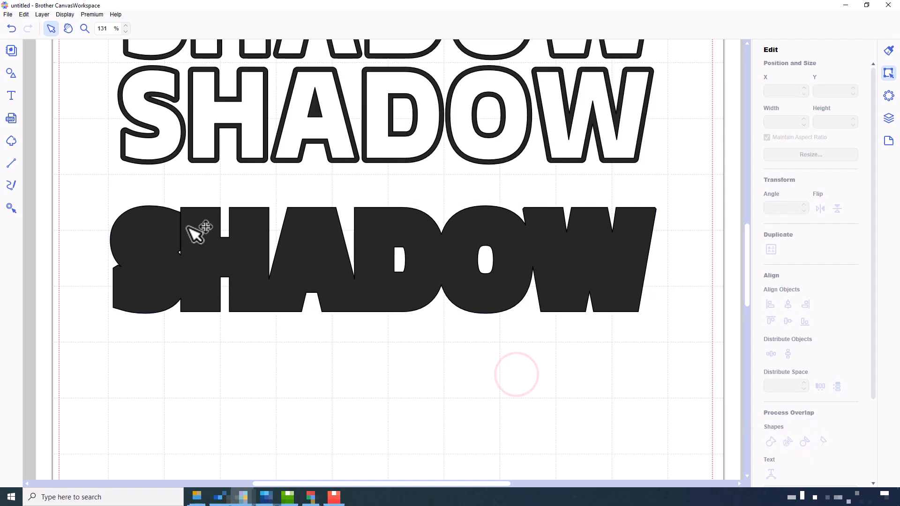
pyautogui.click(178, 230)
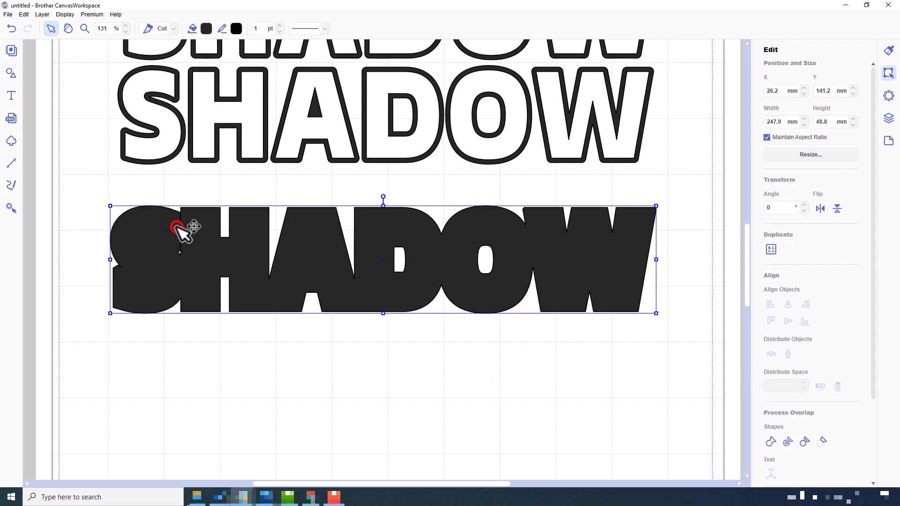
pyautogui.doubleClick(180, 230)
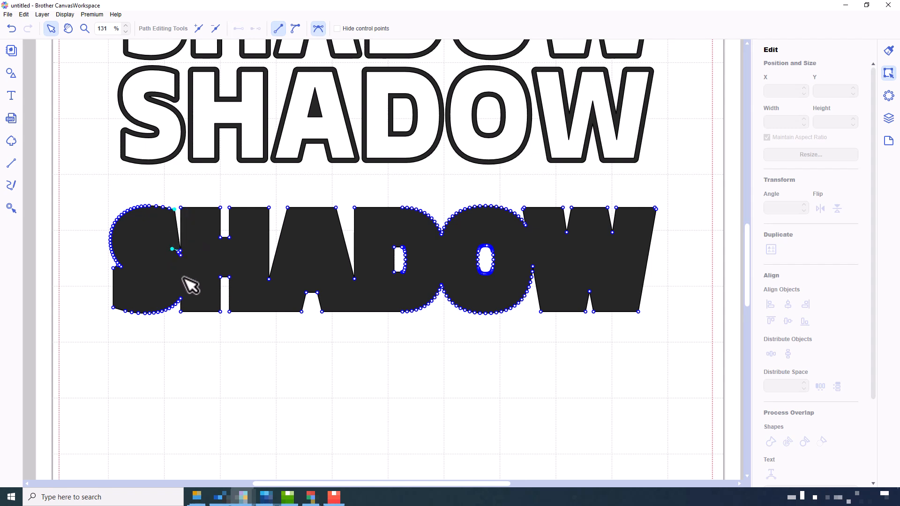
# Step: Leave point editing and group the black shadow with the white text on top
pyautogui.click(50, 28)
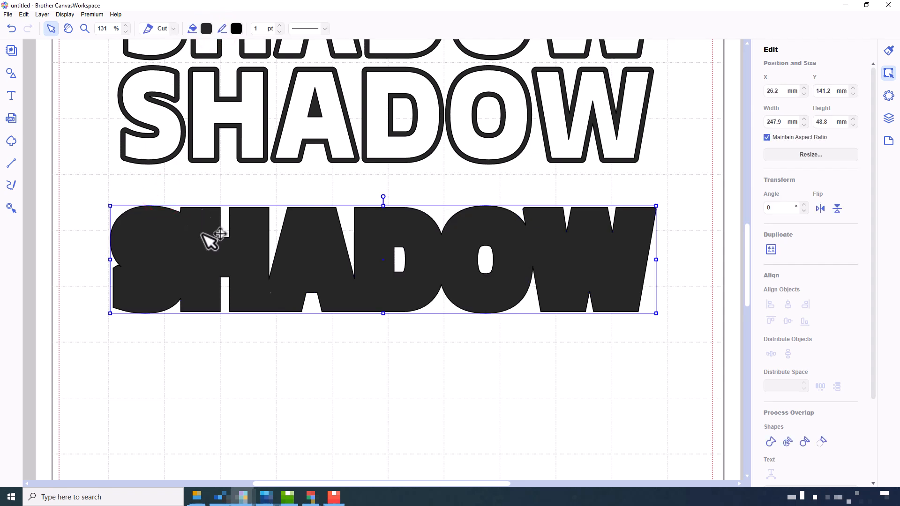
pyautogui.click(396, 360)
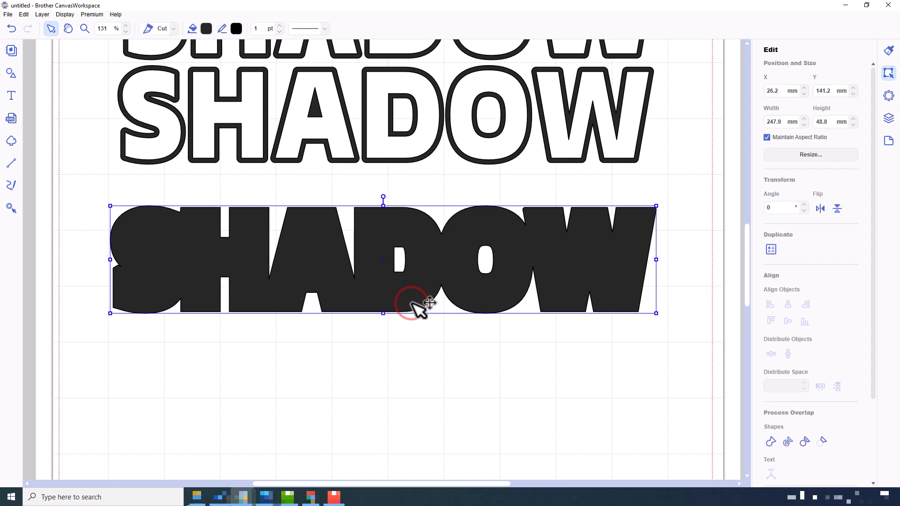
pyautogui.click(888, 119)
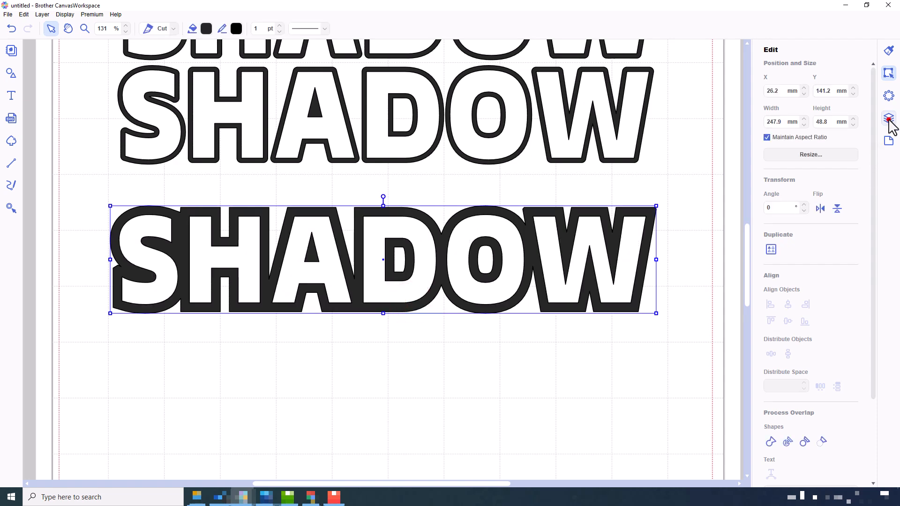
# Step: Rename the text-and-shadow group to Bevel in Layers
pyautogui.click(888, 118)
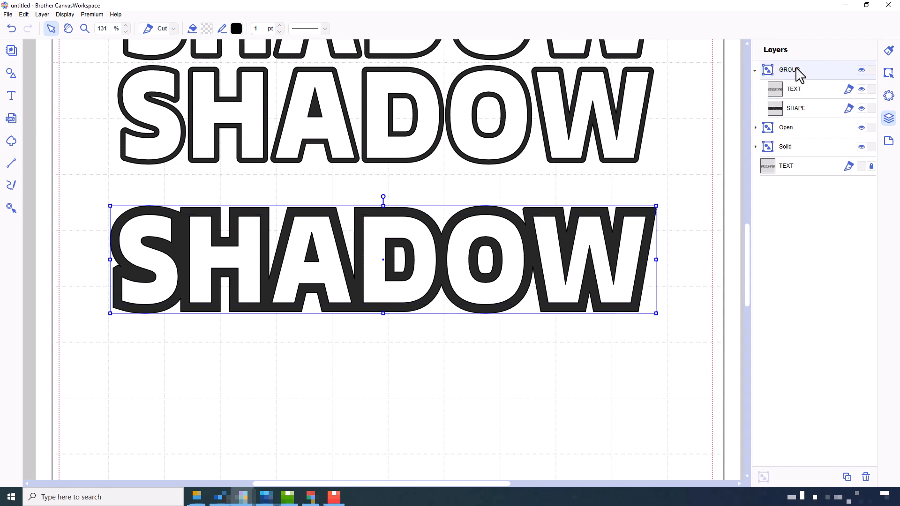
pyautogui.doubleClick(787, 70)
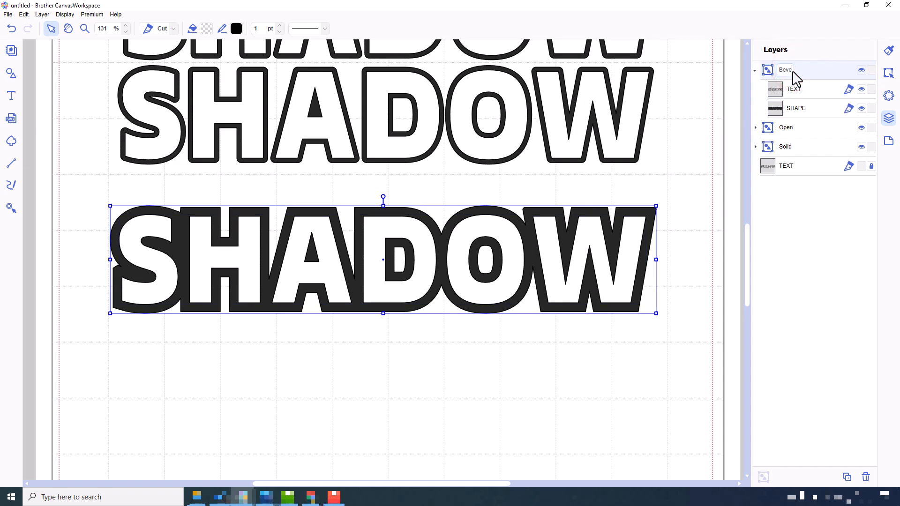
pyautogui.click(755, 69)
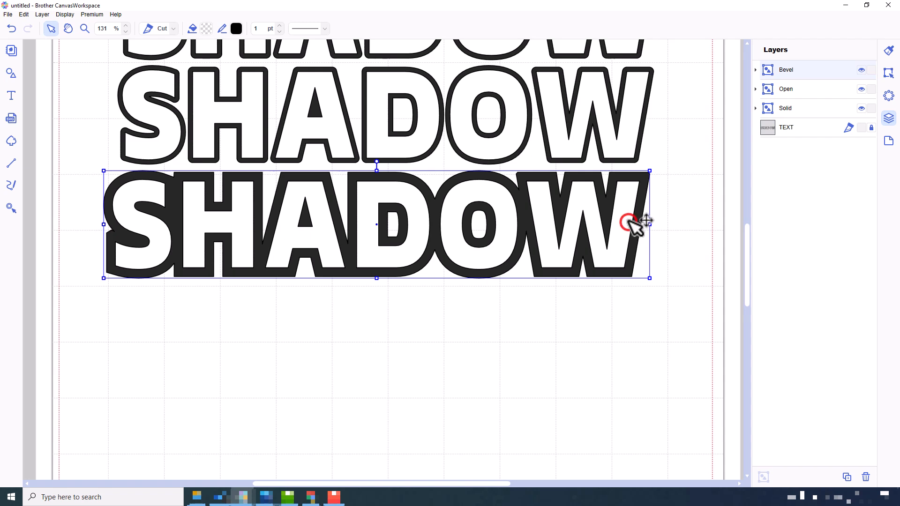
# Step: Select the Bevel group to move it up, then deselect it for the next SHADOW copy
pyautogui.click(631, 332)
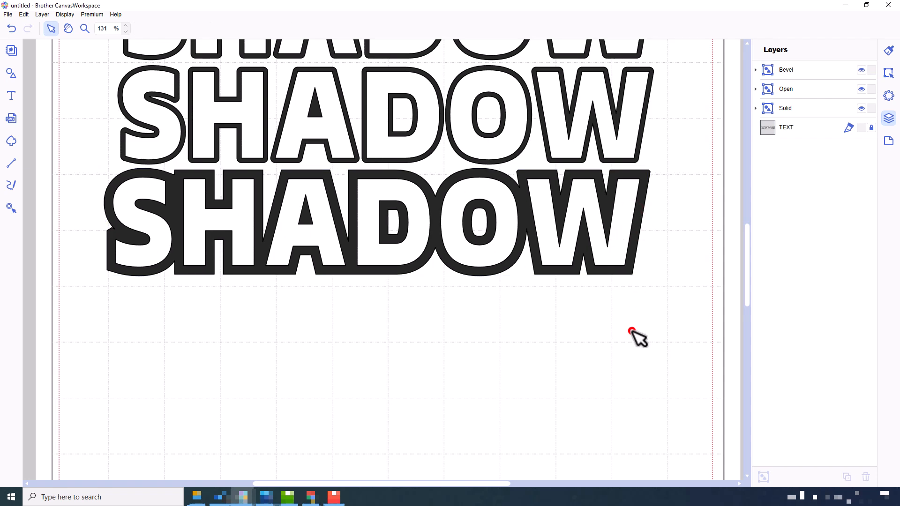
pyautogui.click(785, 127)
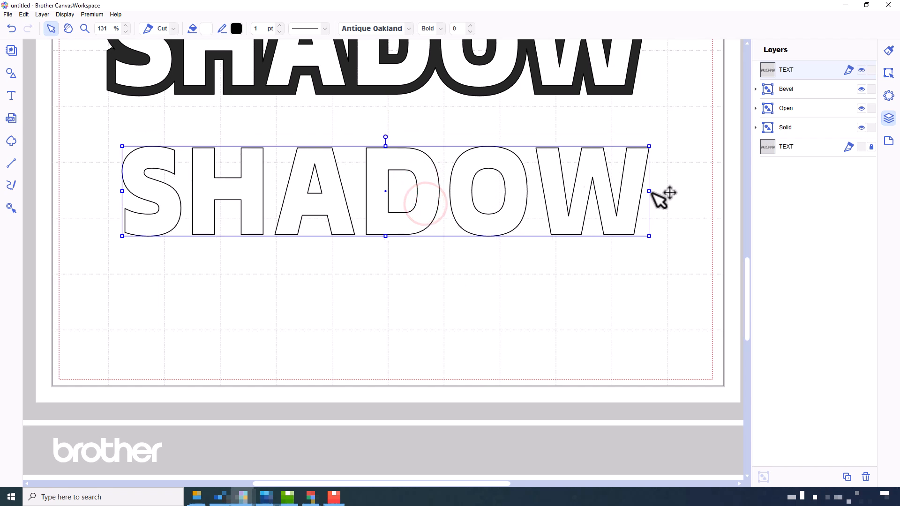
# Step: Give the SHADOW text a 2.0 mm outward, round-cornered offset outline
pyautogui.click(888, 73)
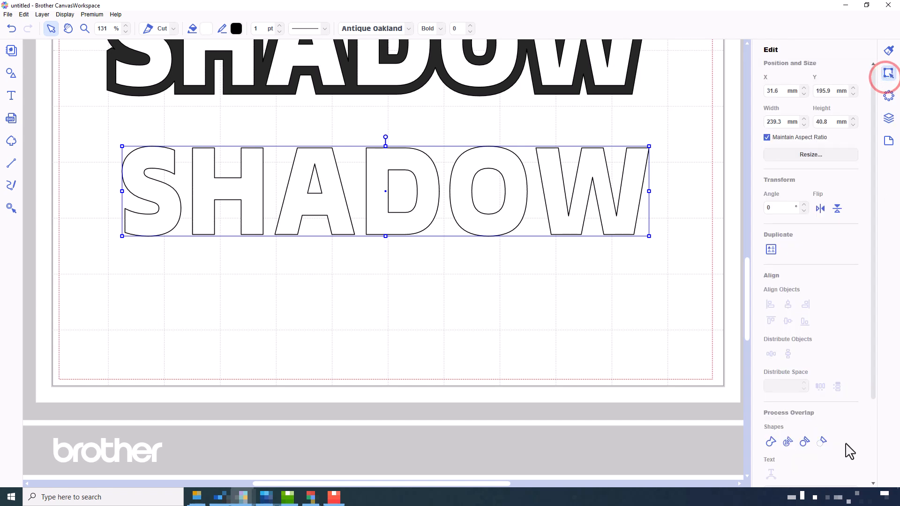
pyautogui.click(809, 430)
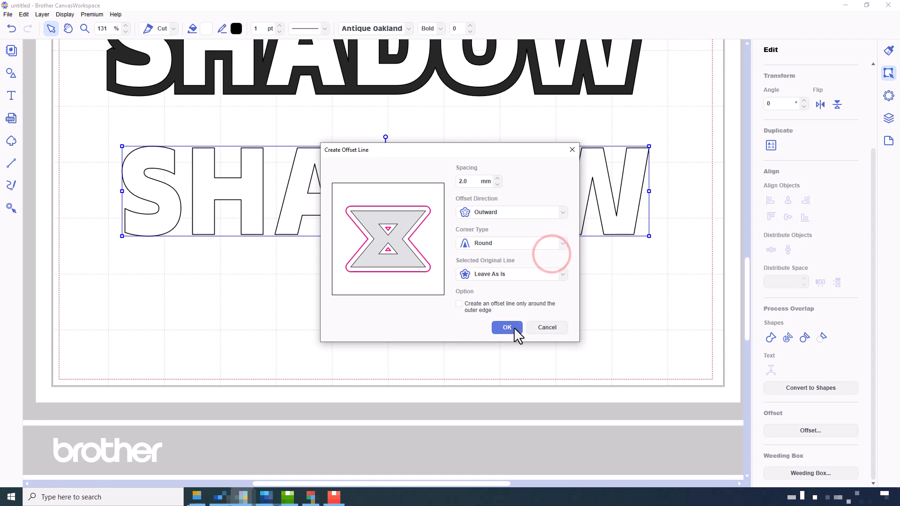
pyautogui.click(505, 327)
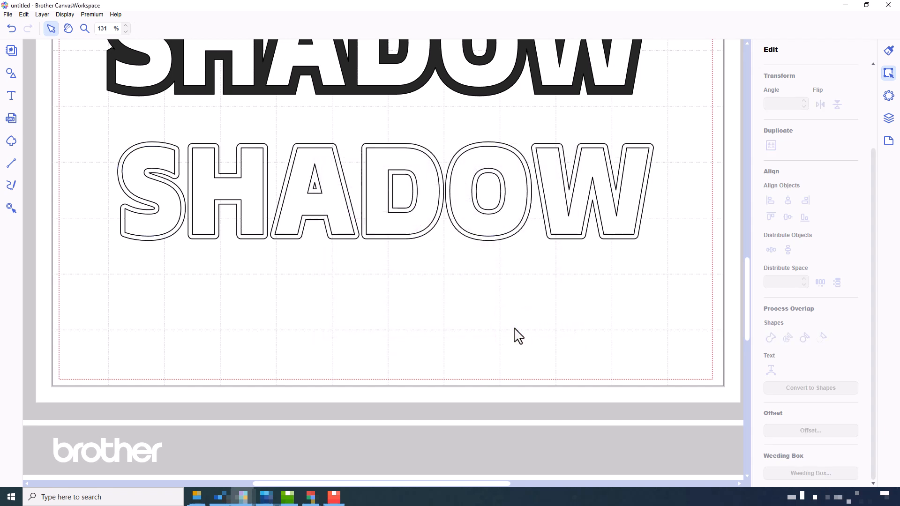
# Step: Select the new offset letter shapes in the Layers panel
pyautogui.click(888, 119)
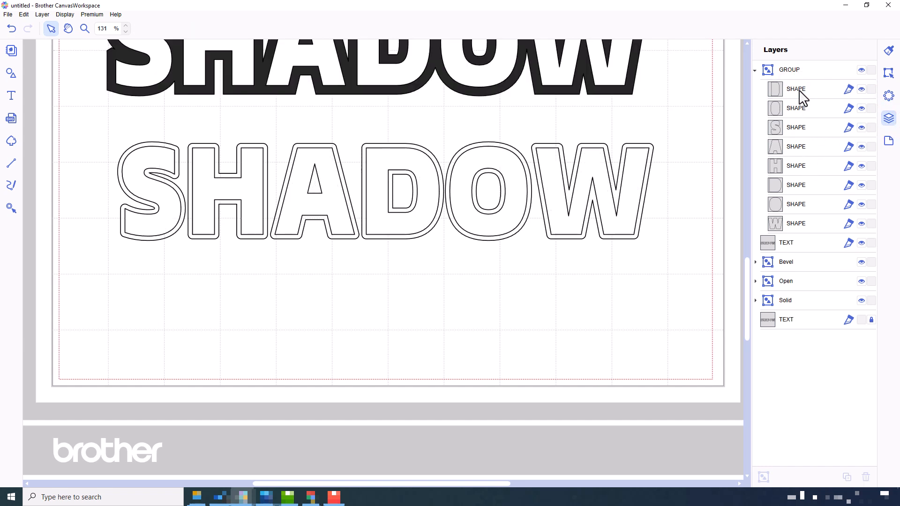
pyautogui.click(795, 89)
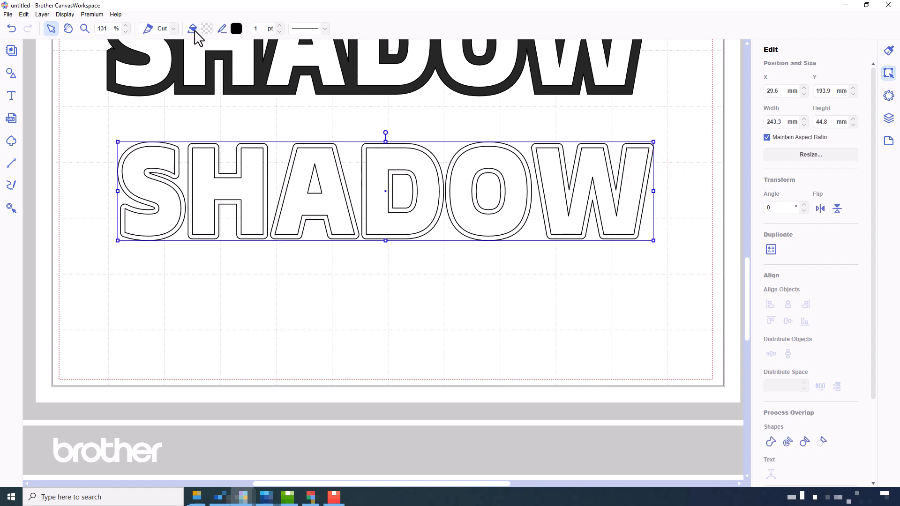
# Step: Fill the outlined offset letters with light grey
pyautogui.click(236, 29)
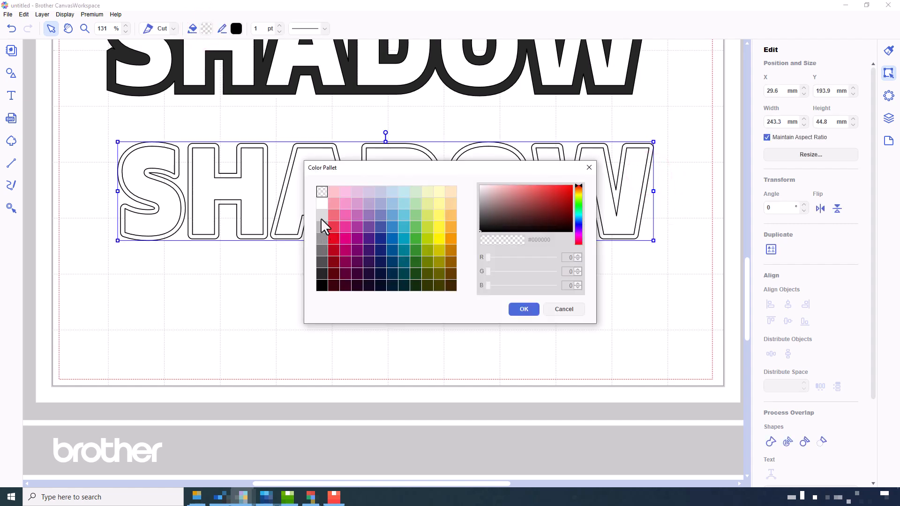
pyautogui.click(522, 308)
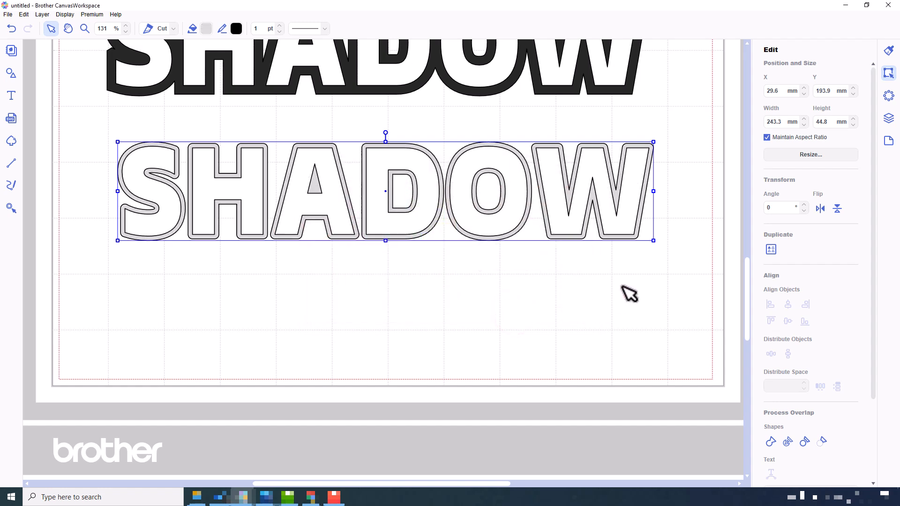
# Step: Bring up the offset settings again for a second outline around the grey letters
pyautogui.click(888, 119)
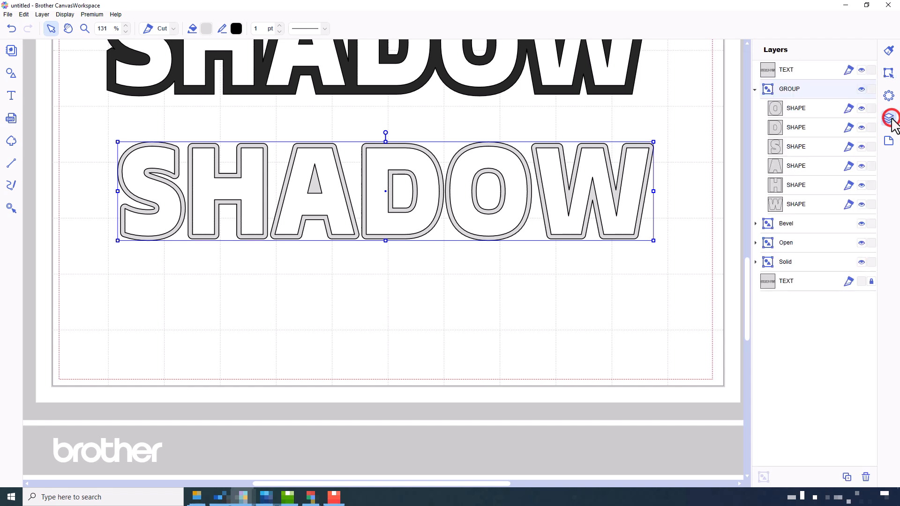
pyautogui.moveTo(809, 106)
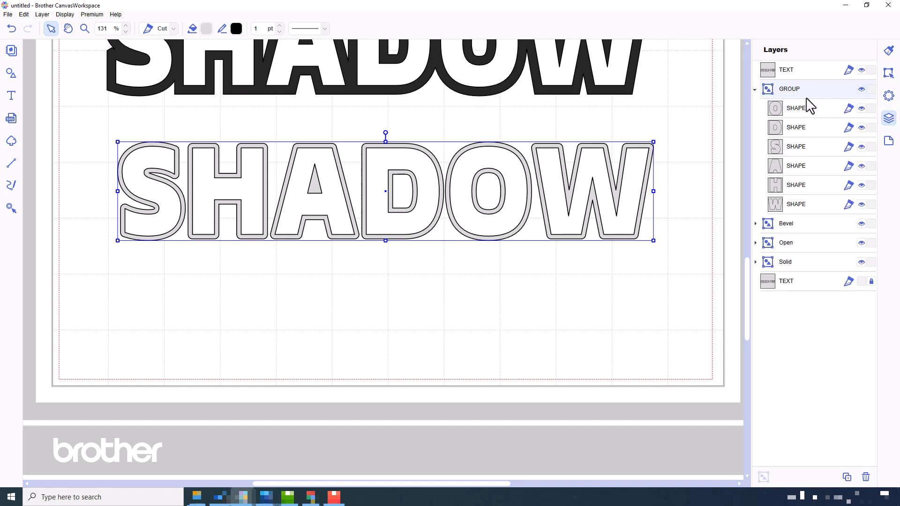
pyautogui.click(887, 73)
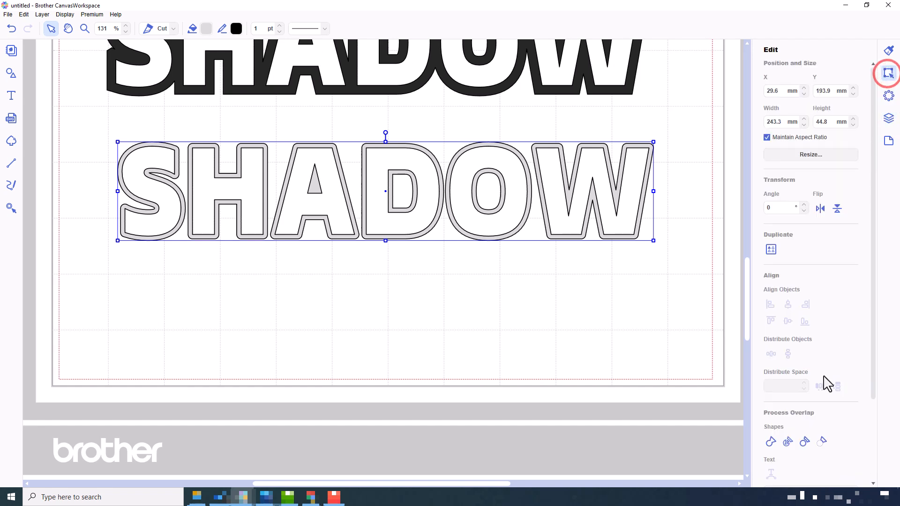
pyautogui.click(810, 430)
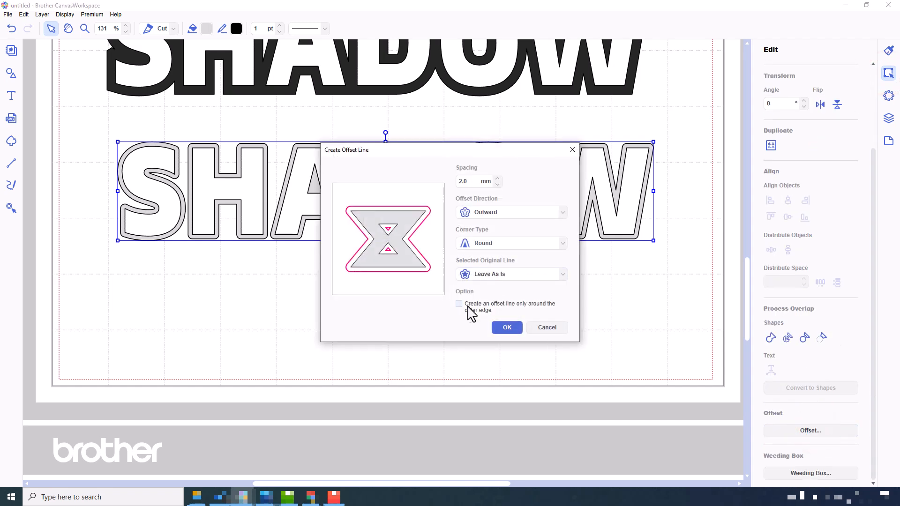
# Step: Create a second 2.0 mm rounded outward offset around the outer edges only
pyautogui.click(458, 303)
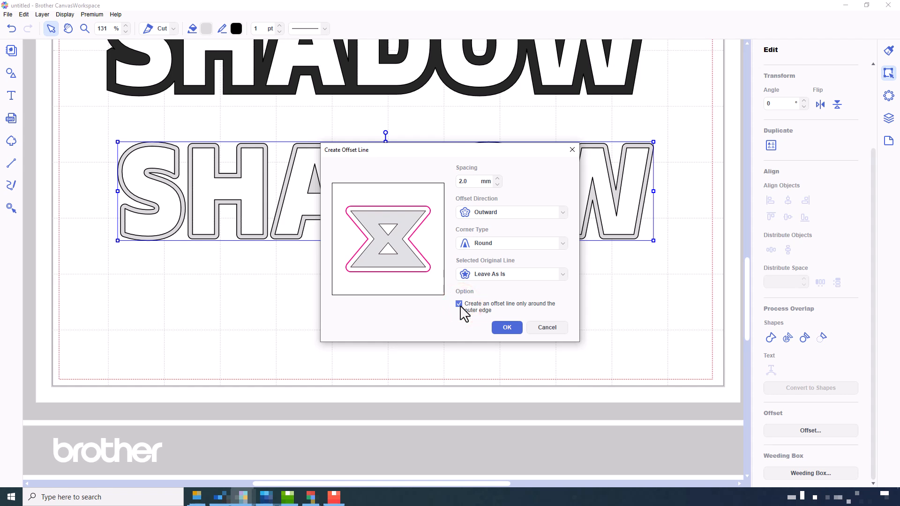
pyautogui.click(505, 327)
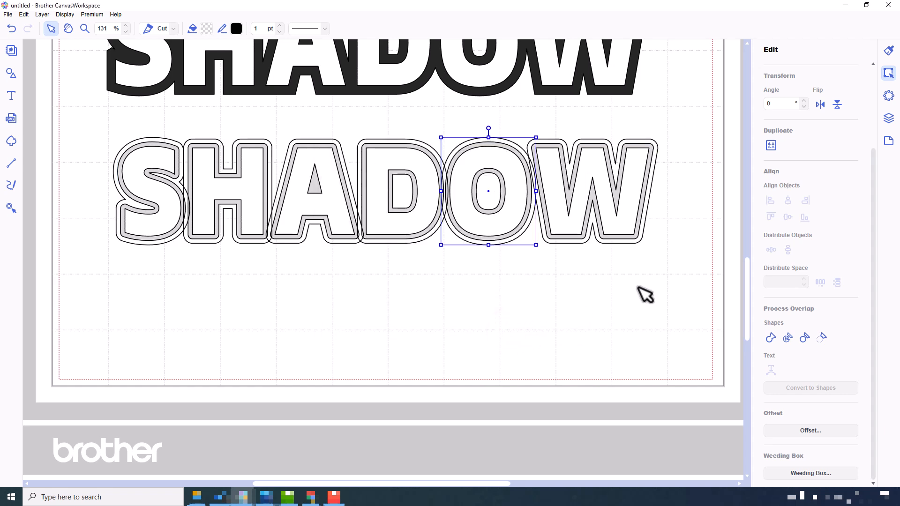
# Step: Select the outlined letter shapes together and show their position, size and combining options
pyautogui.click(888, 119)
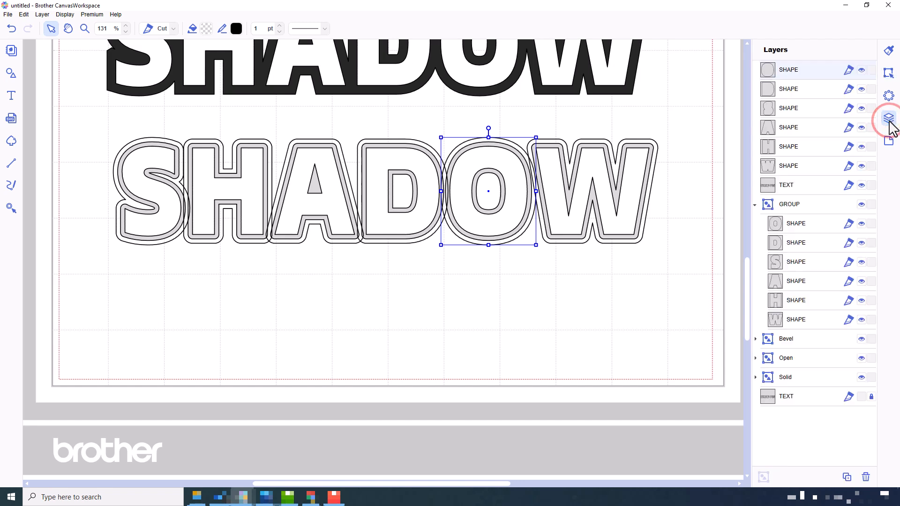
pyautogui.click(795, 166)
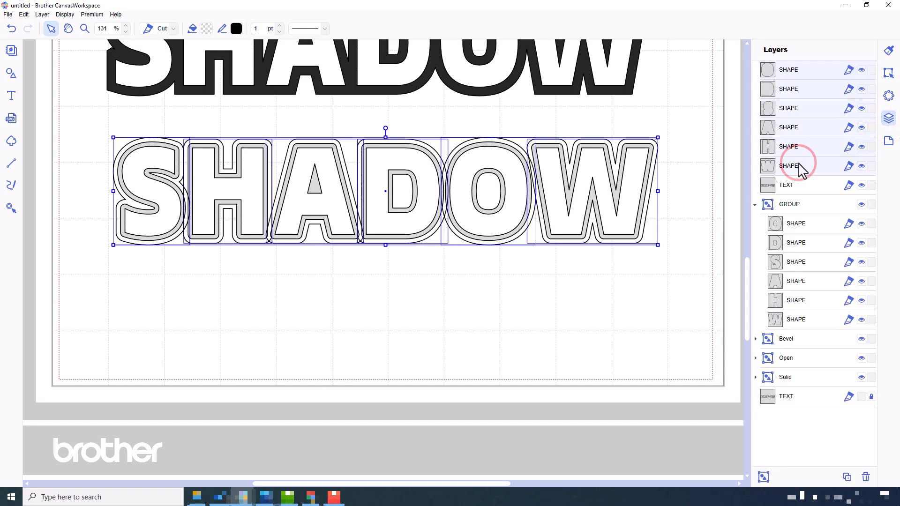
pyautogui.moveTo(888, 73)
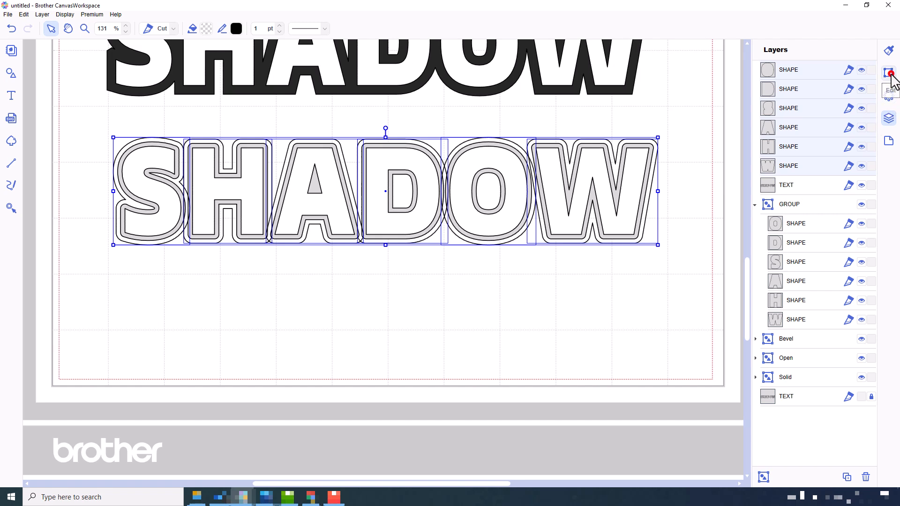
pyautogui.click(889, 73)
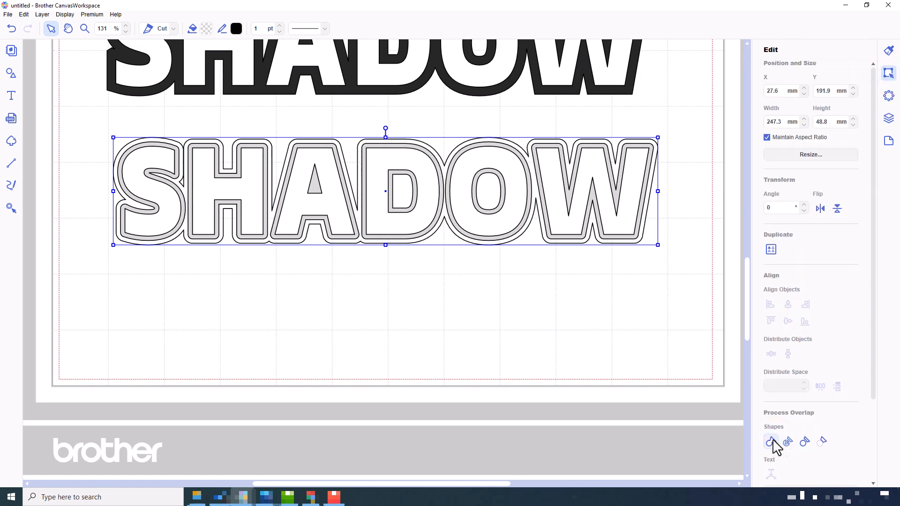
# Step: Fill the outer offset ring of the SHADOW letters dark grey
pyautogui.click(206, 29)
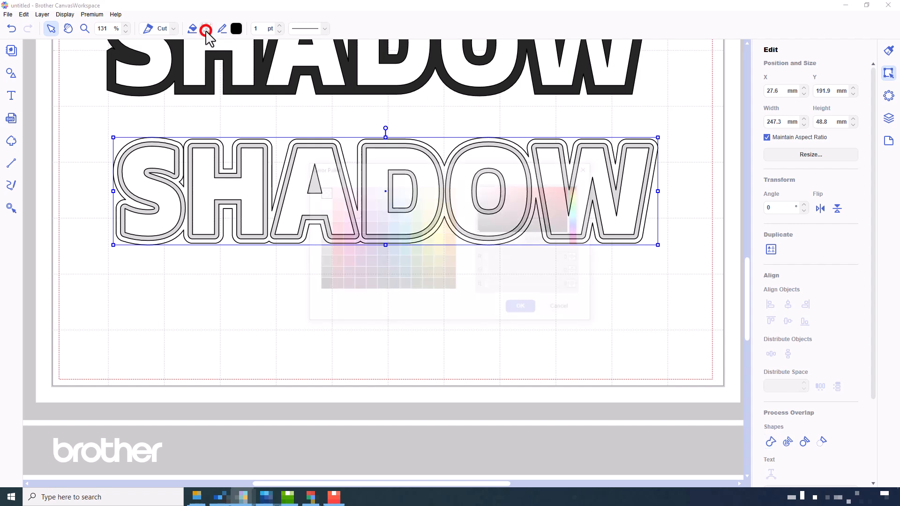
pyautogui.click(205, 29)
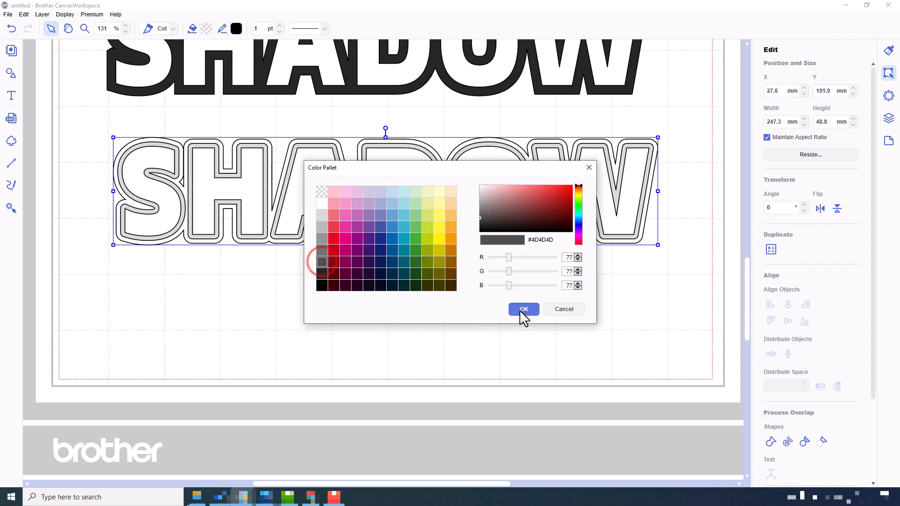
pyautogui.click(523, 308)
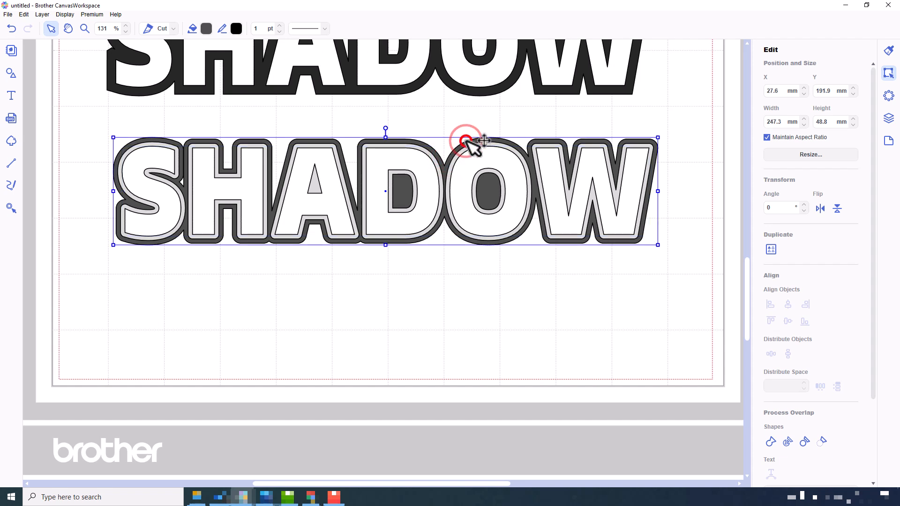
pyautogui.doubleClick(466, 141)
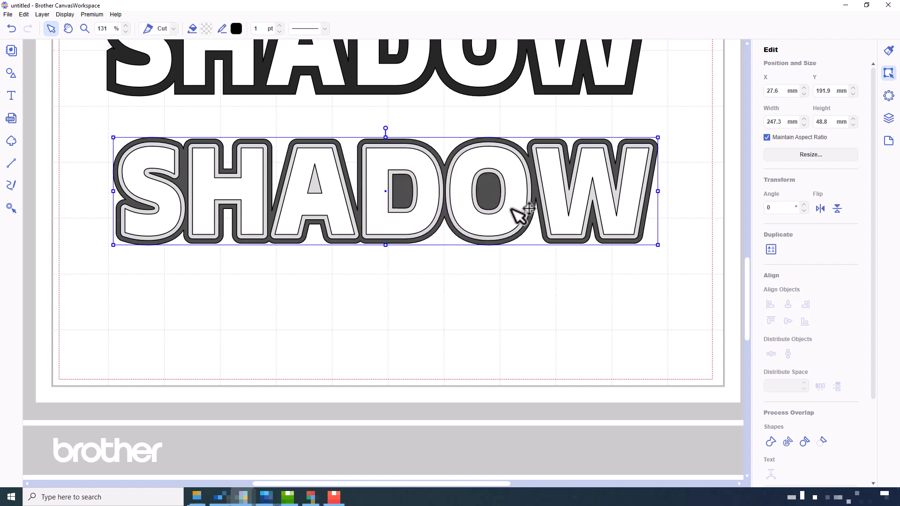
# Step: Collapse the nested letter group and rename the outlined set Double Shadow
pyautogui.click(887, 118)
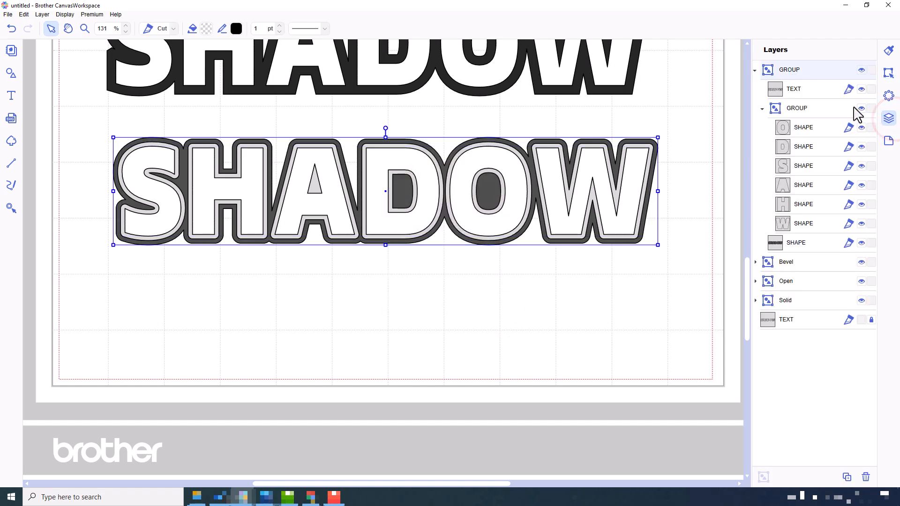
pyautogui.click(763, 107)
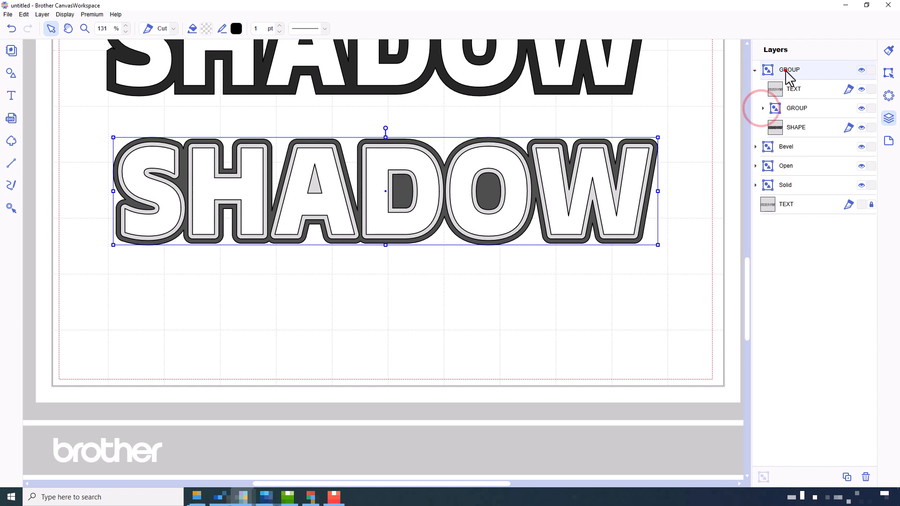
pyautogui.doubleClick(790, 69)
pyautogui.write('Double Shadow')
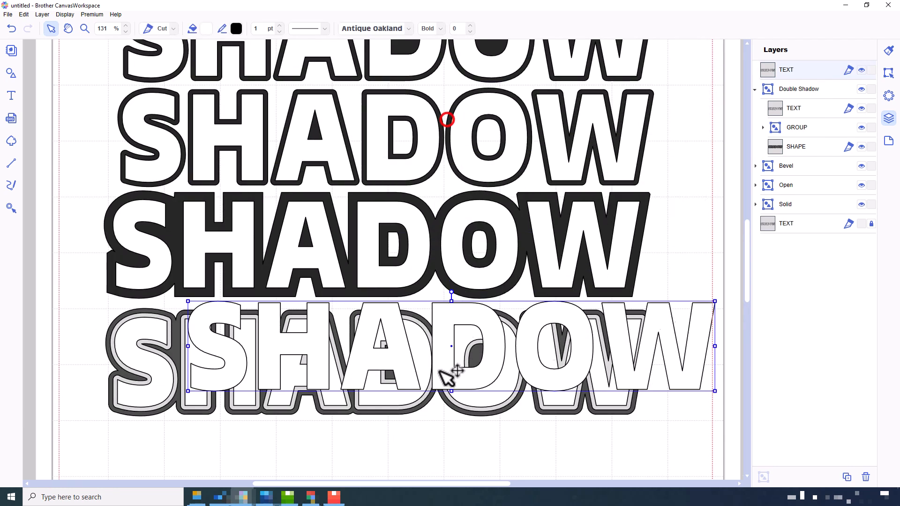
# Step: Select the two slightly offset white SHADOW text copies
pyautogui.scroll(-3)
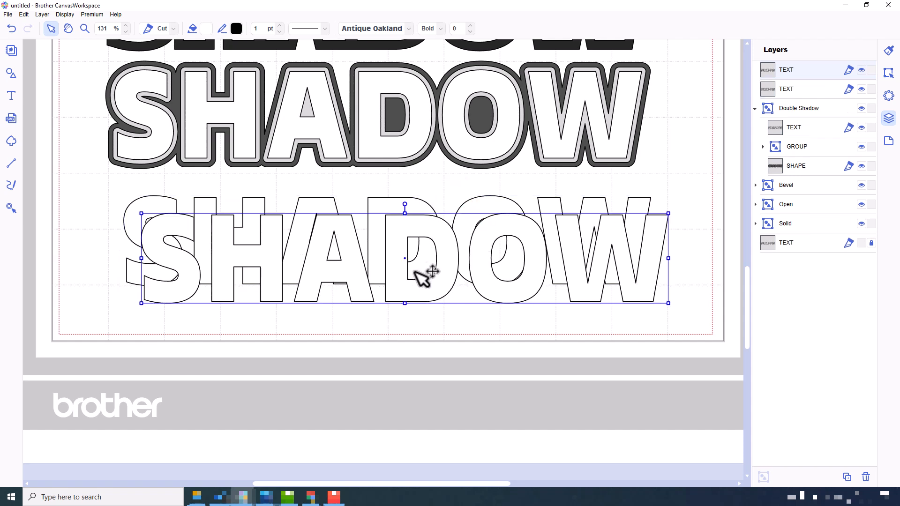
pyautogui.moveTo(484, 348)
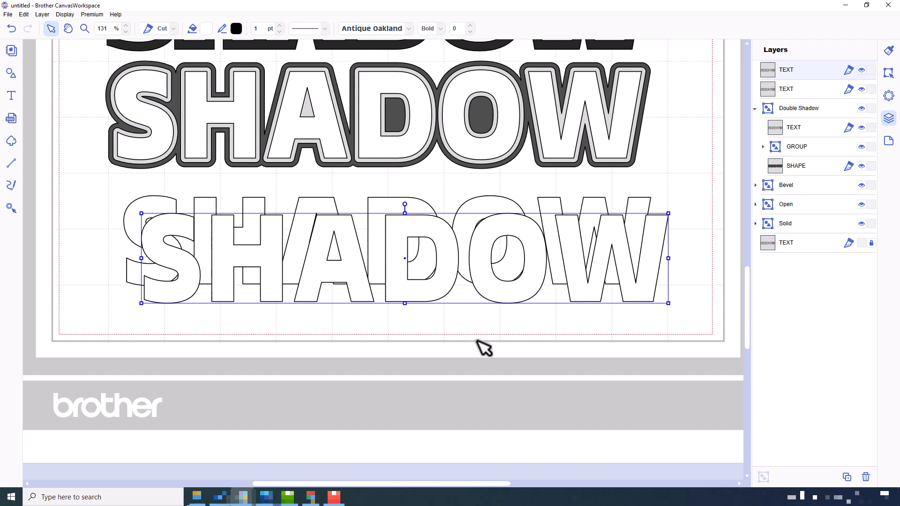
pyautogui.click(488, 354)
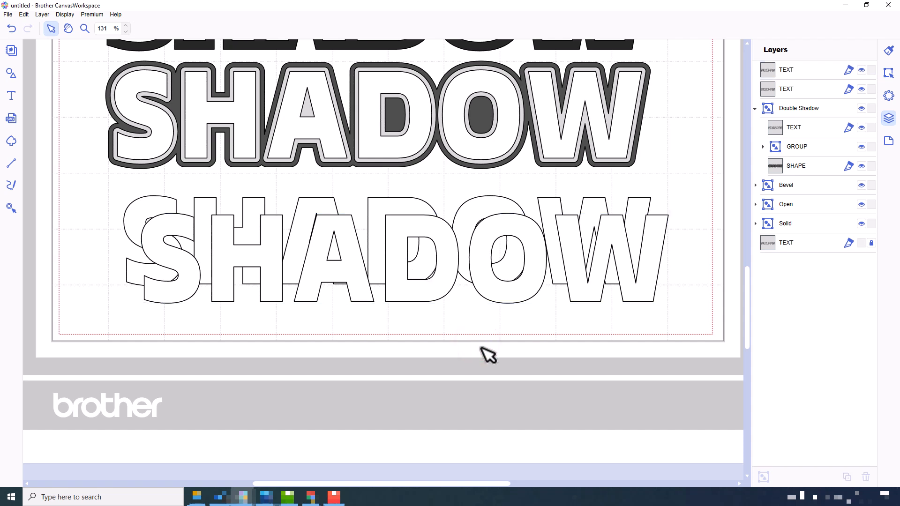
pyautogui.click(373, 270)
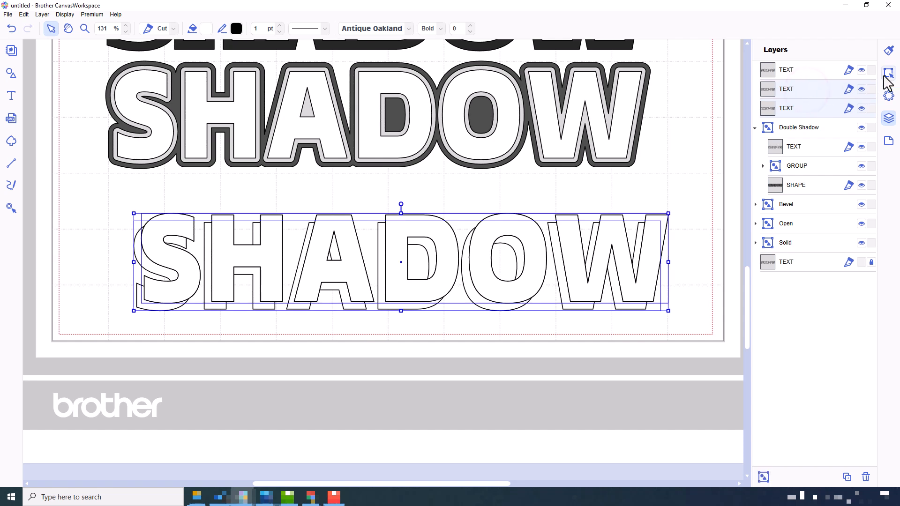
# Step: Subtract one text copy from the other to leave a single shadow shape
pyautogui.click(888, 73)
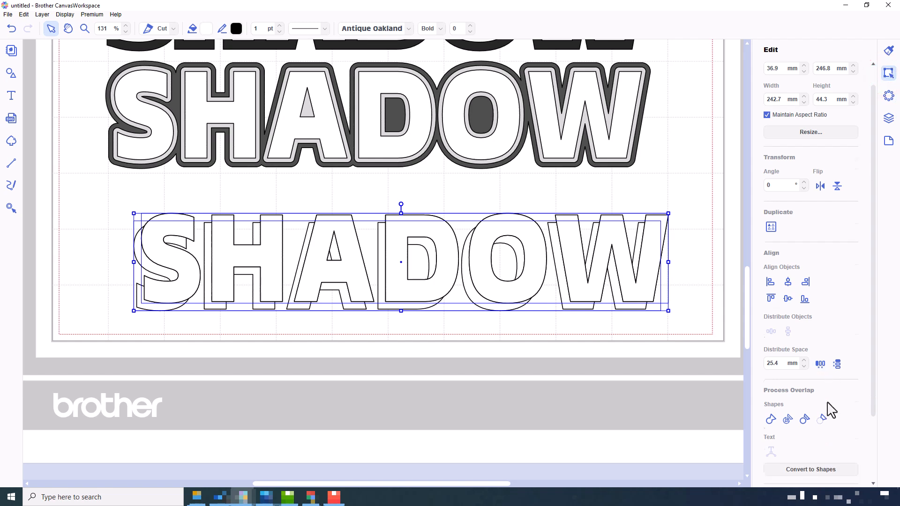
pyautogui.scroll(-3)
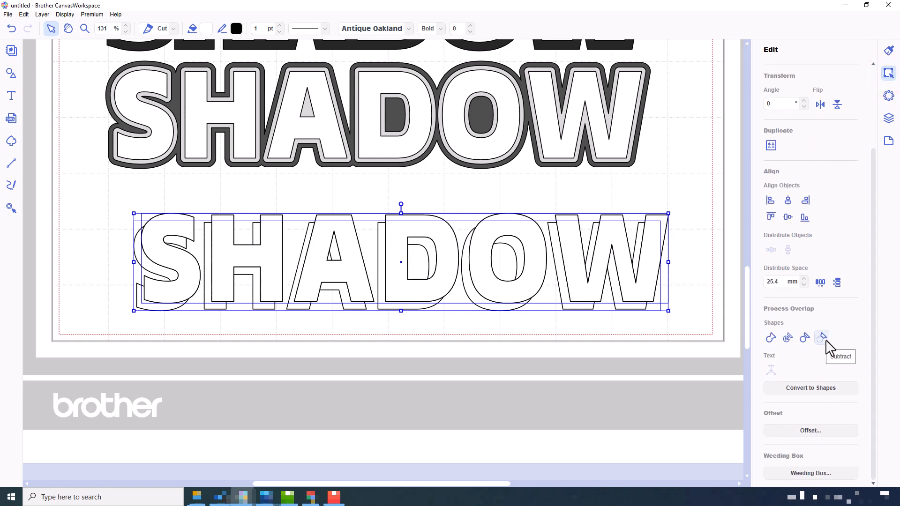
pyautogui.click(821, 337)
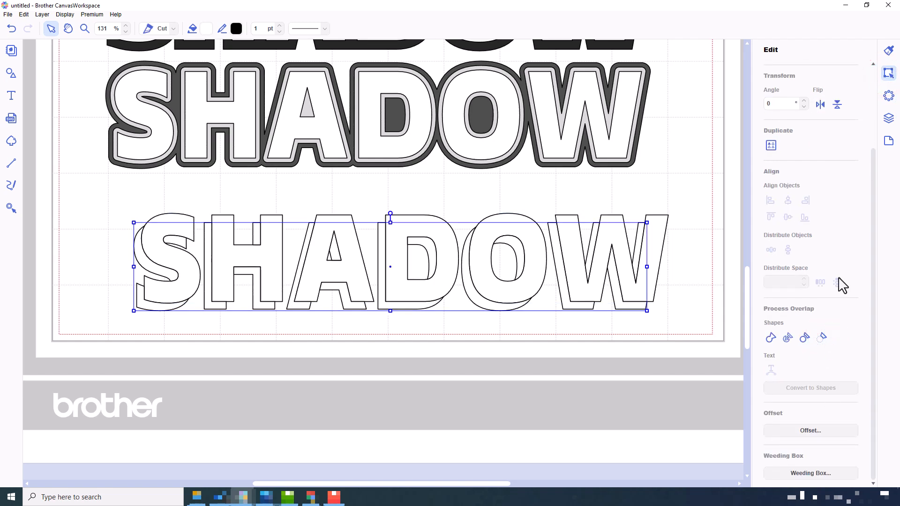
pyautogui.click(887, 119)
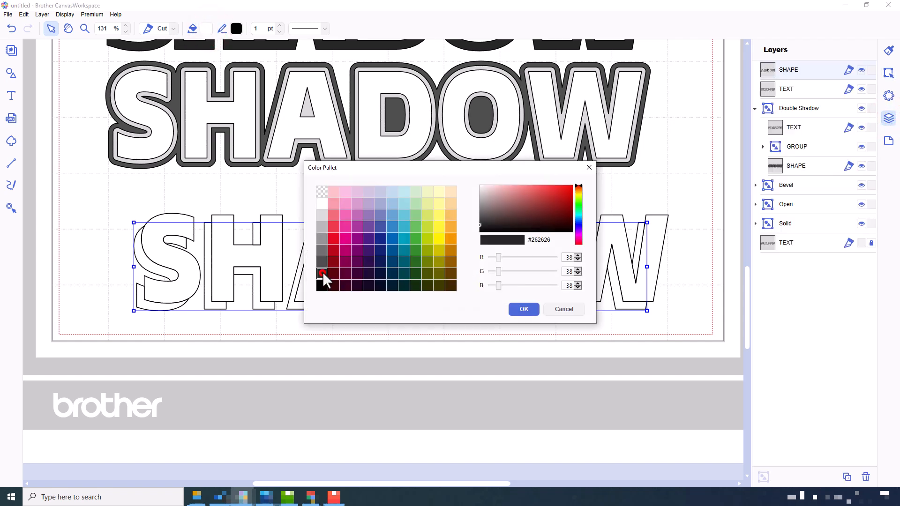
# Step: Fill the subtracted shadow shape near-black and check it by hiding the white text
pyautogui.click(523, 308)
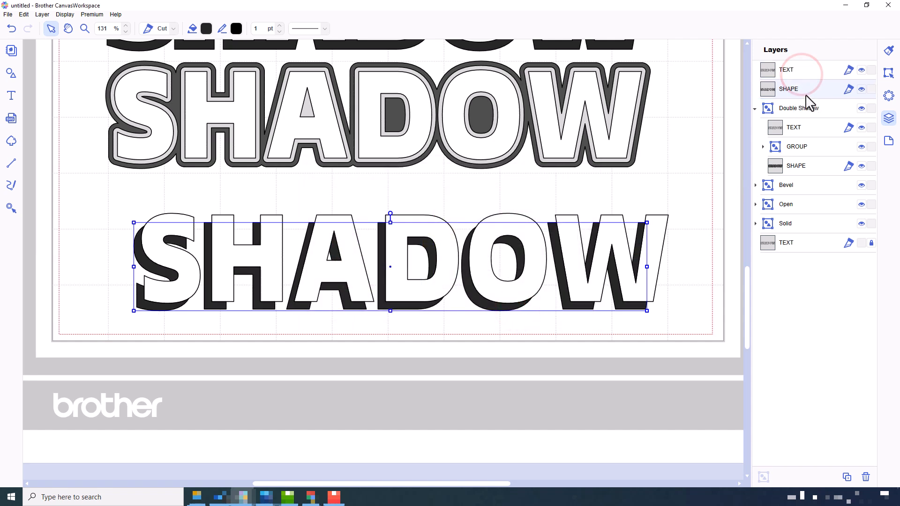
pyautogui.click(861, 70)
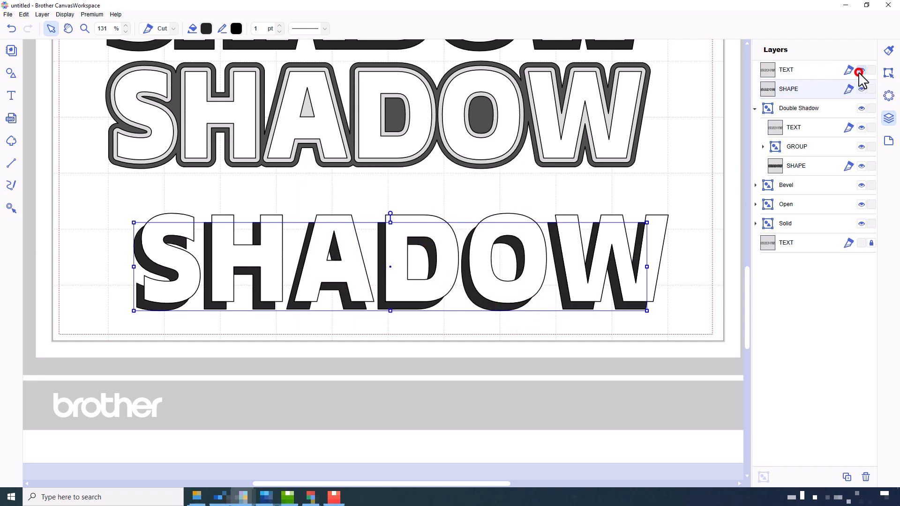
pyautogui.click(859, 73)
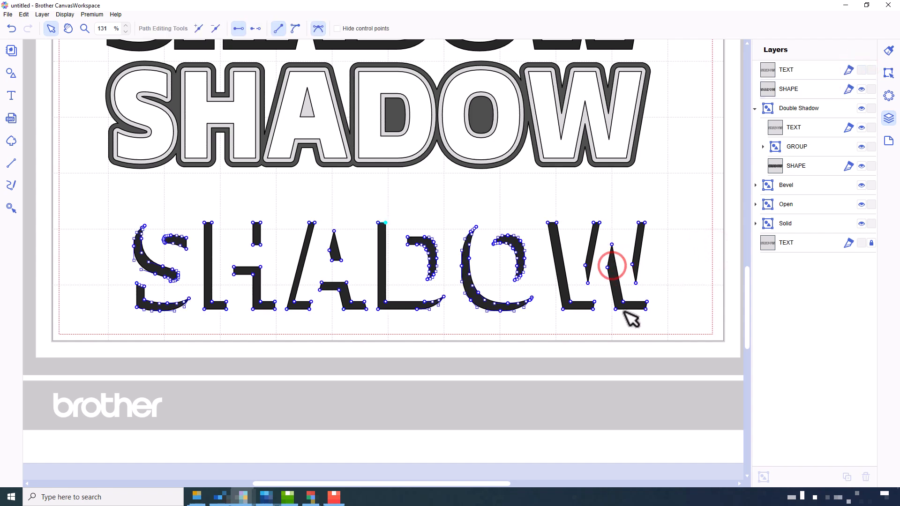
pyautogui.moveTo(694, 273)
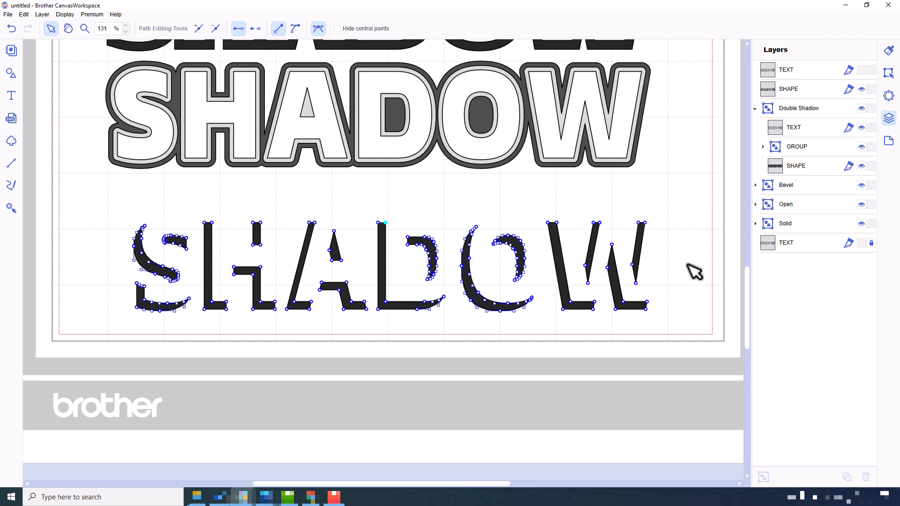
pyautogui.click(51, 28)
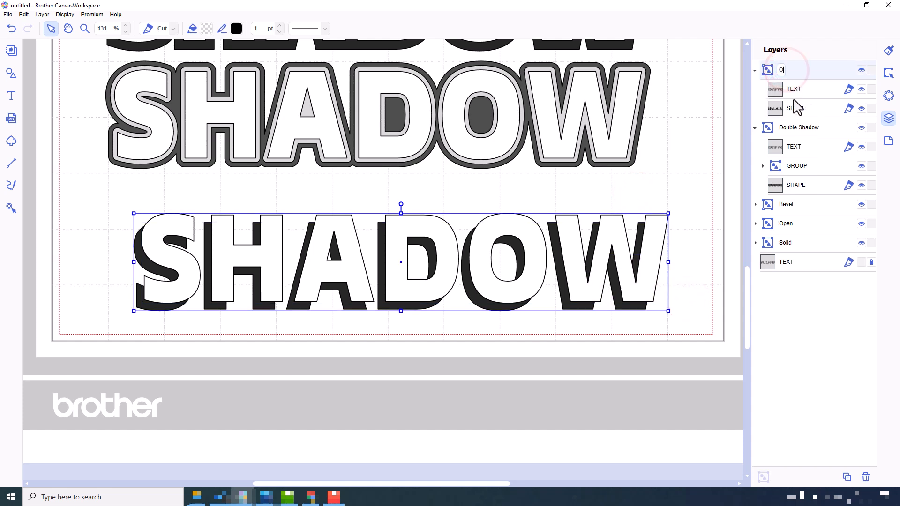
# Step: Group the text and shadow and name the group Offset Vinyl
pyautogui.write('Offset V')
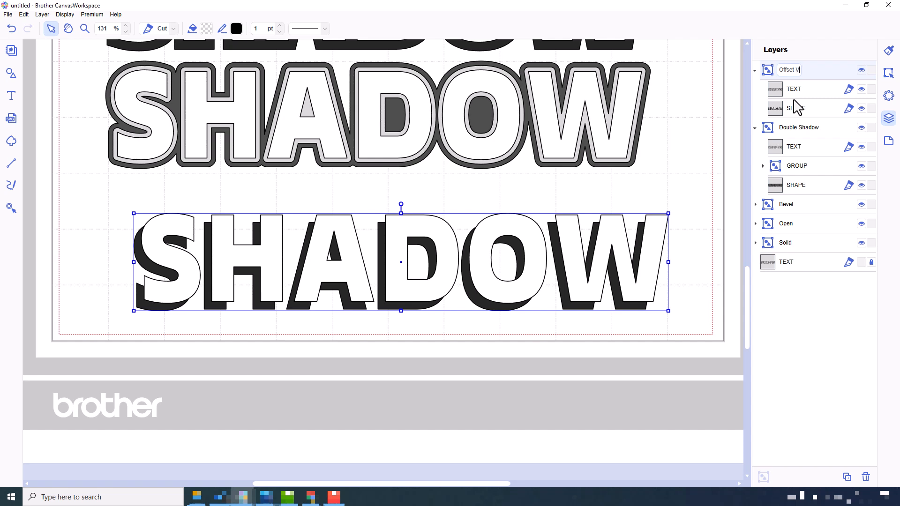
pyautogui.write('Vinyl')
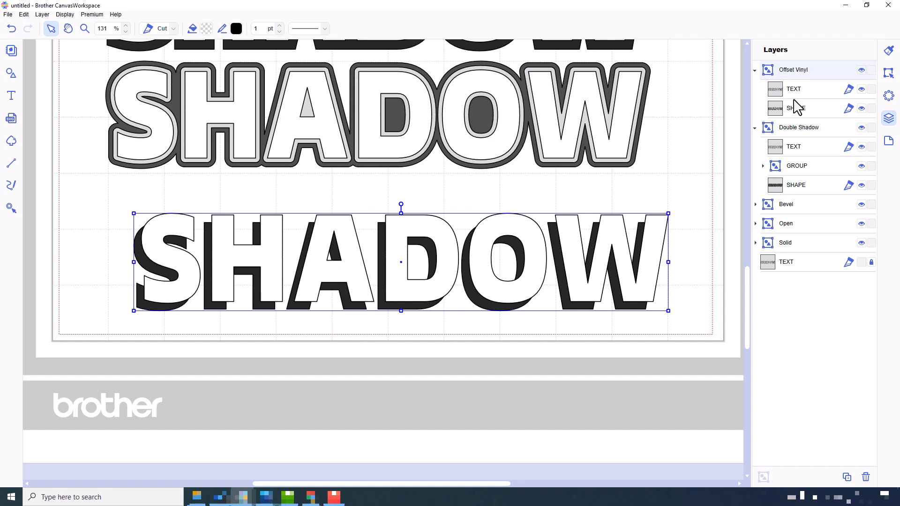
pyautogui.click(755, 70)
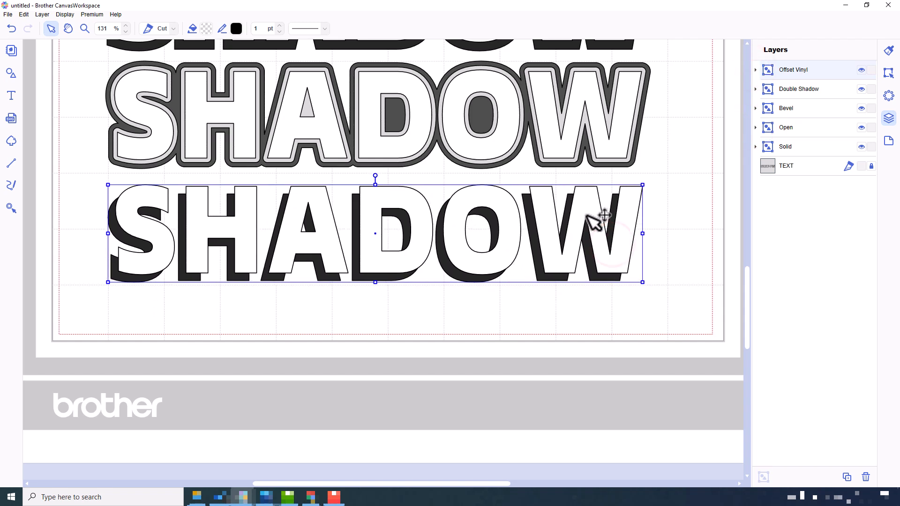
# Step: Centre-align all five SHADOW designs horizontally on the mat
pyautogui.click(67, 14)
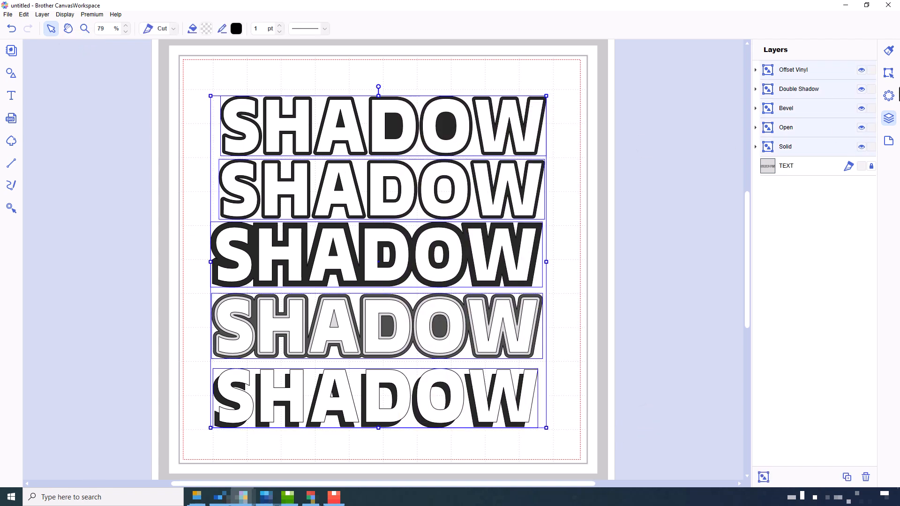
pyautogui.click(888, 73)
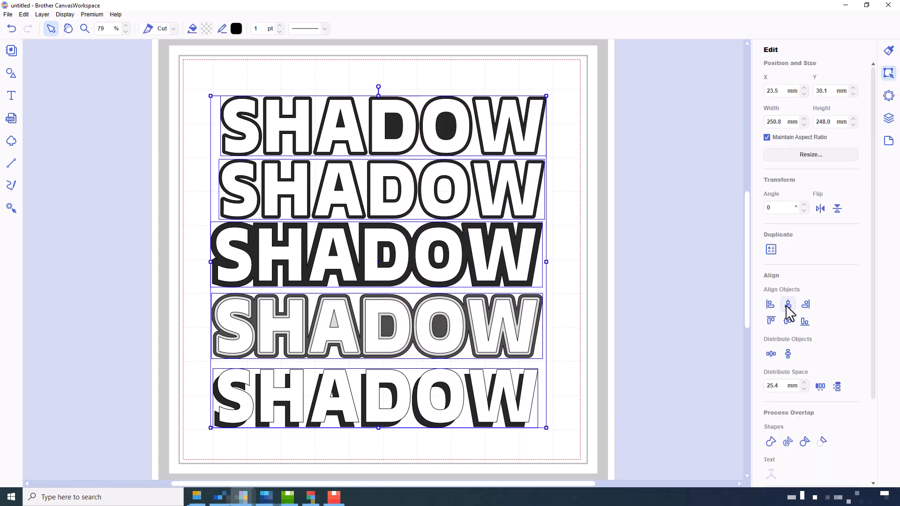
pyautogui.click(788, 304)
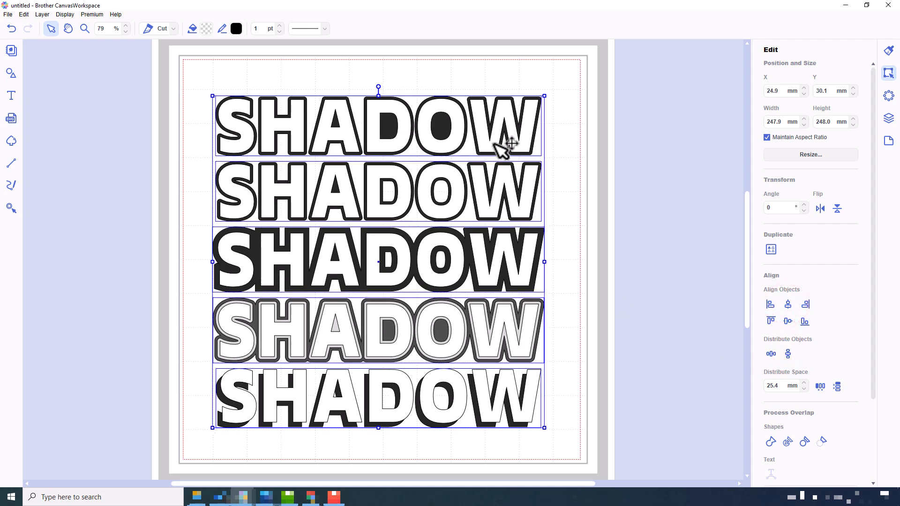
# Step: Group the five SHADOW designs and hide the group so the mat appears empty
pyautogui.click(573, 216)
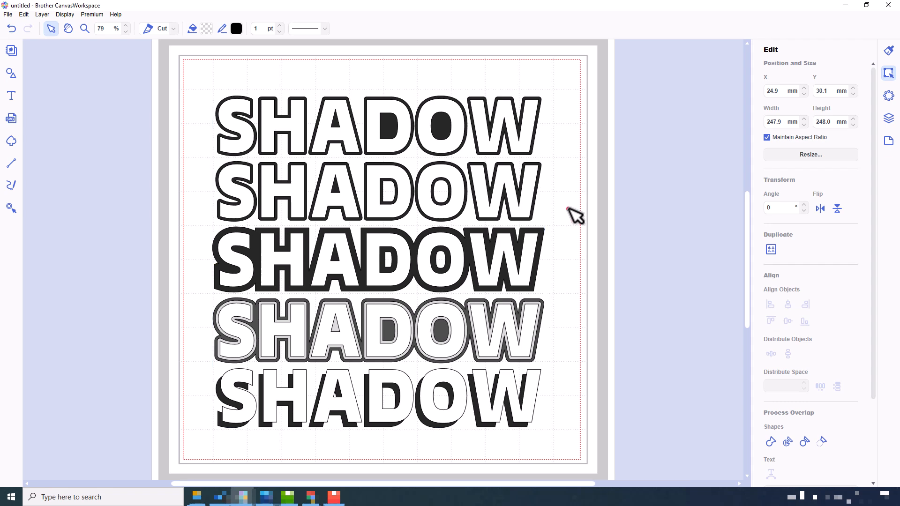
pyautogui.click(575, 223)
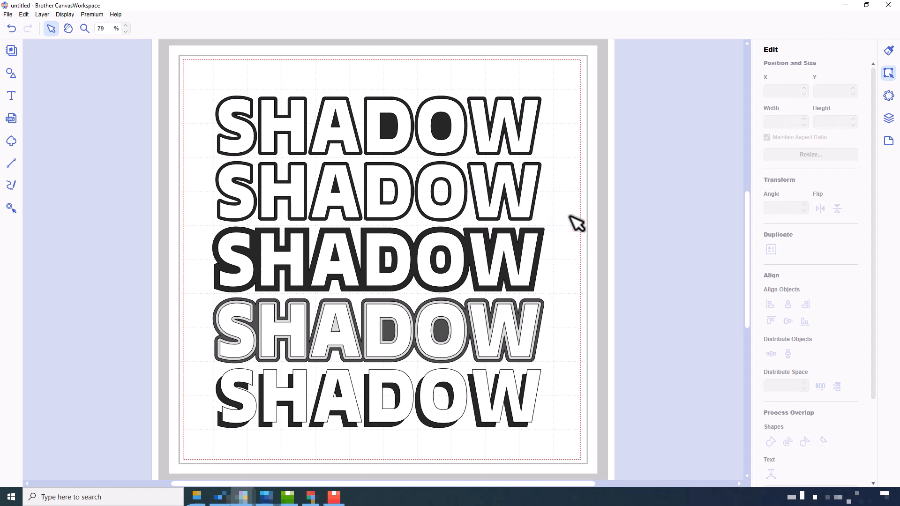
pyautogui.click(888, 114)
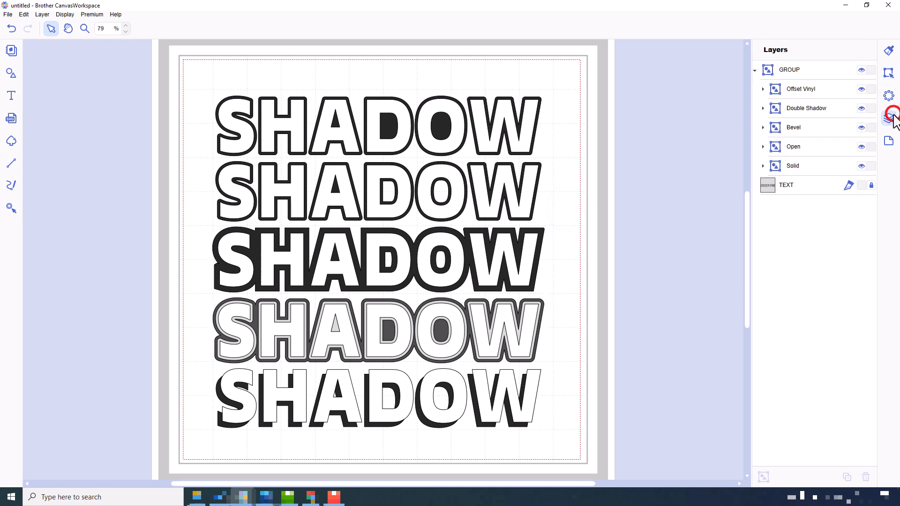
pyautogui.click(865, 69)
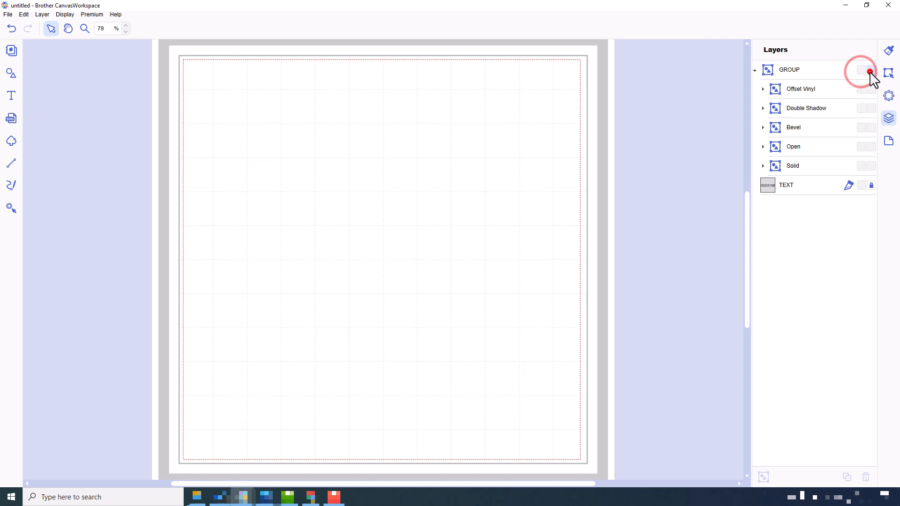
# Step: Lock the hidden group, then centre the five new SHADOW text copies on each other
pyautogui.click(756, 69)
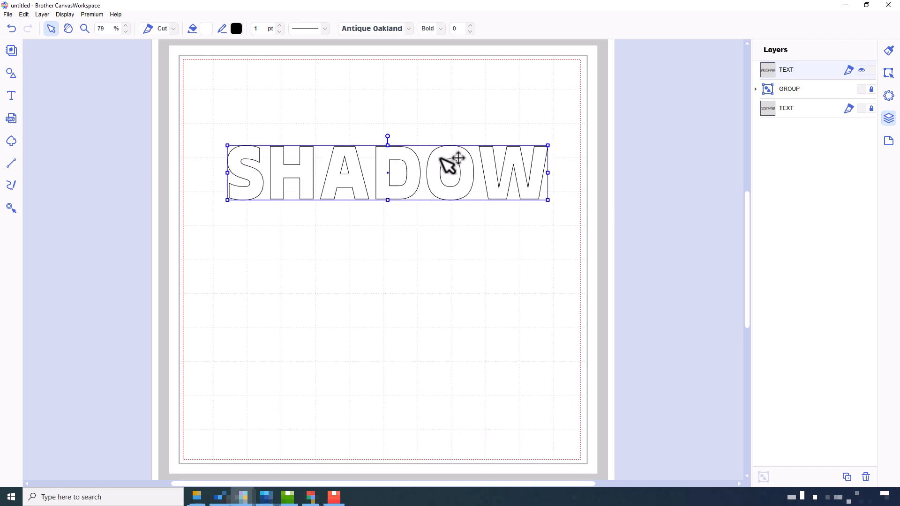
pyautogui.moveTo(459, 271)
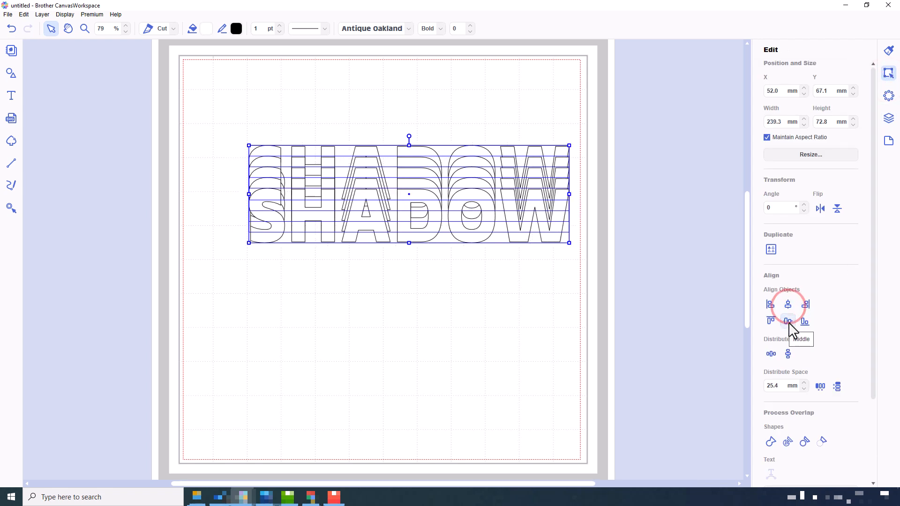
pyautogui.click(788, 321)
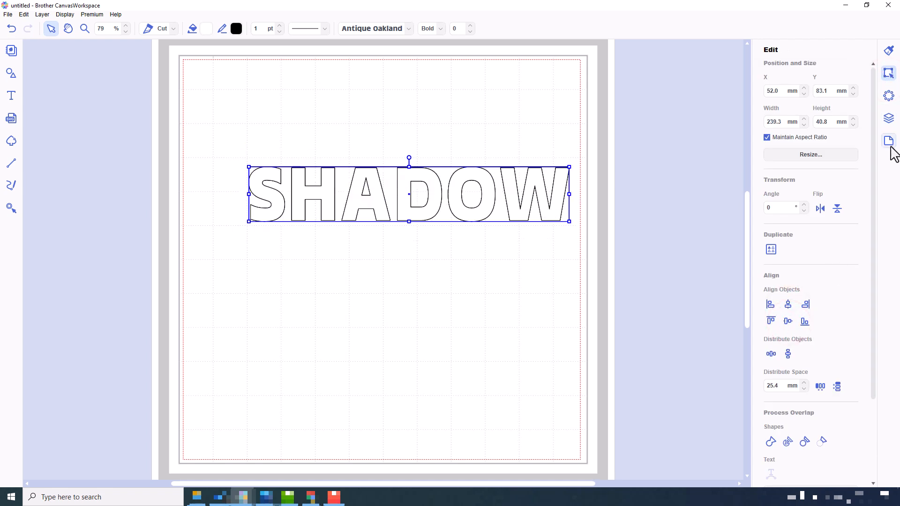
pyautogui.click(887, 118)
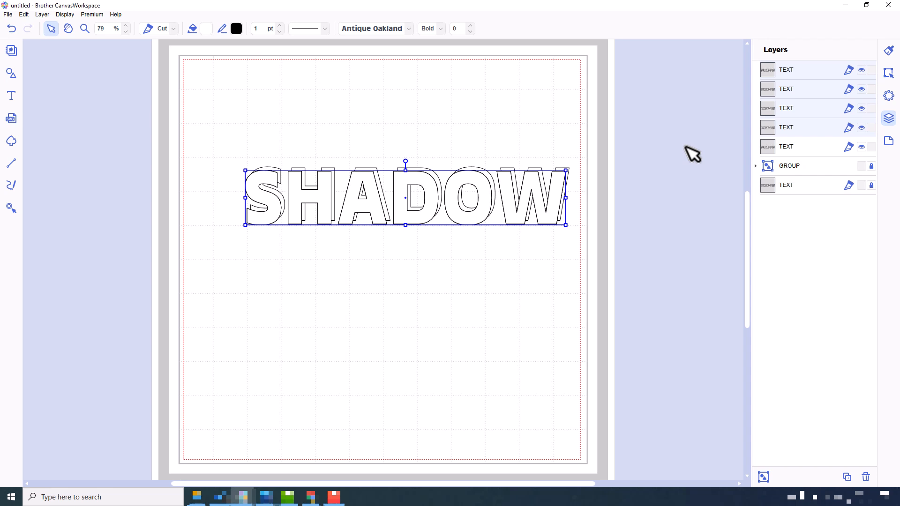
pyautogui.moveTo(774, 147)
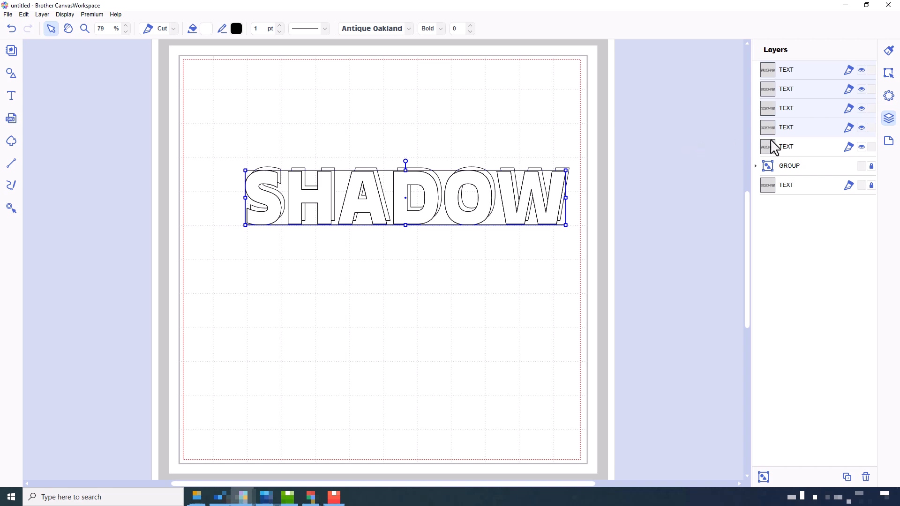
pyautogui.moveTo(722, 145)
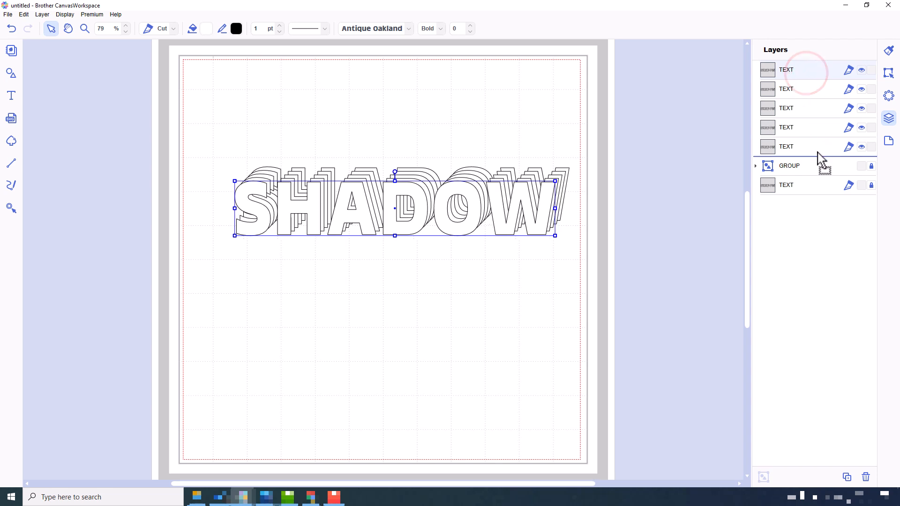
# Step: Reorder and step the text copies diagonally into a 3D shadow stack
pyautogui.click(787, 69)
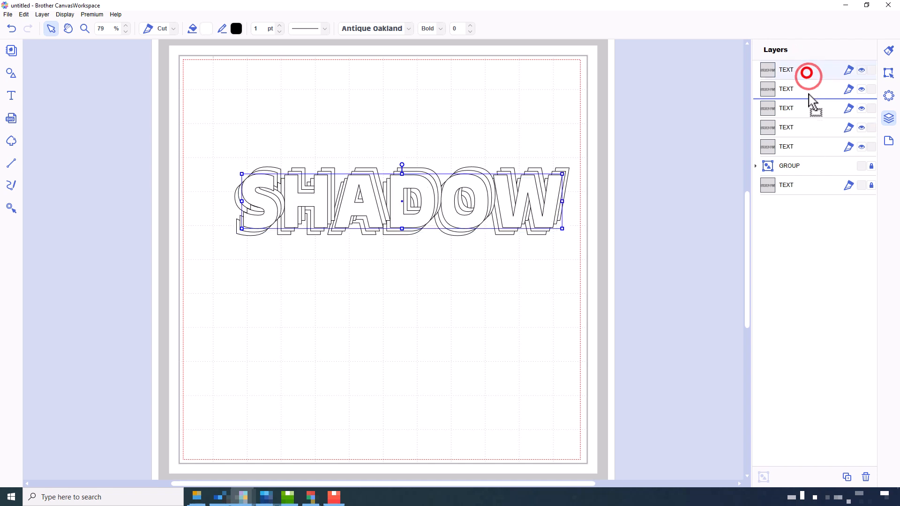
pyautogui.click(787, 69)
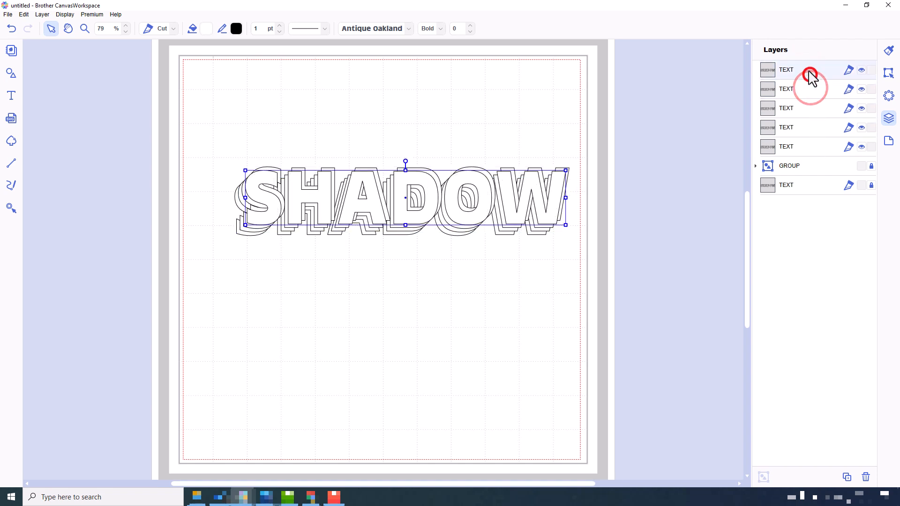
pyautogui.click(691, 203)
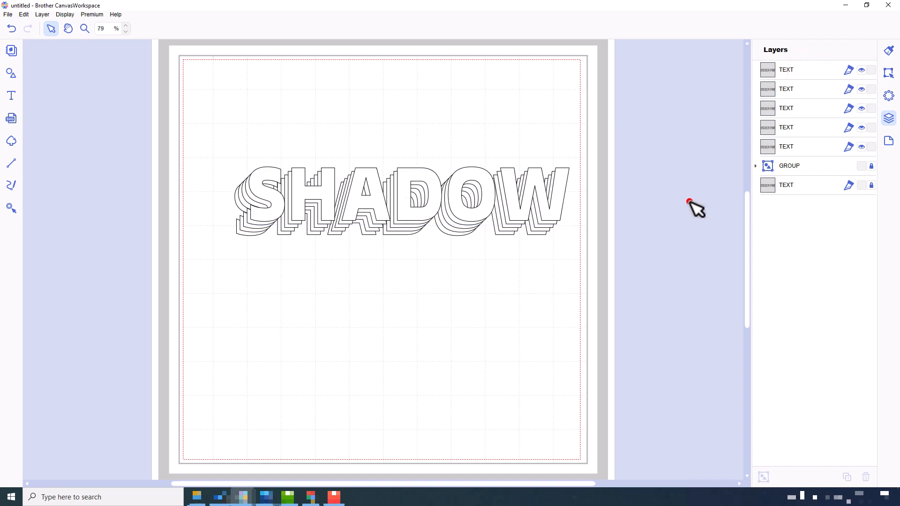
pyautogui.moveTo(808, 154)
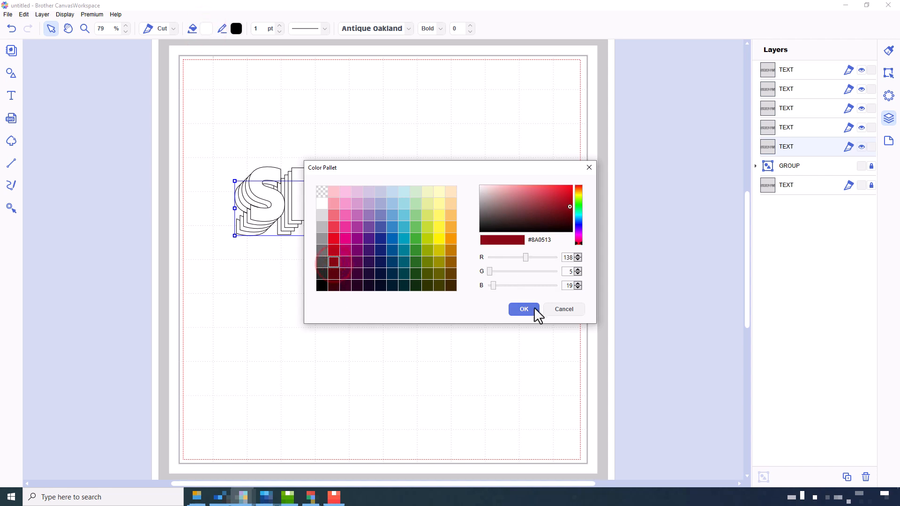
# Step: Fill the lower copies dark red, red-purple, dark purple and lighter purple in turn
pyautogui.click(523, 308)
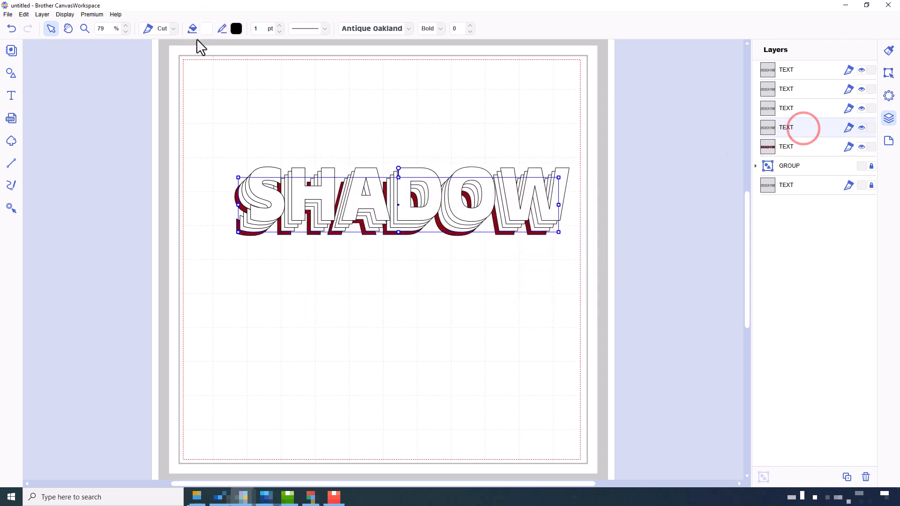
pyautogui.click(193, 28)
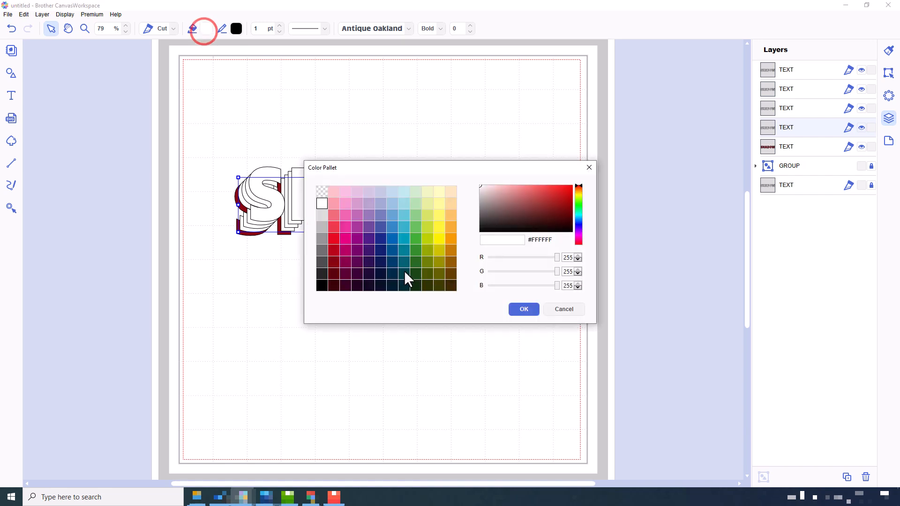
pyautogui.moveTo(344, 267)
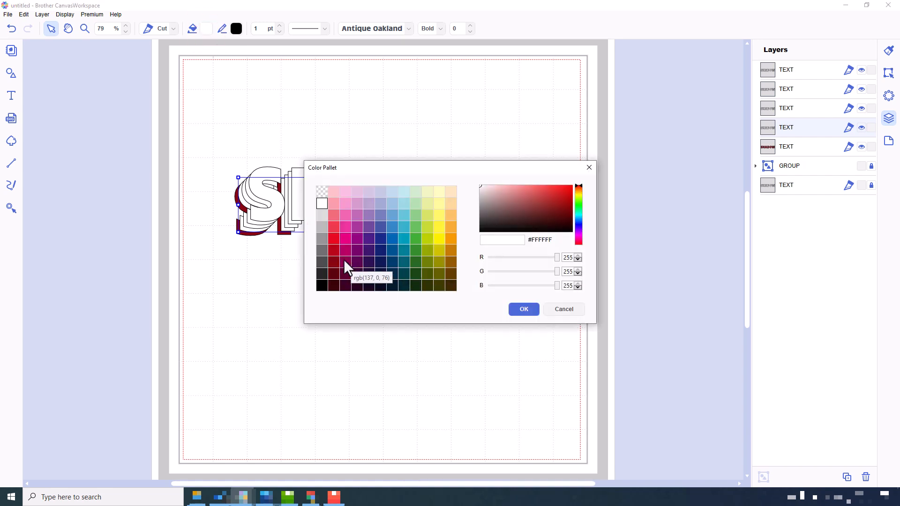
pyautogui.click(522, 308)
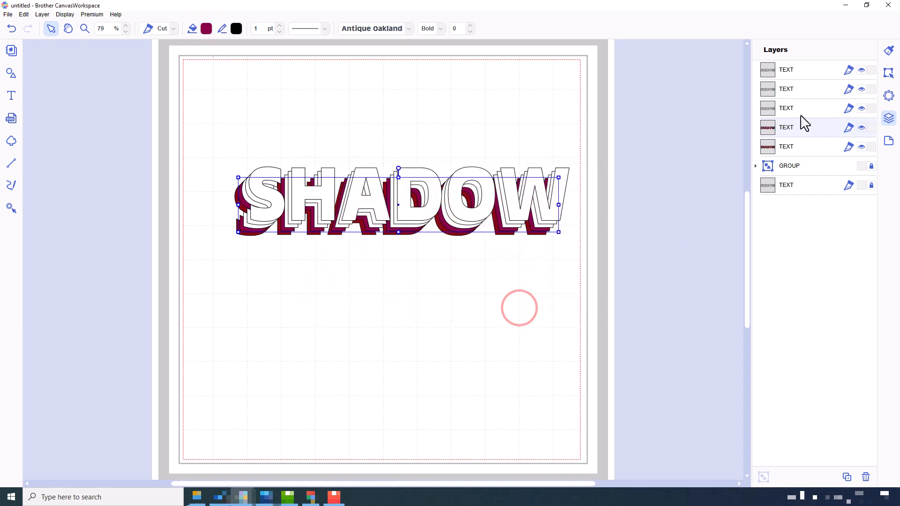
pyautogui.click(207, 28)
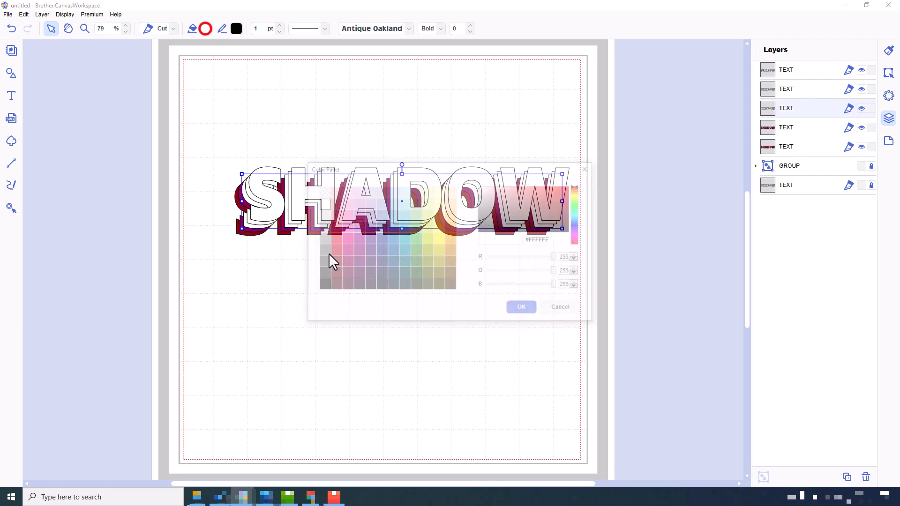
pyautogui.click(356, 251)
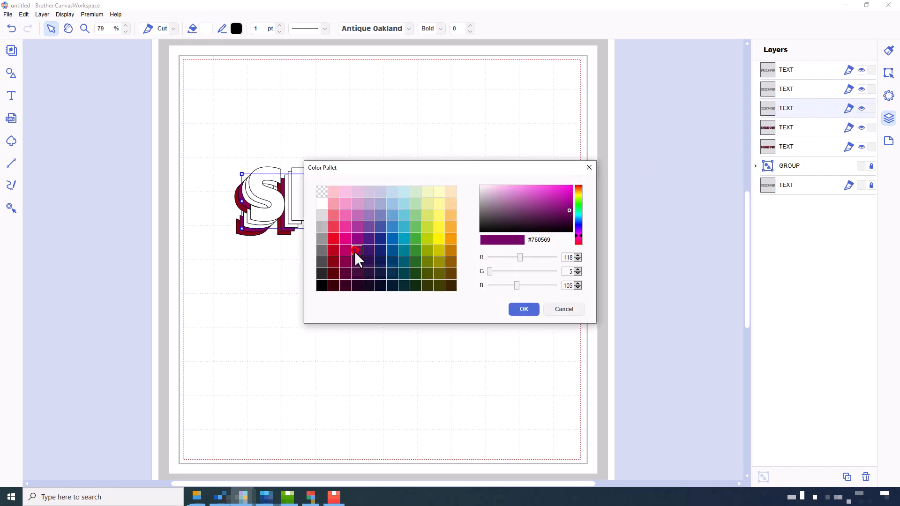
pyautogui.click(523, 308)
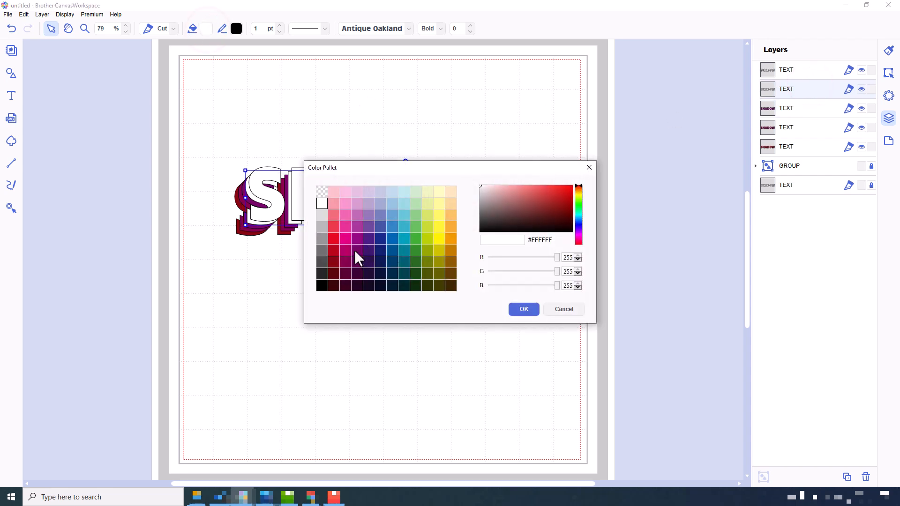
pyautogui.moveTo(367, 235)
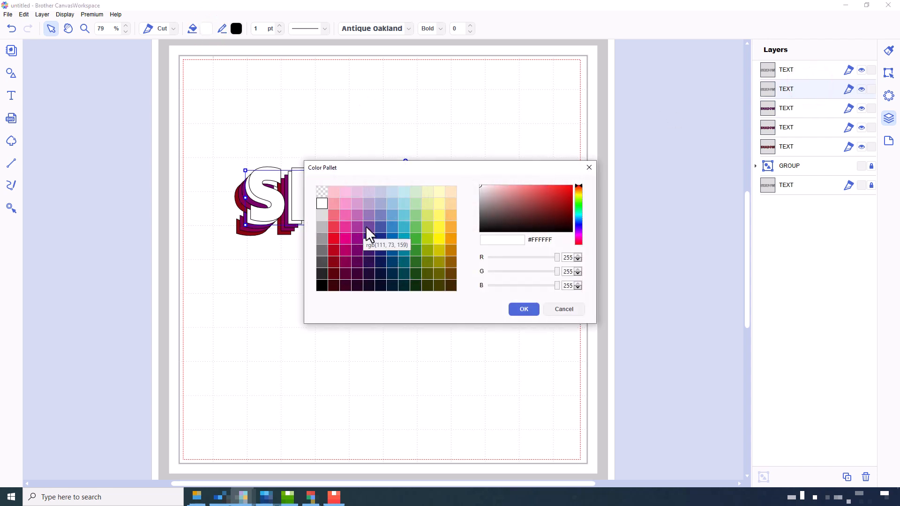
pyautogui.click(522, 309)
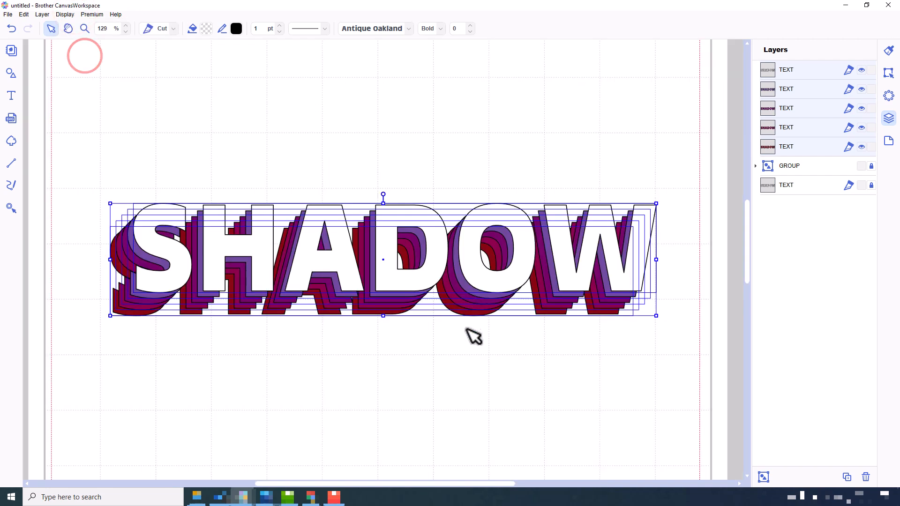
pyautogui.moveTo(888, 77)
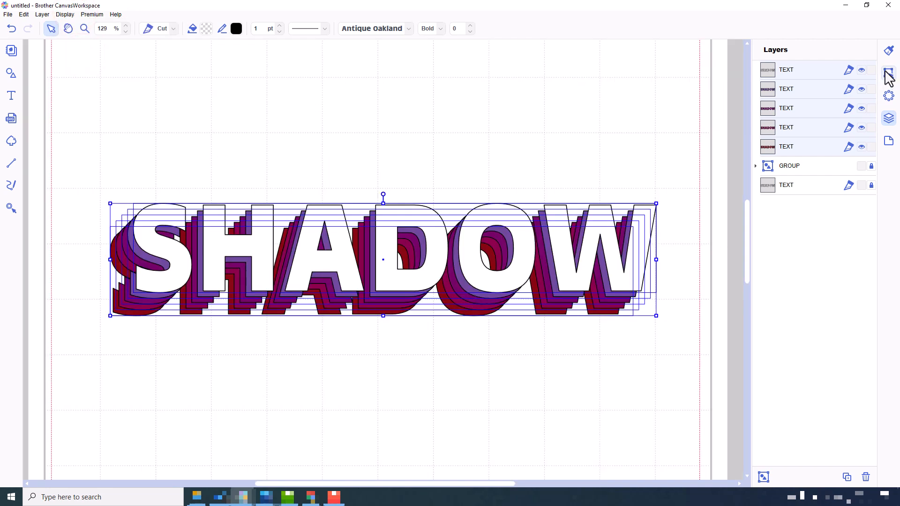
# Step: Weld the stacked white letter outlines into solid white front letters
pyautogui.click(888, 74)
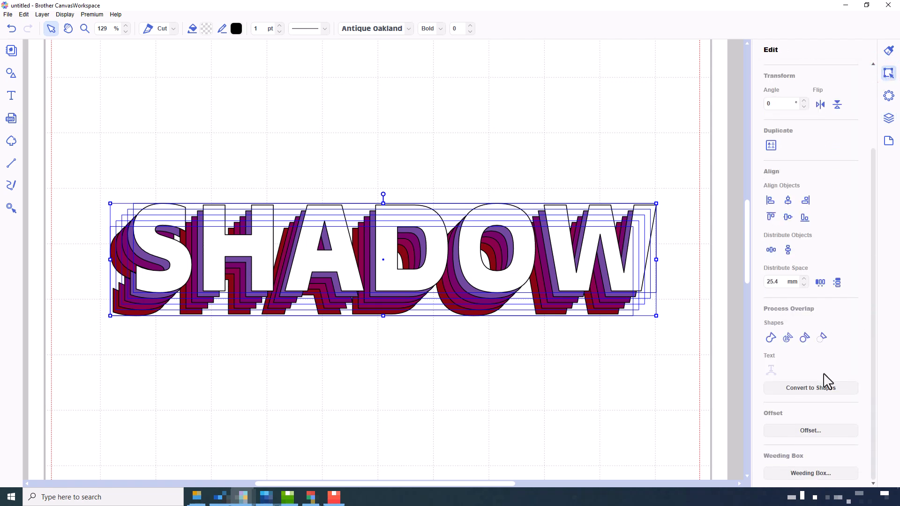
pyautogui.moveTo(787, 337)
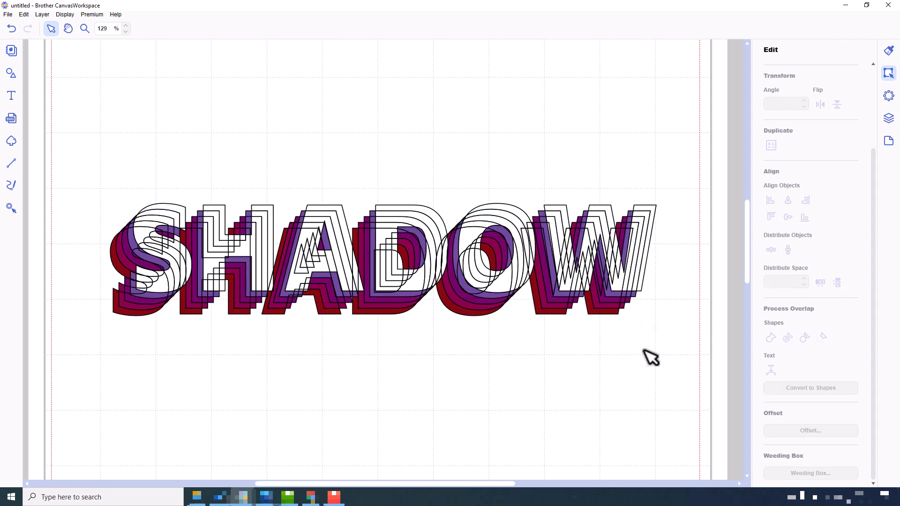
pyautogui.click(887, 118)
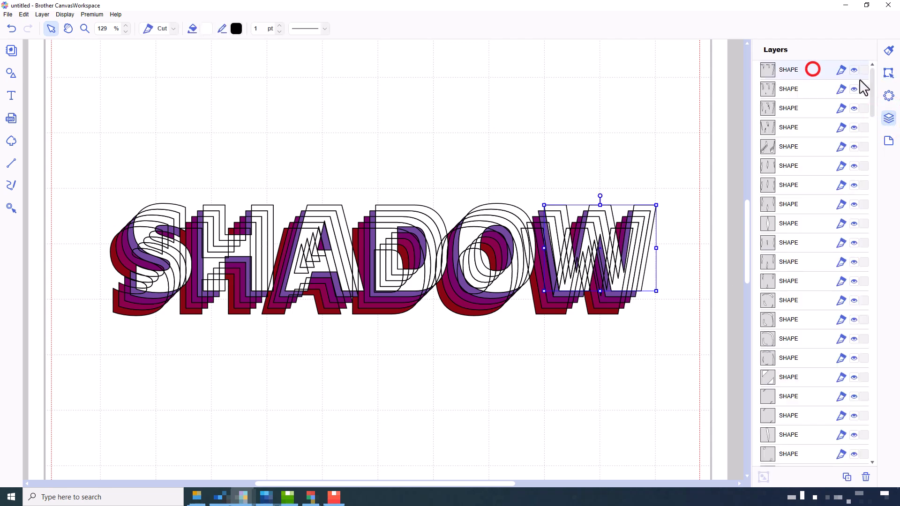
pyautogui.scroll(-3)
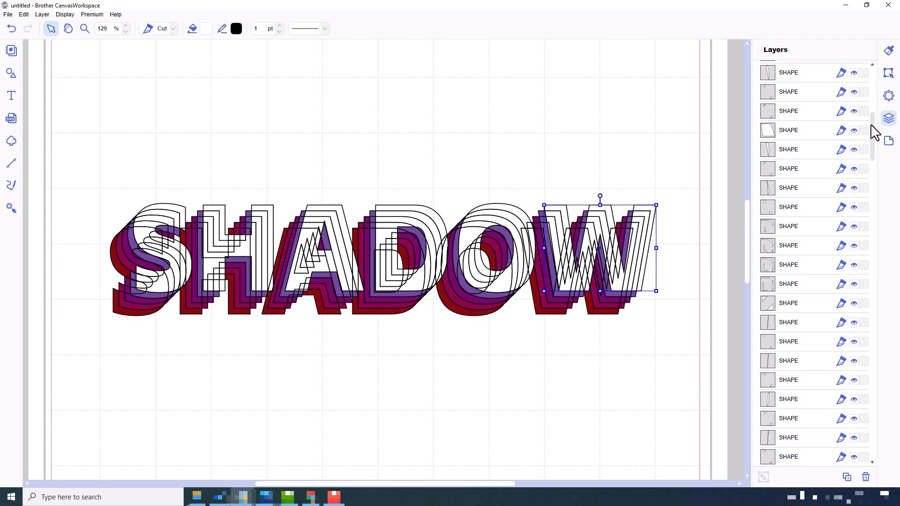
pyautogui.scroll(-3)
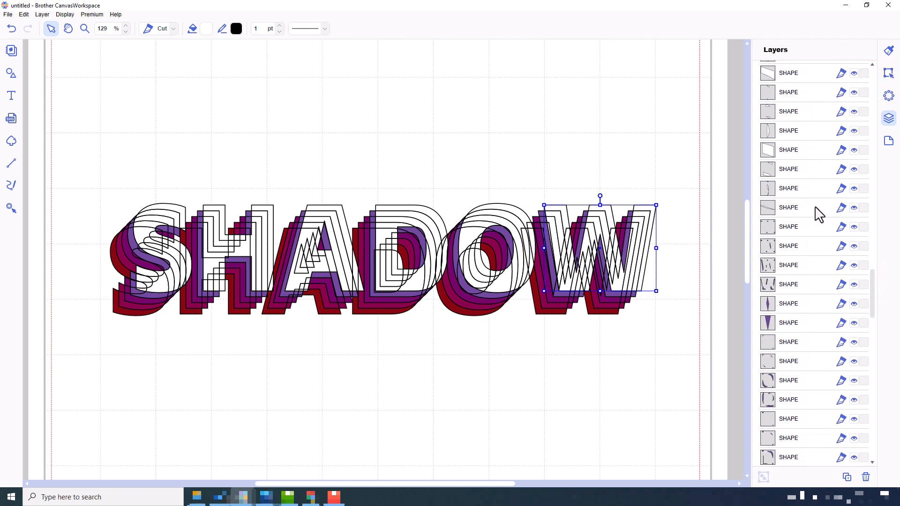
pyautogui.moveTo(811, 215)
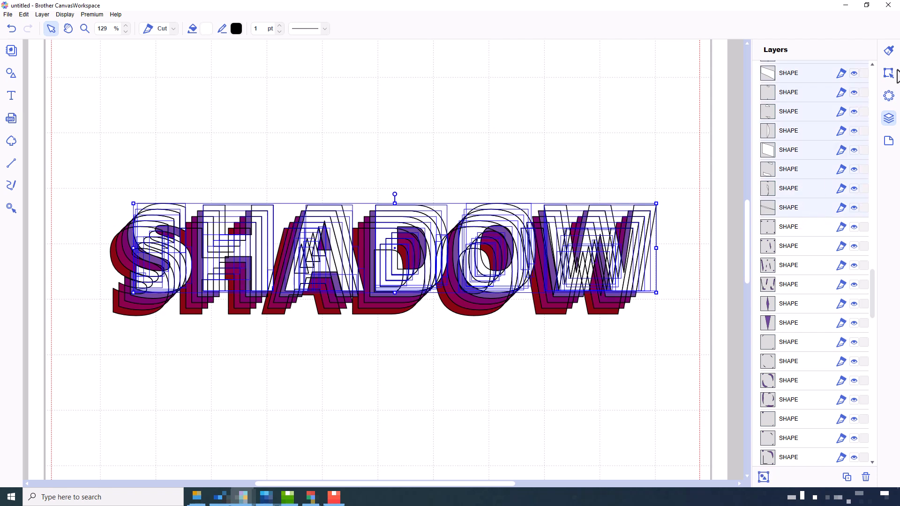
pyautogui.click(889, 73)
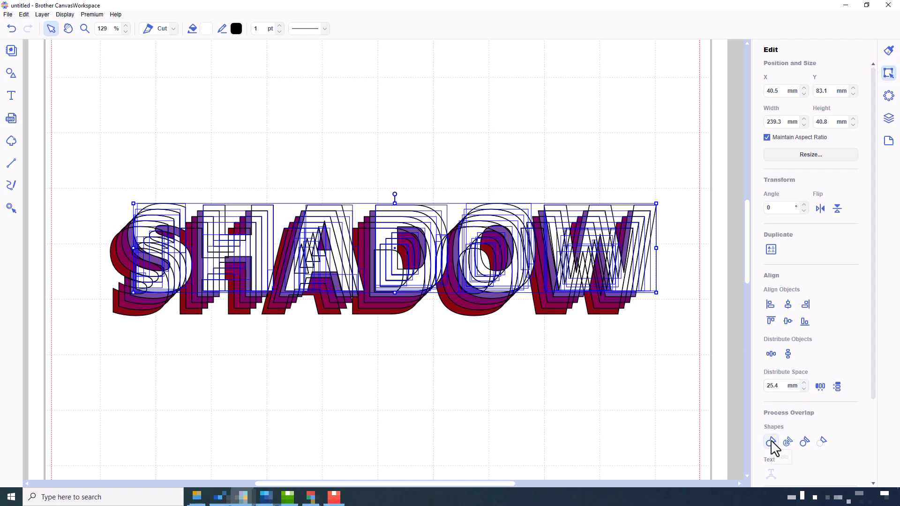
pyautogui.click(770, 442)
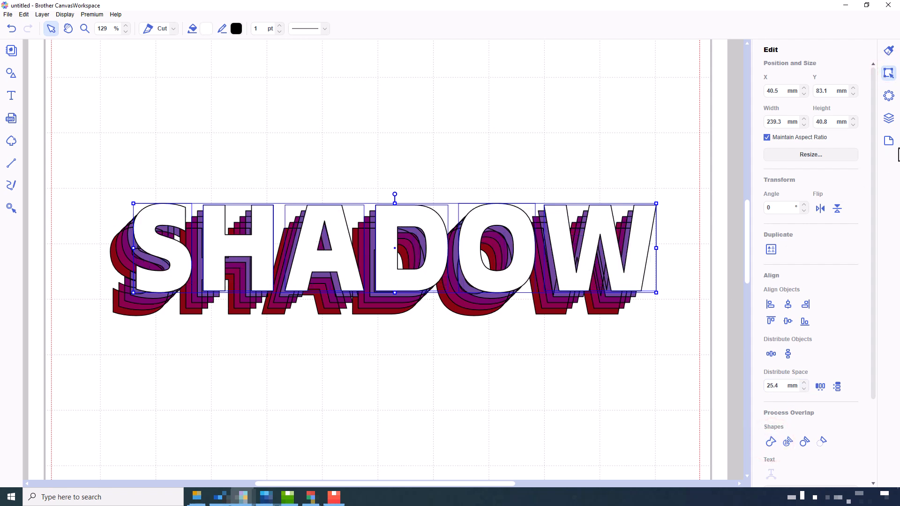
pyautogui.moveTo(599, 183)
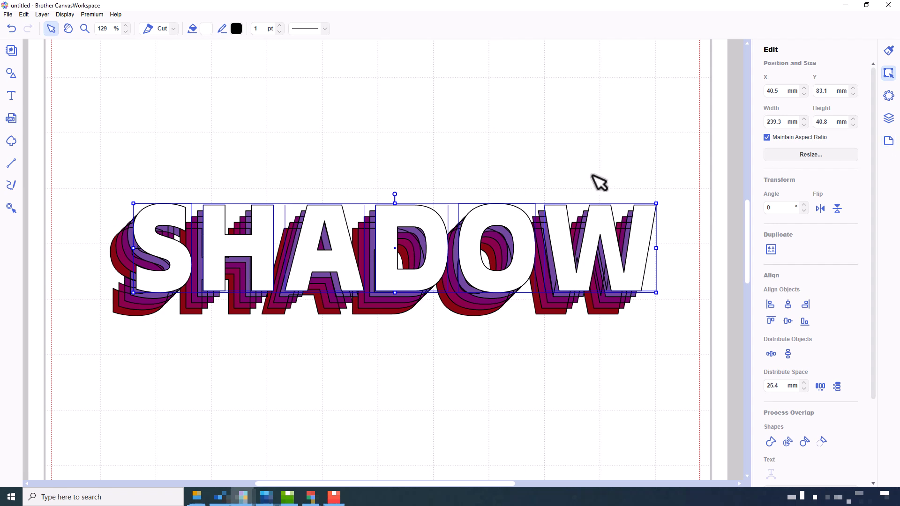
pyautogui.click(887, 118)
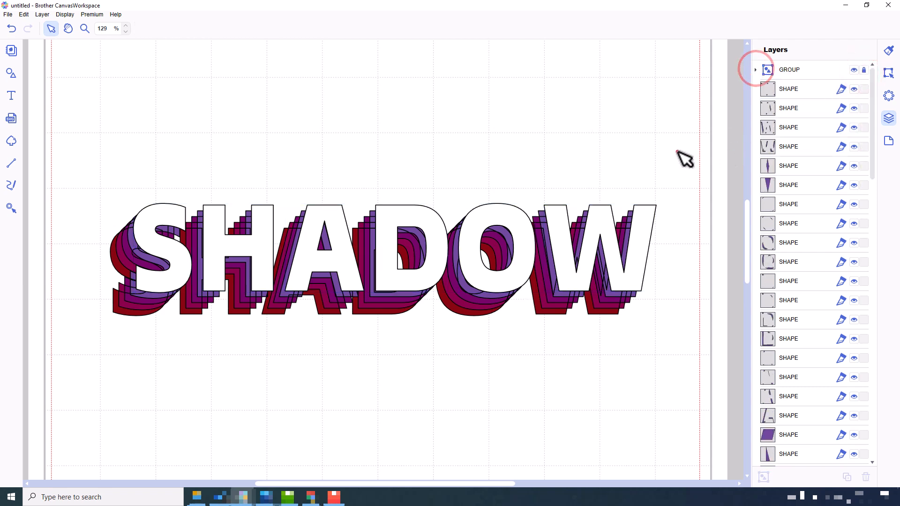
# Step: Zoom in on the S and weld its purple shadow copies into one shape
pyautogui.click(84, 28)
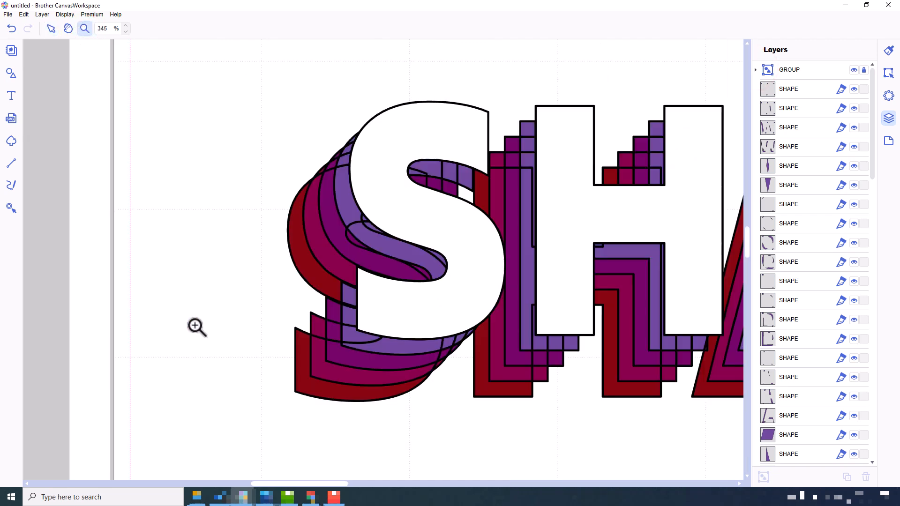
pyautogui.click(51, 28)
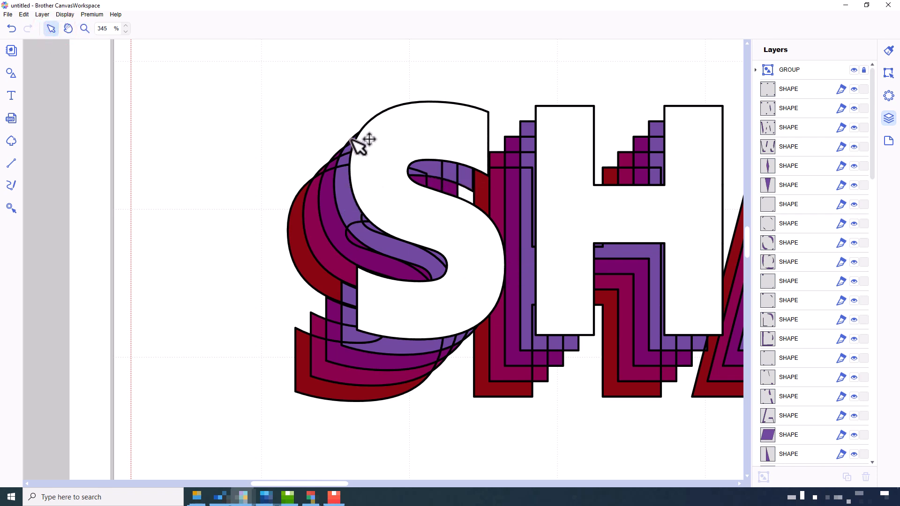
pyautogui.click(349, 148)
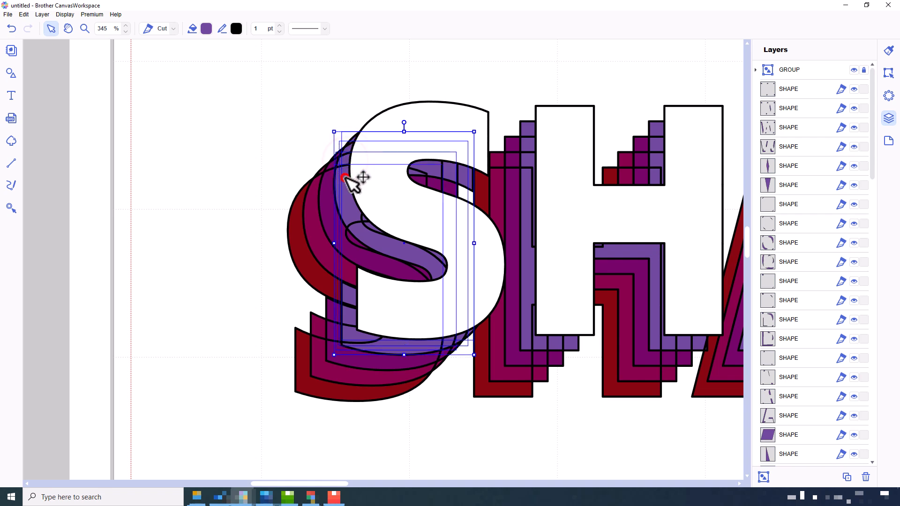
pyautogui.moveTo(893, 95)
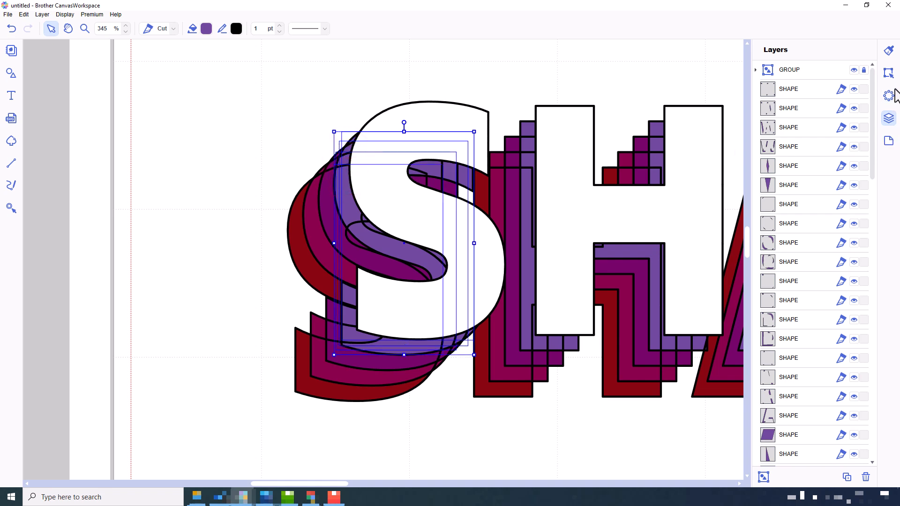
pyautogui.click(888, 73)
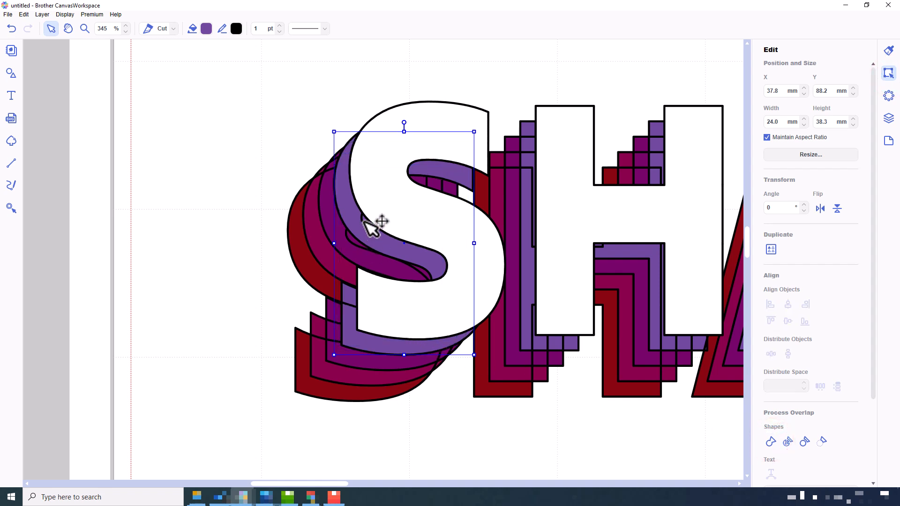
pyautogui.click(366, 219)
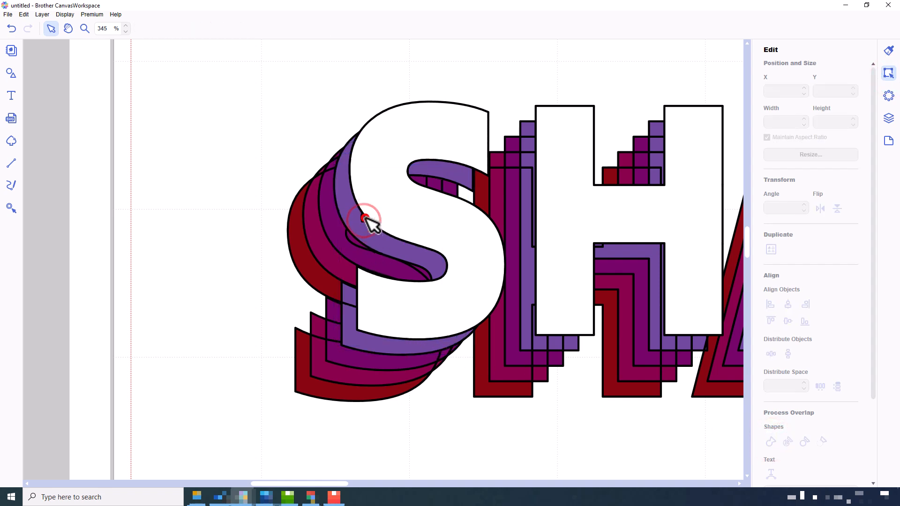
pyautogui.click(366, 219)
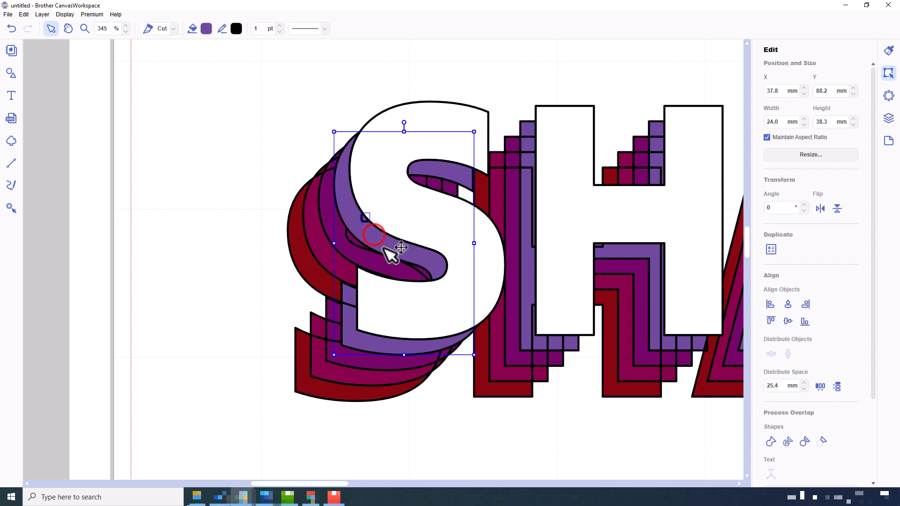
pyautogui.click(770, 441)
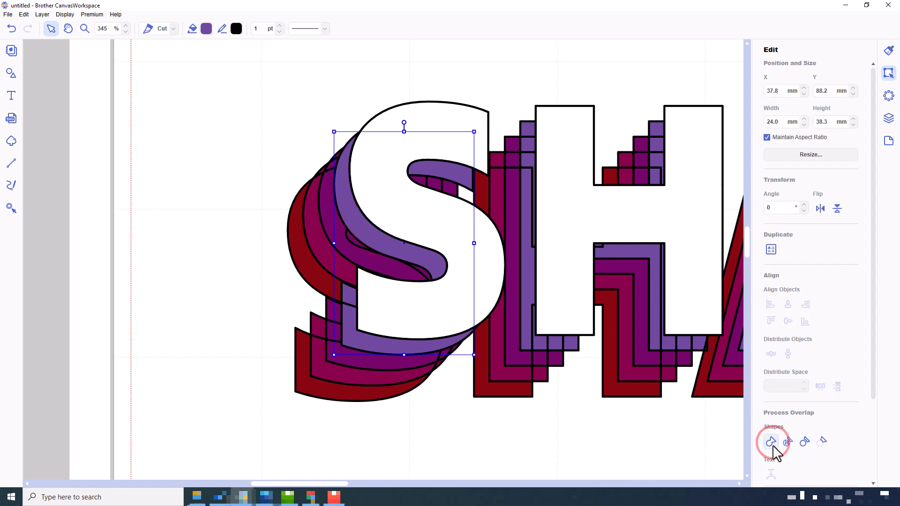
pyautogui.click(770, 442)
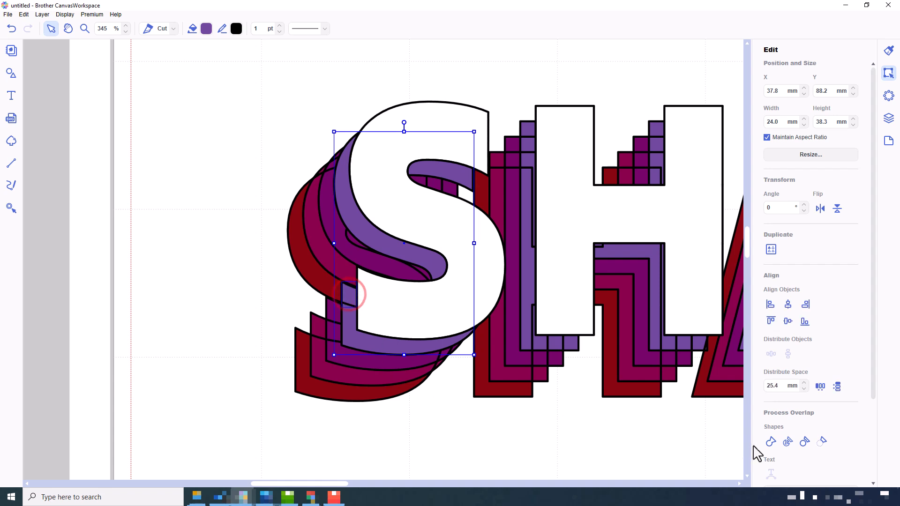
pyautogui.click(515, 457)
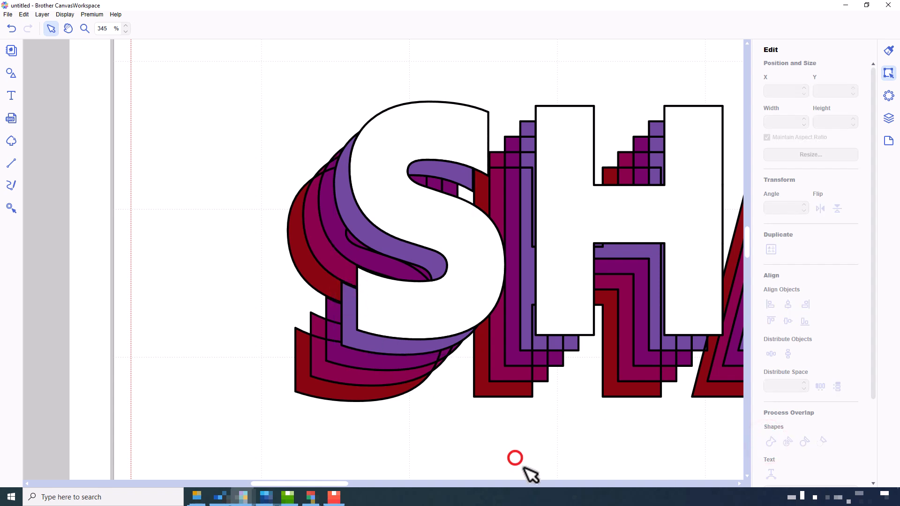
pyautogui.moveTo(92, 80)
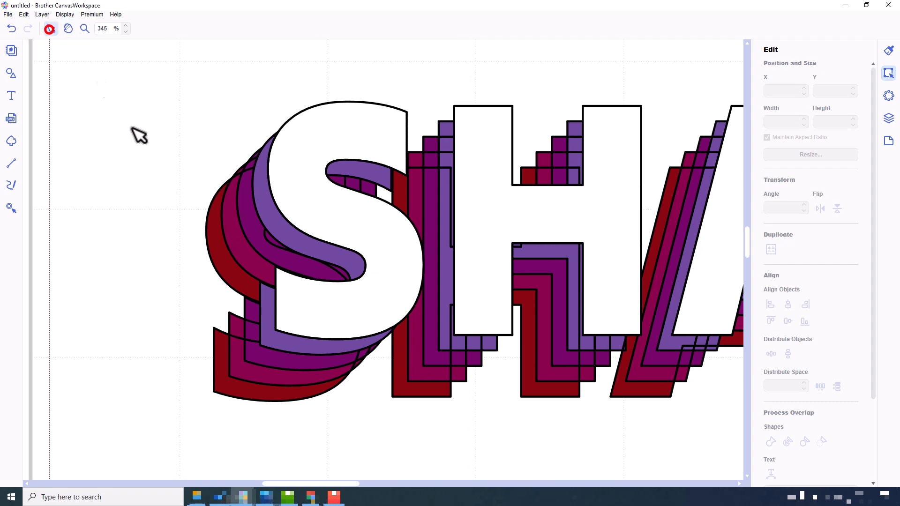
# Step: Weld the magenta and then the red S shadow copies into single shapes
pyautogui.click(255, 160)
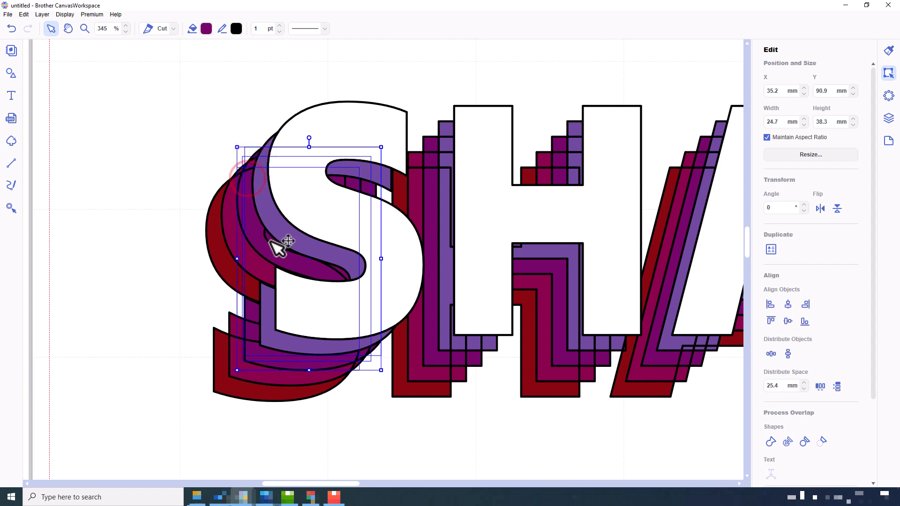
pyautogui.moveTo(599, 295)
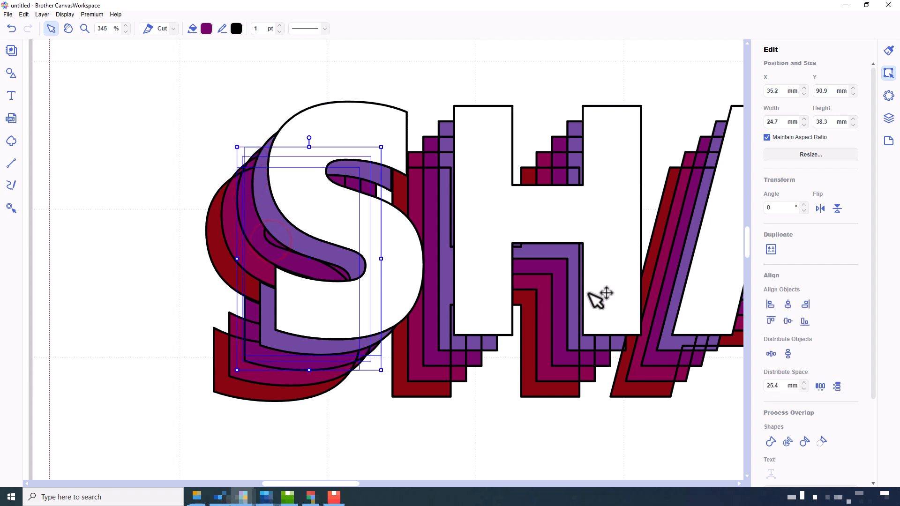
pyautogui.click(770, 442)
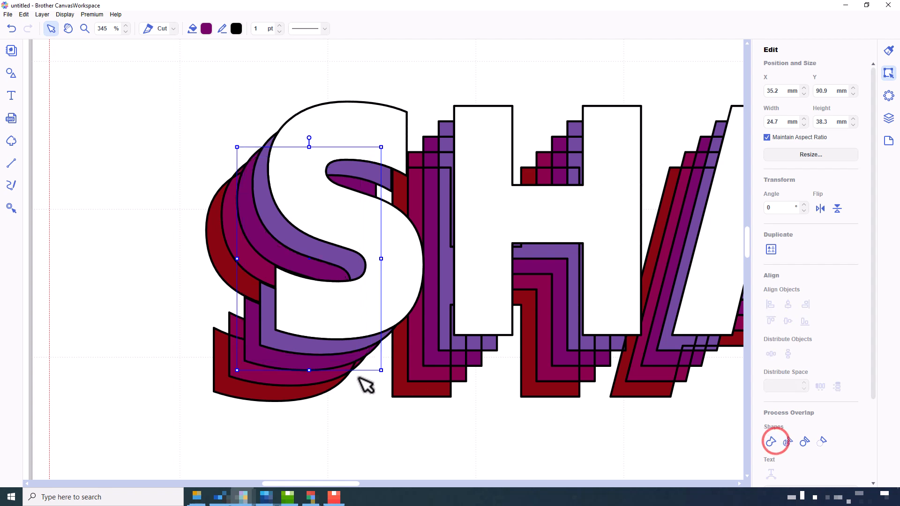
pyautogui.moveTo(354, 425)
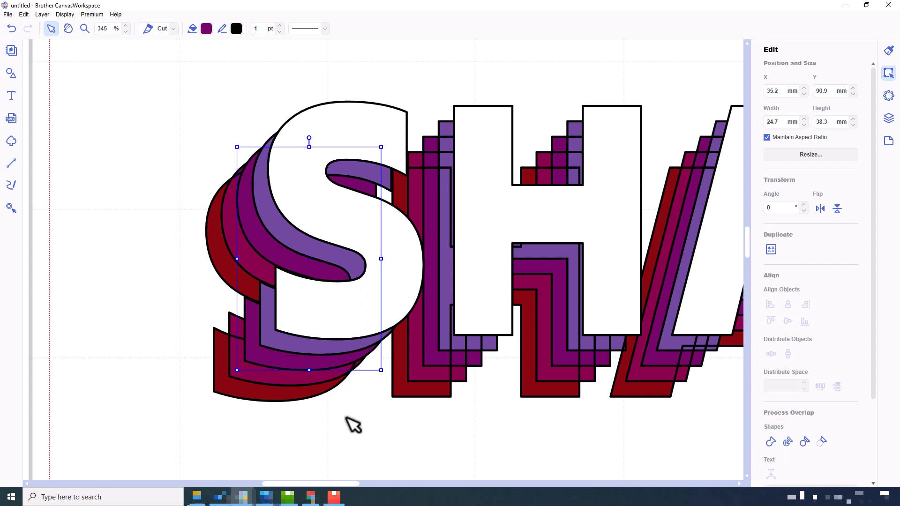
pyautogui.doubleClick(309, 259)
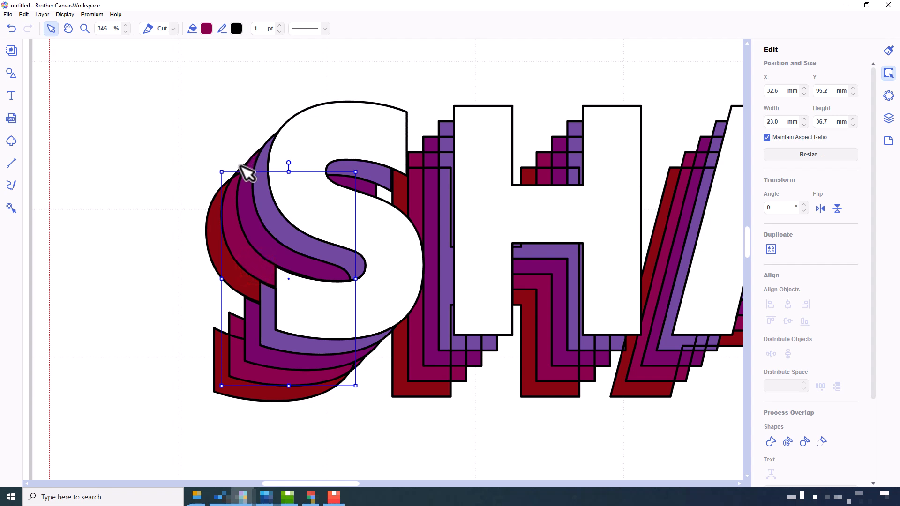
pyautogui.click(771, 441)
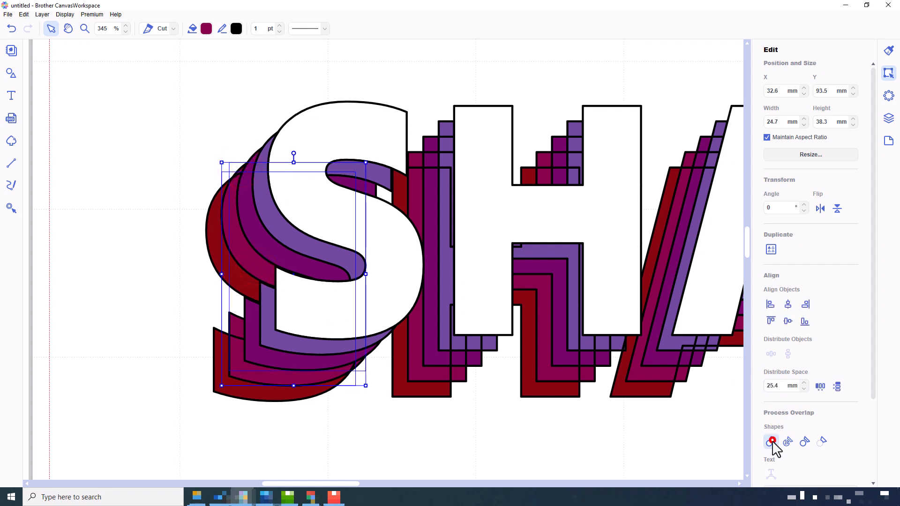
pyautogui.click(408, 449)
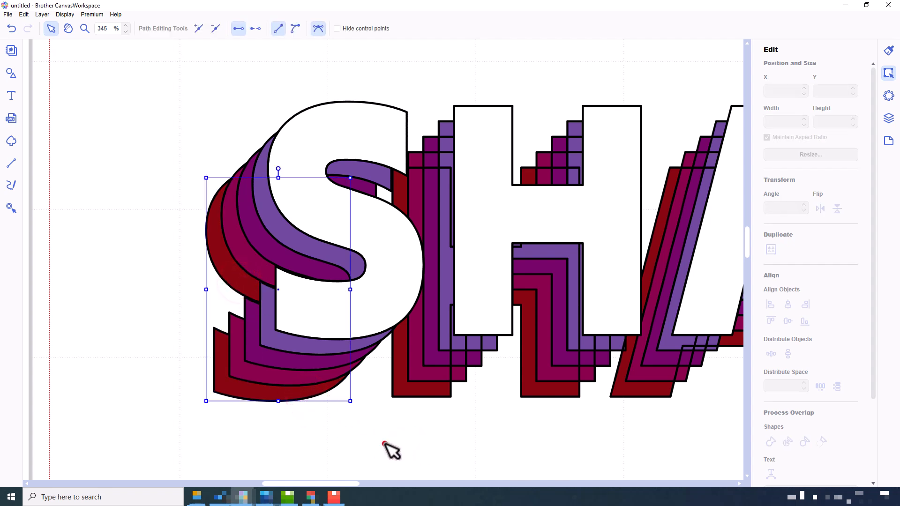
pyautogui.click(413, 454)
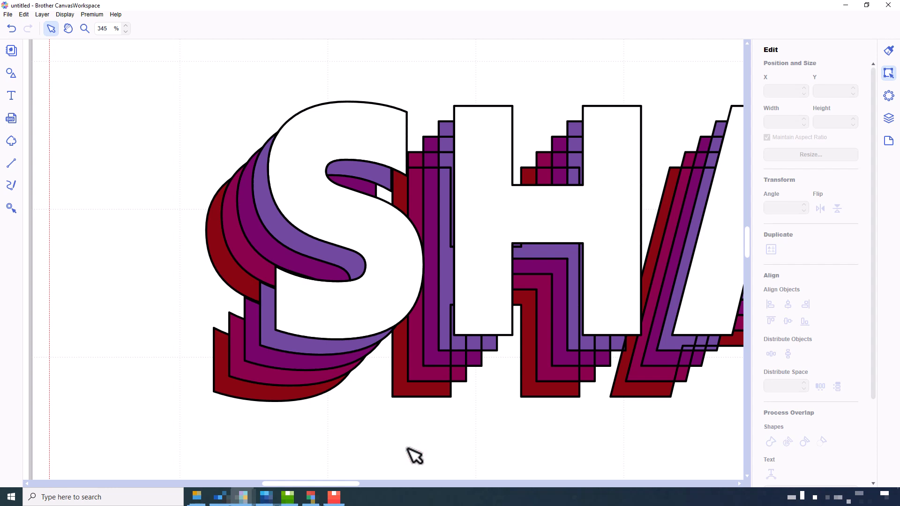
pyautogui.hscroll(3)
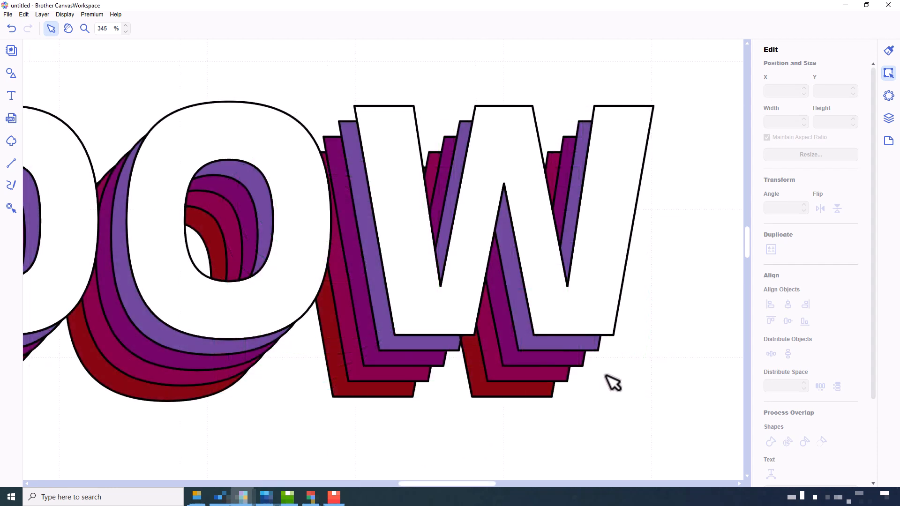
# Step: Fit every object on the mat into view so the whole SHADOW design is visible and deselected
pyautogui.click(65, 14)
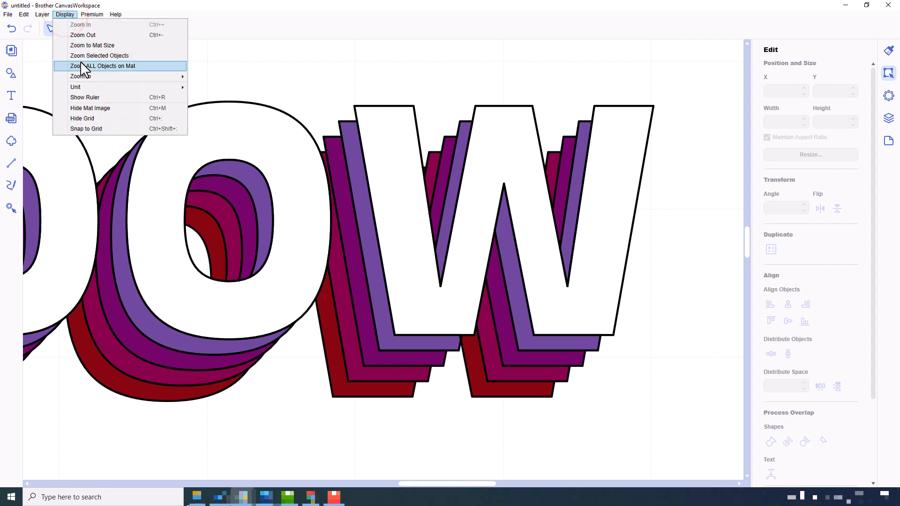
pyautogui.click(104, 66)
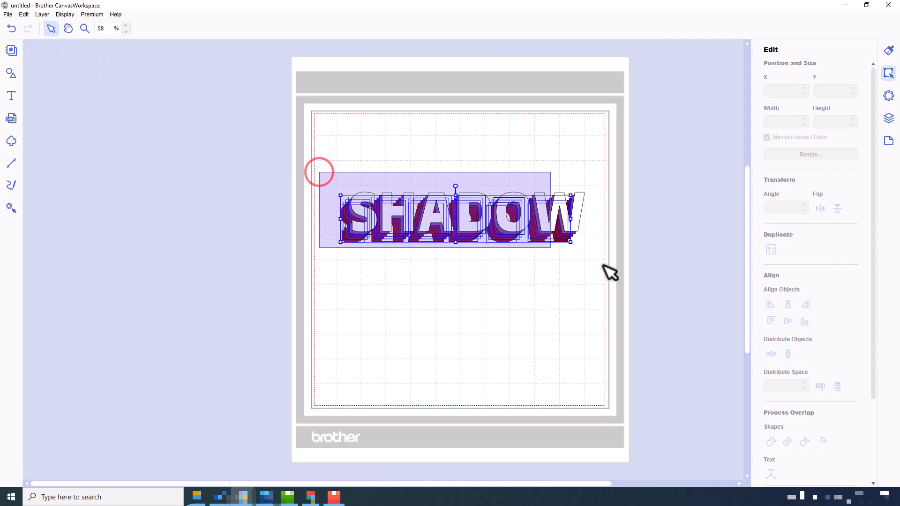
pyautogui.click(64, 14)
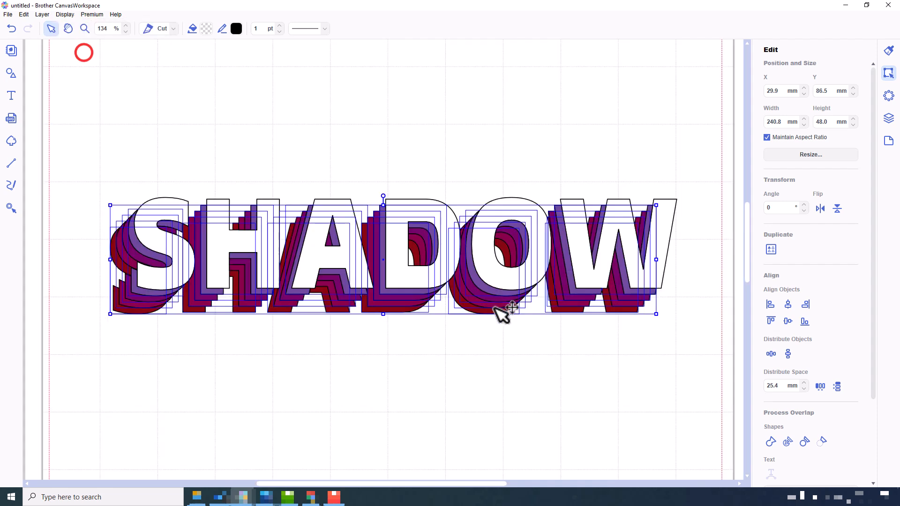
pyautogui.click(507, 346)
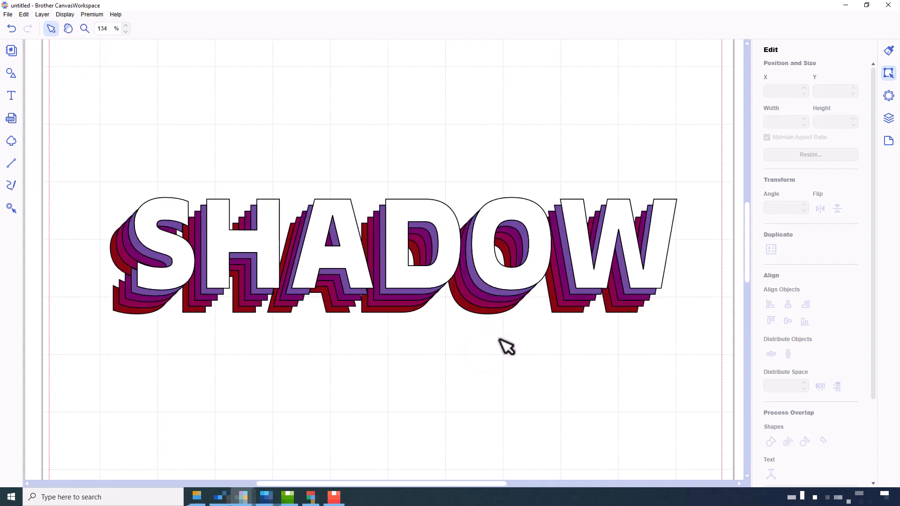
# Step: Show the Layers list and select the GROUP row holding the white SHADOW letters
pyautogui.click(887, 119)
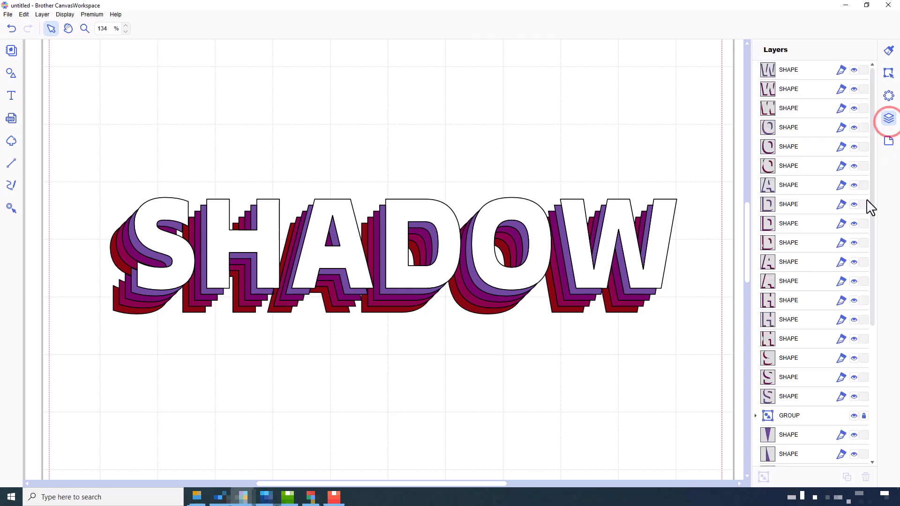
pyautogui.scroll(-3)
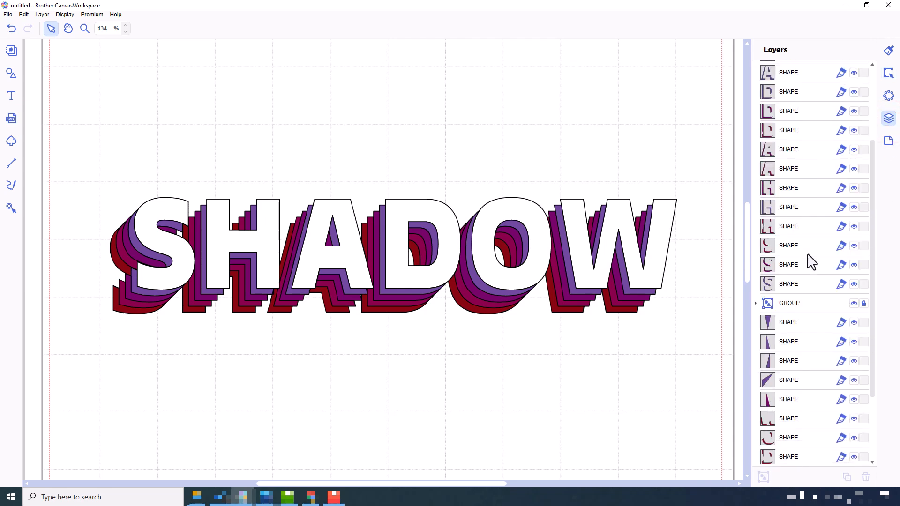
pyautogui.scroll(-3)
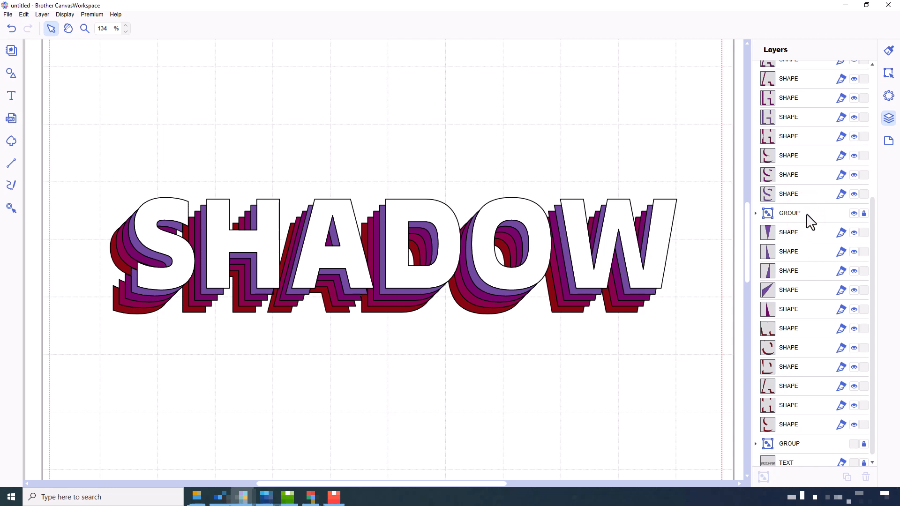
pyautogui.click(789, 213)
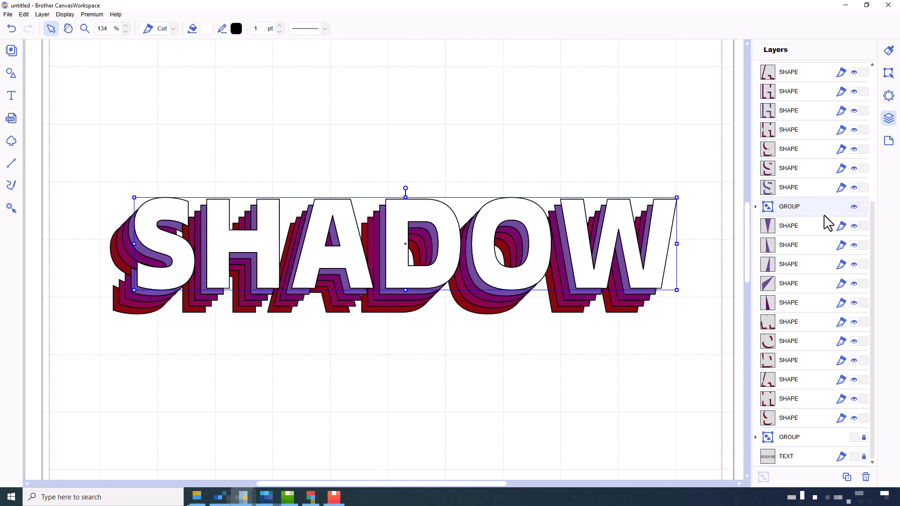
pyautogui.moveTo(824, 382)
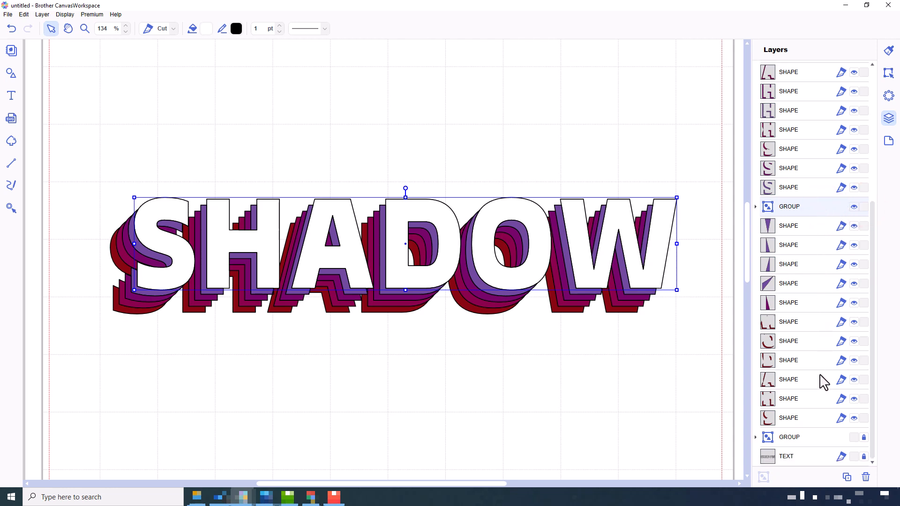
pyautogui.click(789, 226)
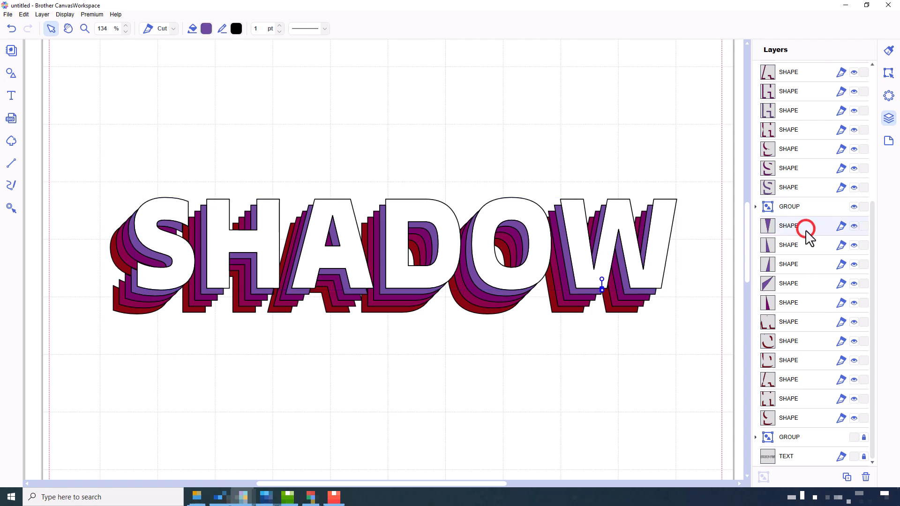
pyautogui.click(788, 245)
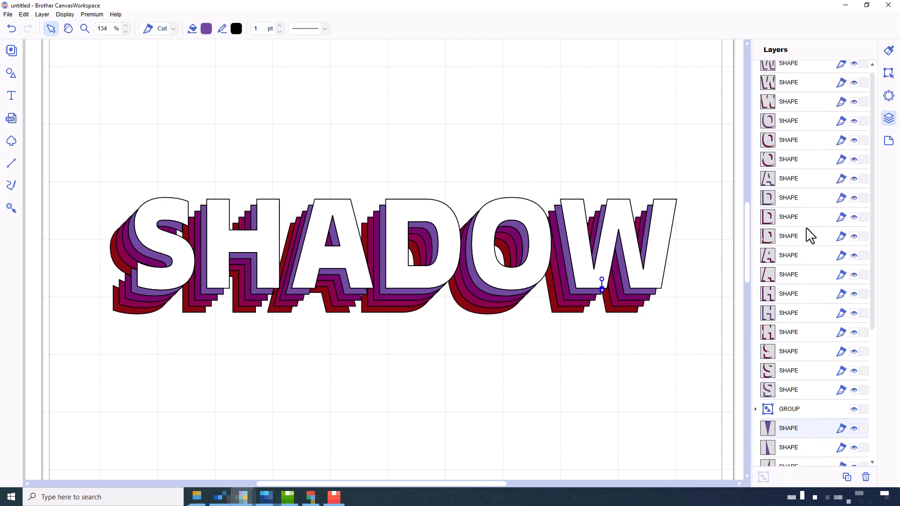
pyautogui.click(812, 69)
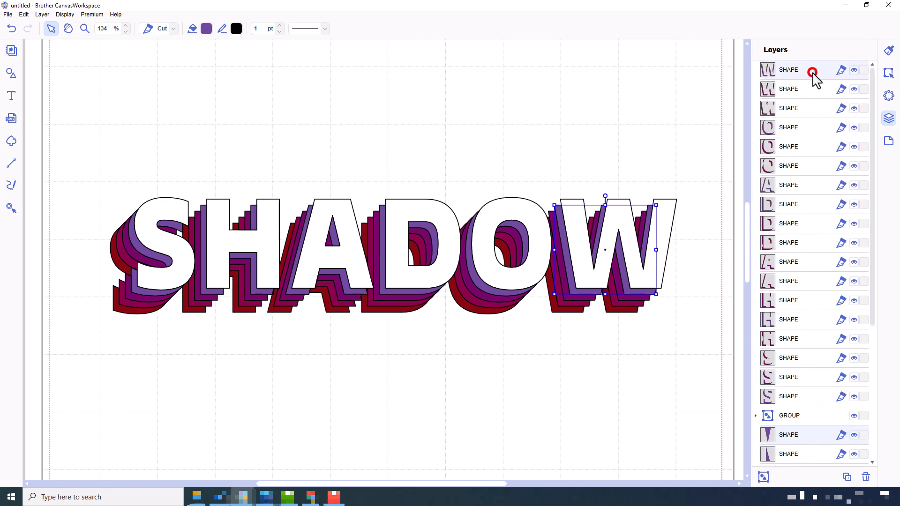
pyautogui.click(888, 73)
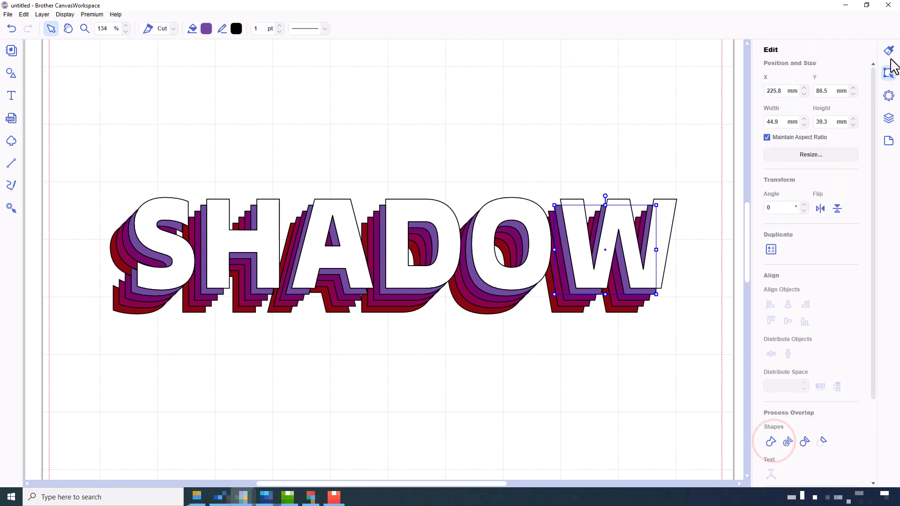
pyautogui.click(887, 118)
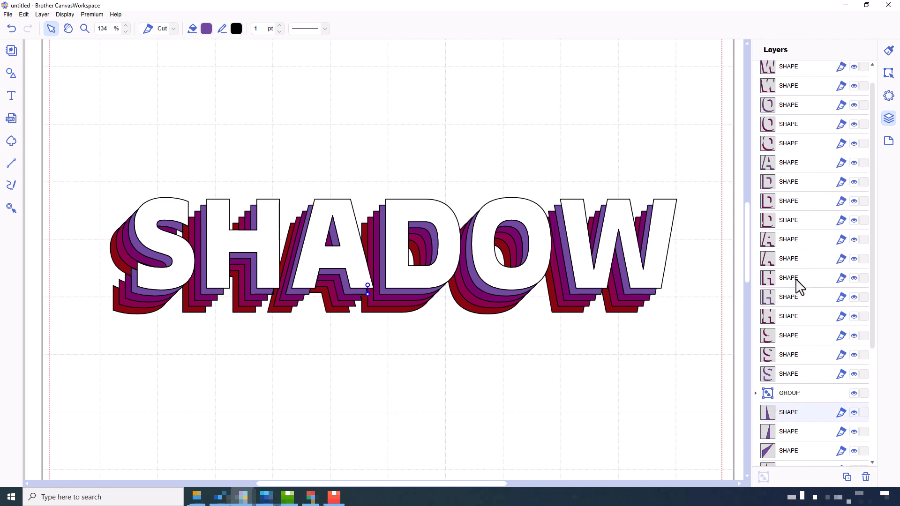
pyautogui.scroll(3)
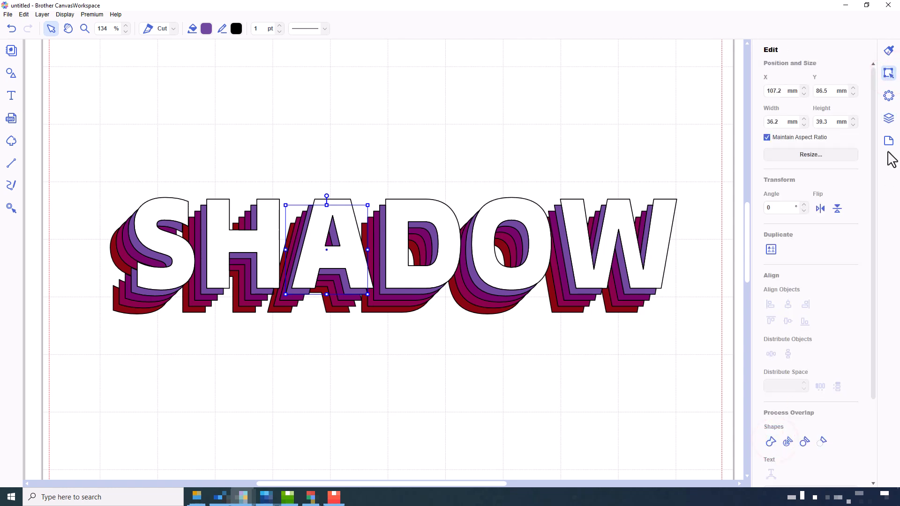
pyautogui.click(888, 118)
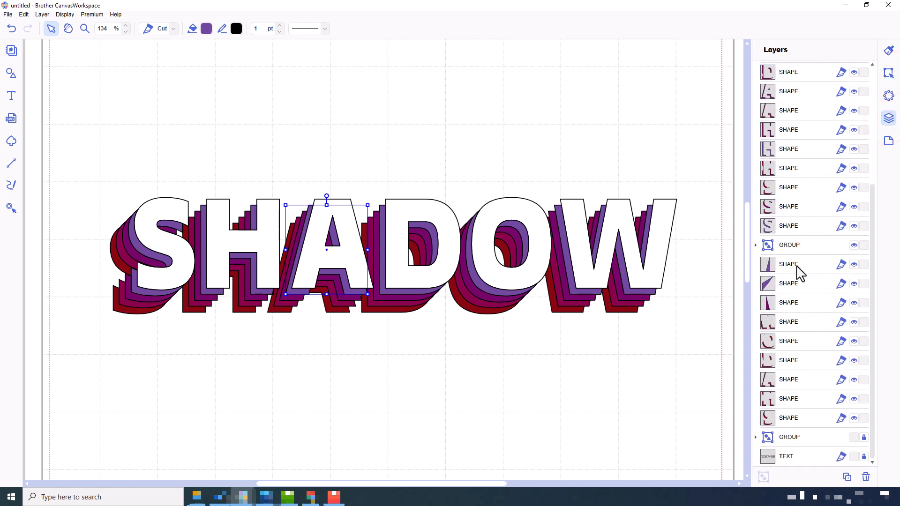
pyautogui.click(788, 264)
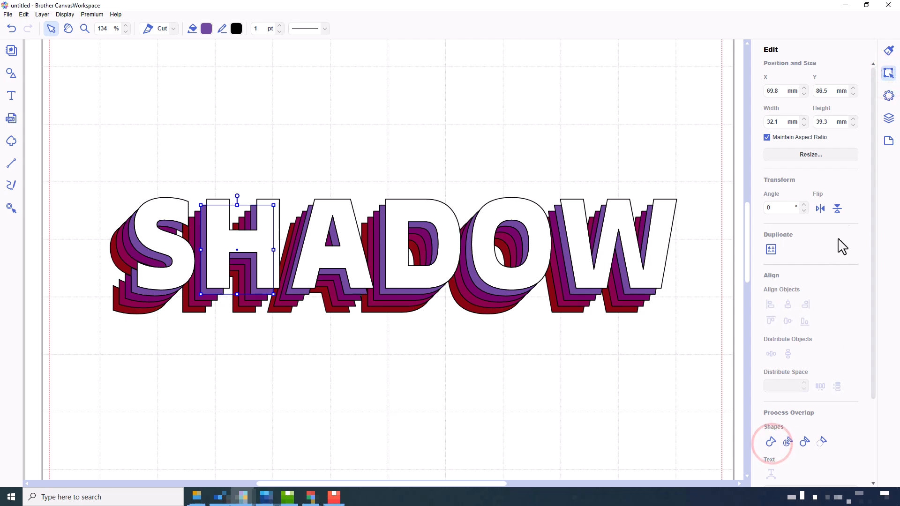
pyautogui.click(887, 118)
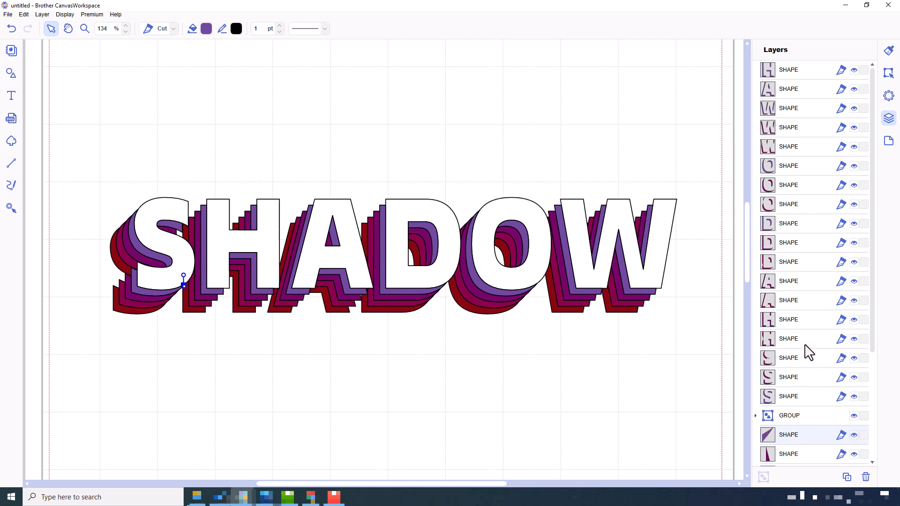
pyautogui.click(788, 395)
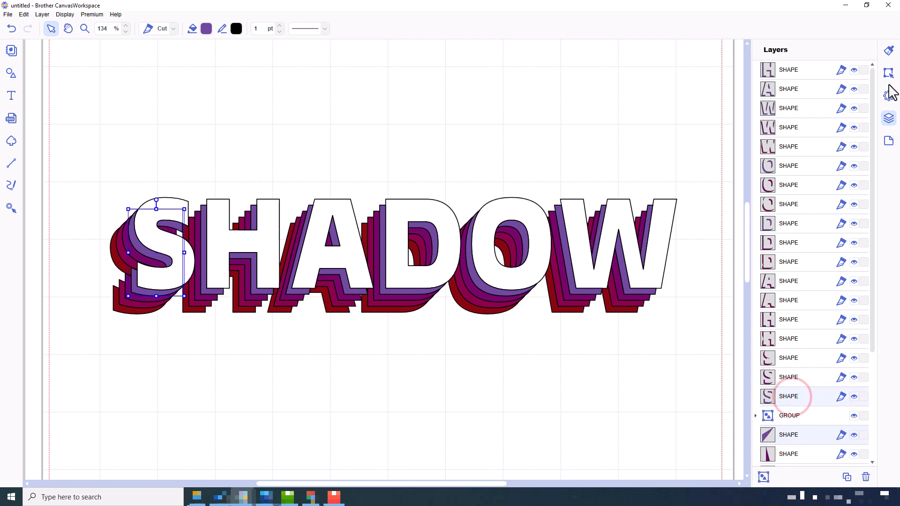
pyautogui.click(887, 141)
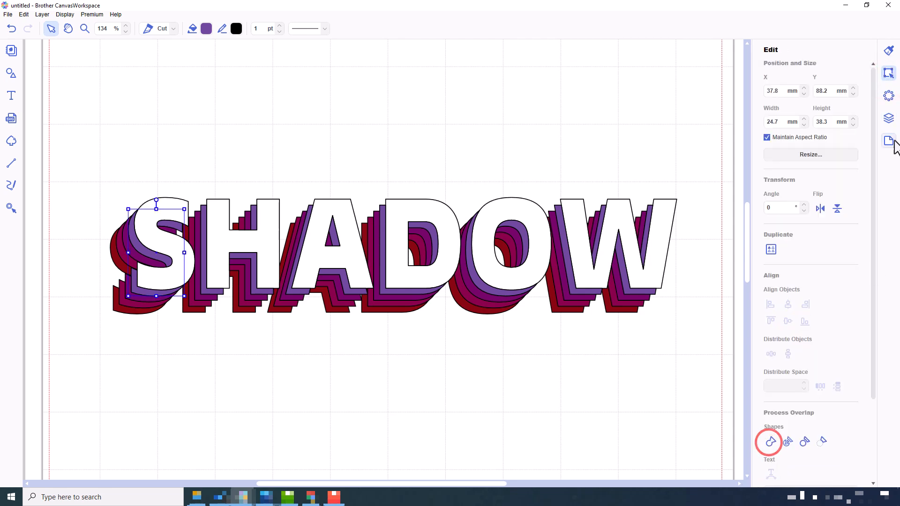
pyautogui.click(888, 118)
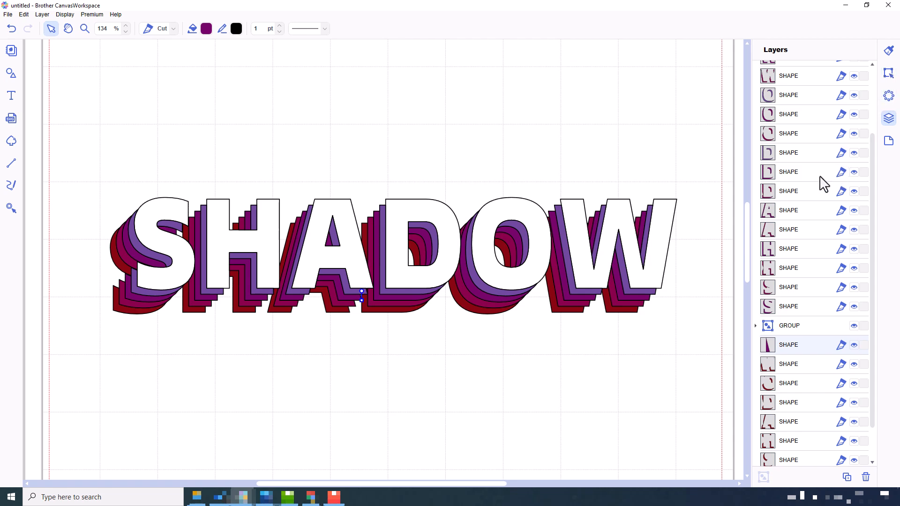
pyautogui.moveTo(802, 238)
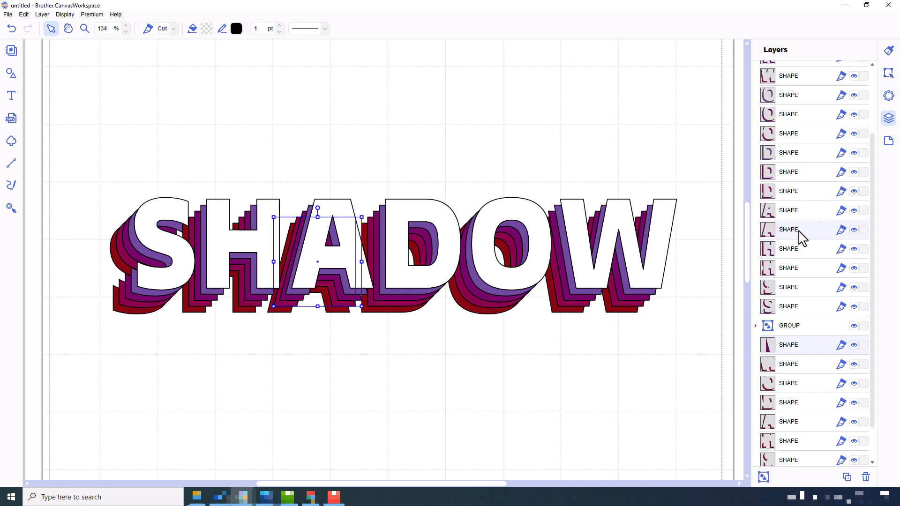
pyautogui.click(788, 210)
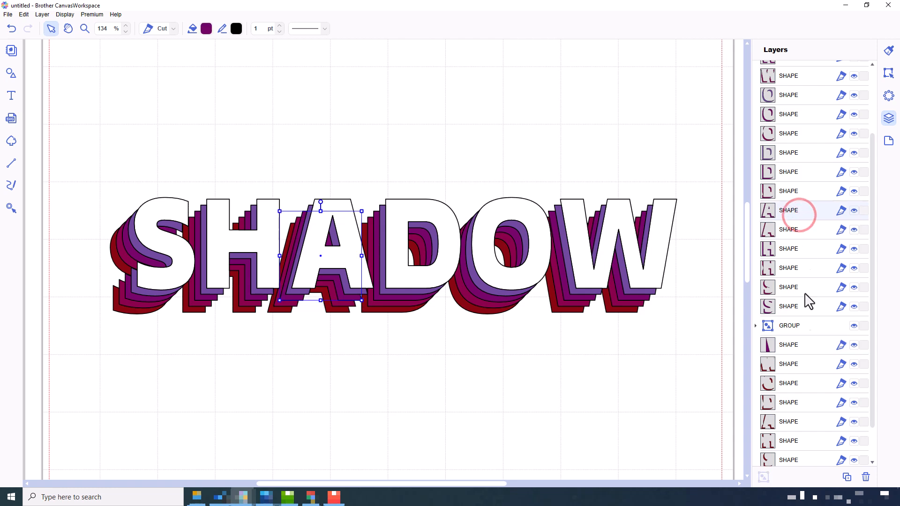
pyautogui.click(887, 73)
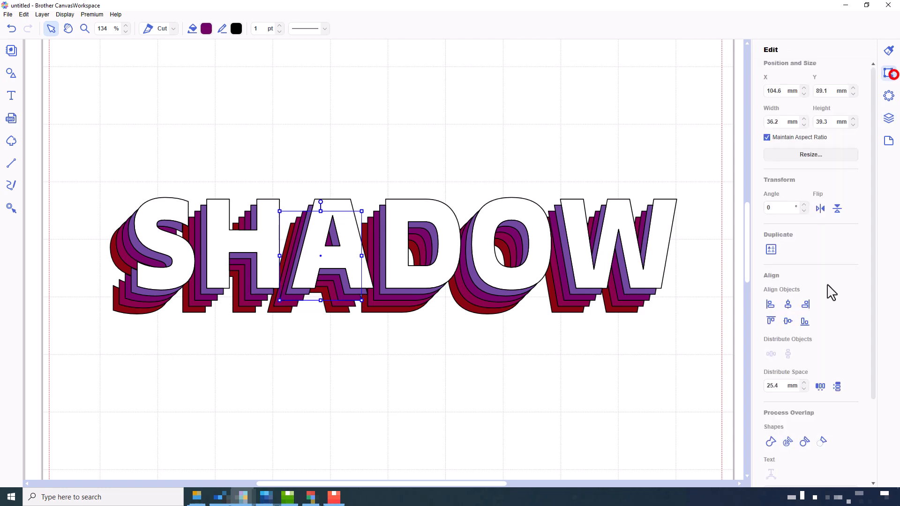
pyautogui.click(888, 118)
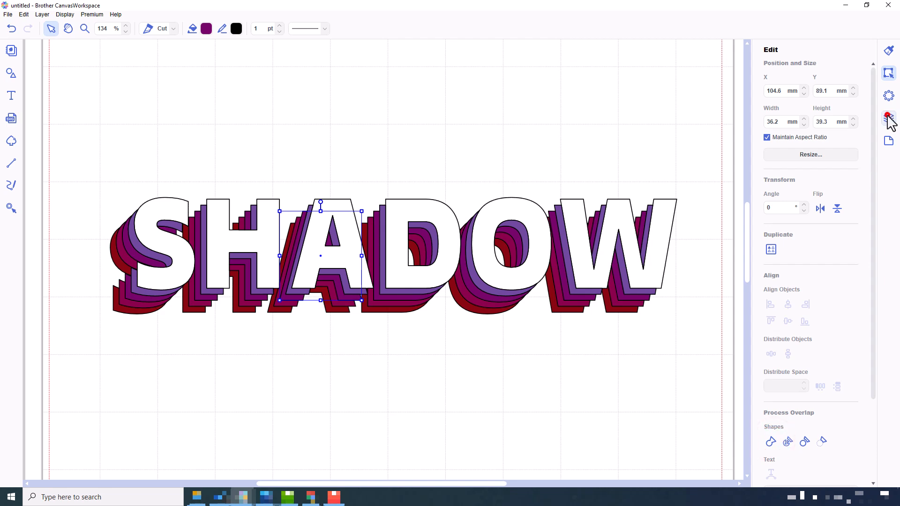
pyautogui.click(888, 118)
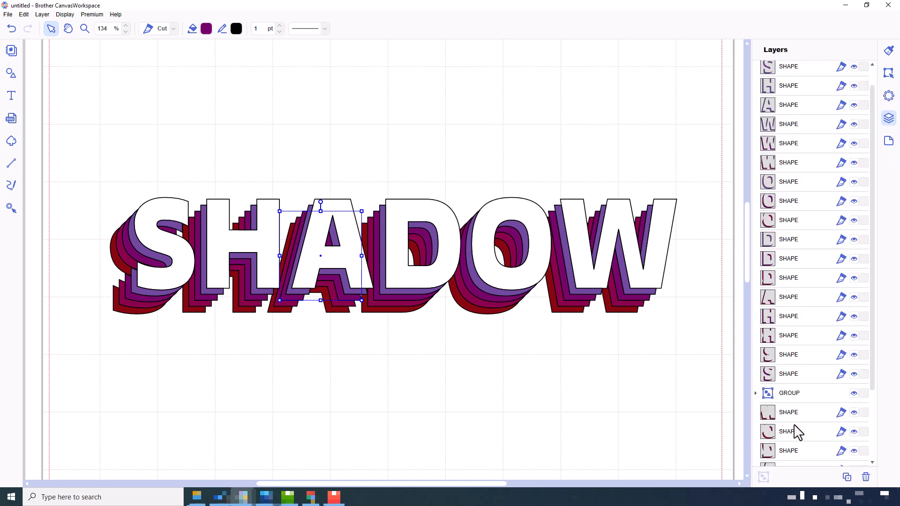
pyautogui.click(794, 322)
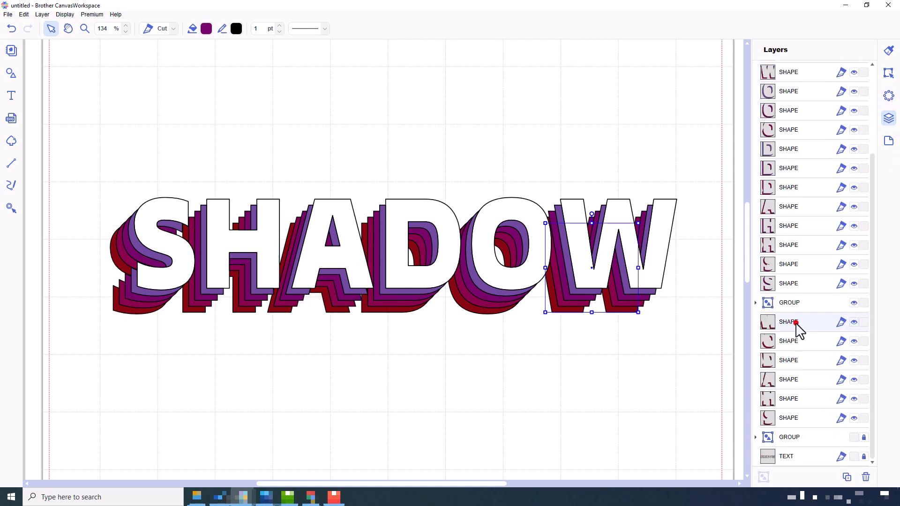
pyautogui.click(798, 418)
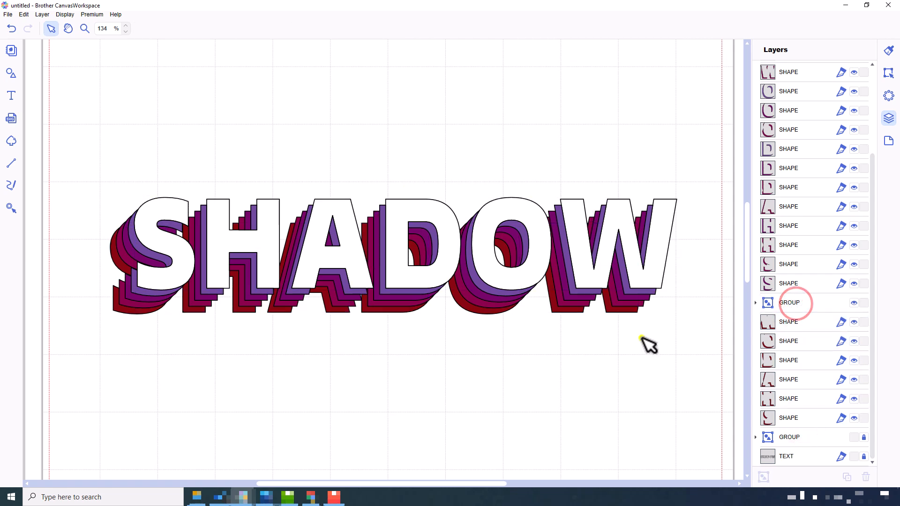
# Step: Ungroup the white SHADOW letter group into six separate letter shapes
pyautogui.click(789, 302)
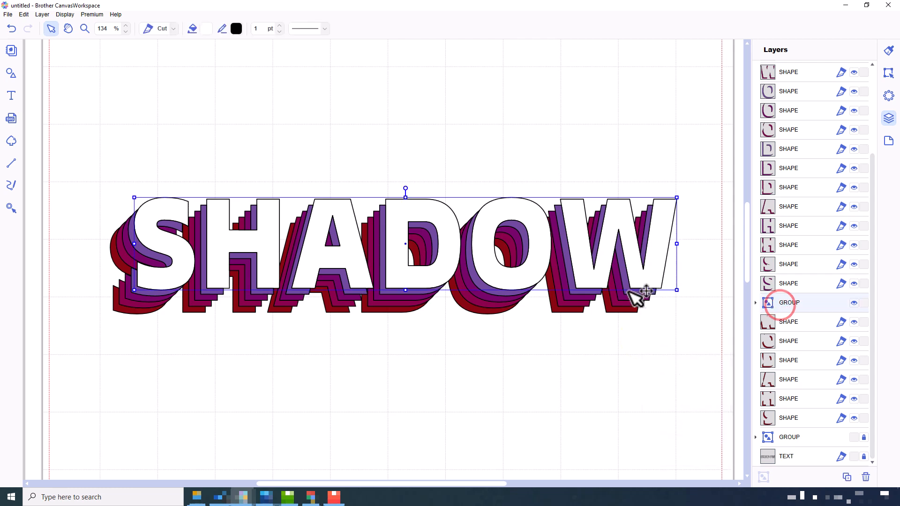
pyautogui.rightClick(640, 296)
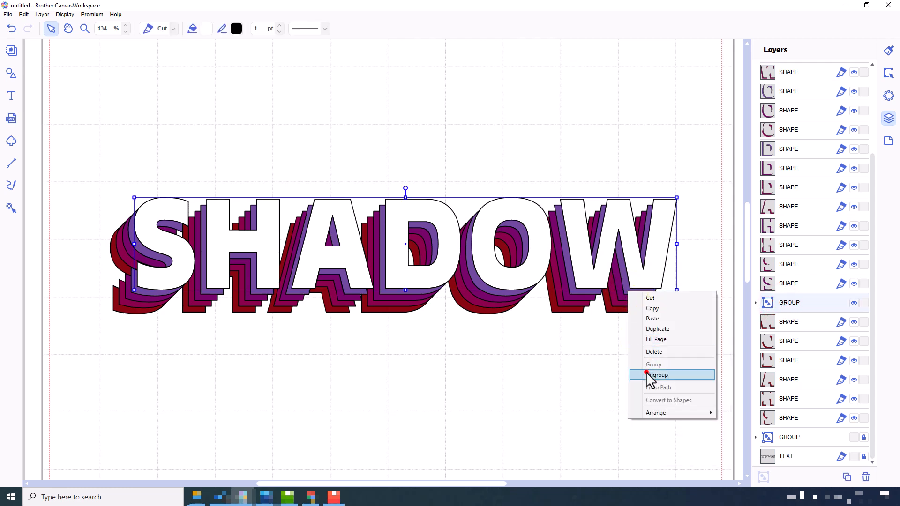
pyautogui.click(658, 374)
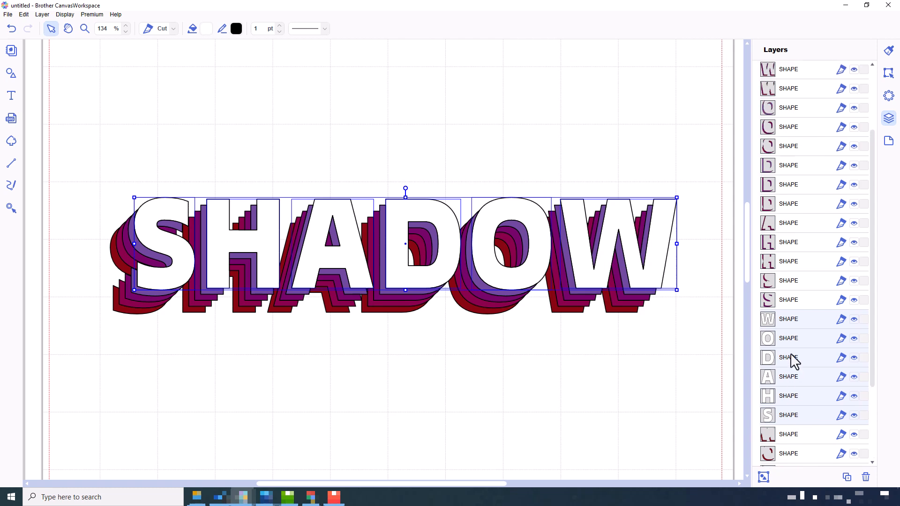
pyautogui.scroll(-3)
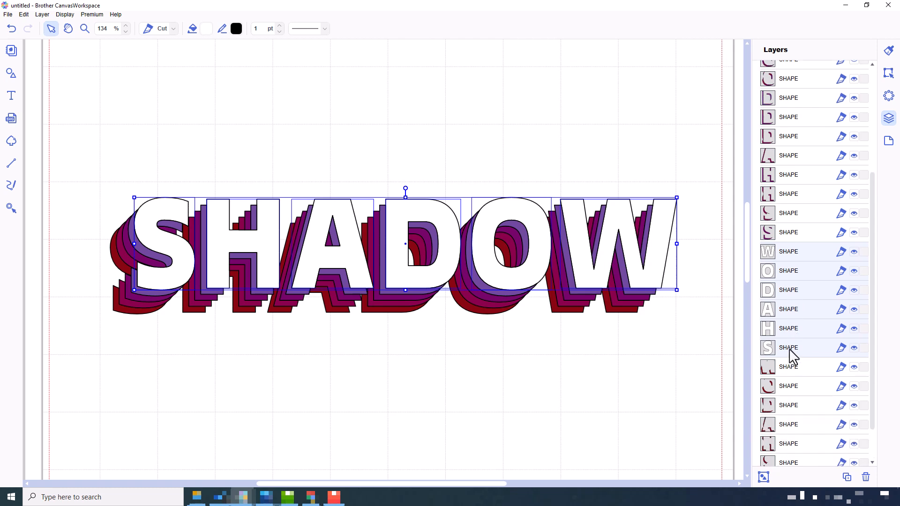
pyautogui.scroll(3)
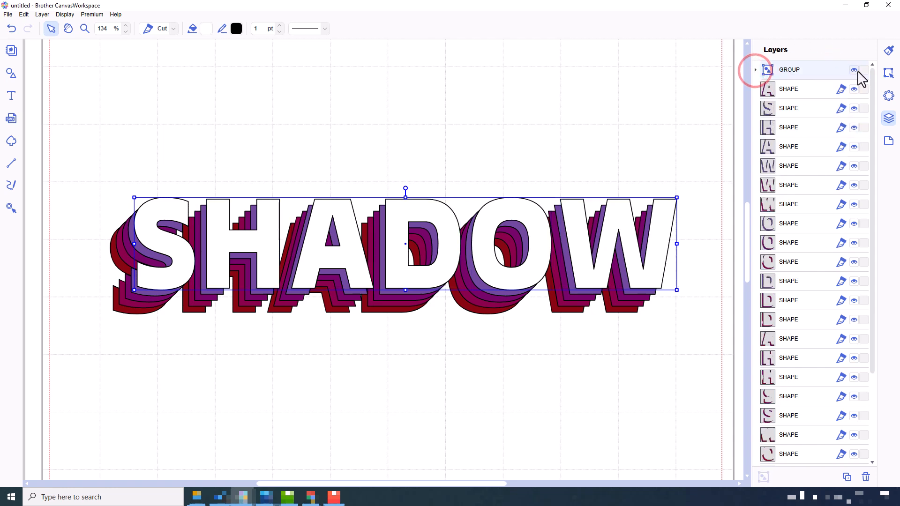
# Step: Select the A letter shapes and extend the selection across several letter shapes in the Layers panel
pyautogui.click(789, 89)
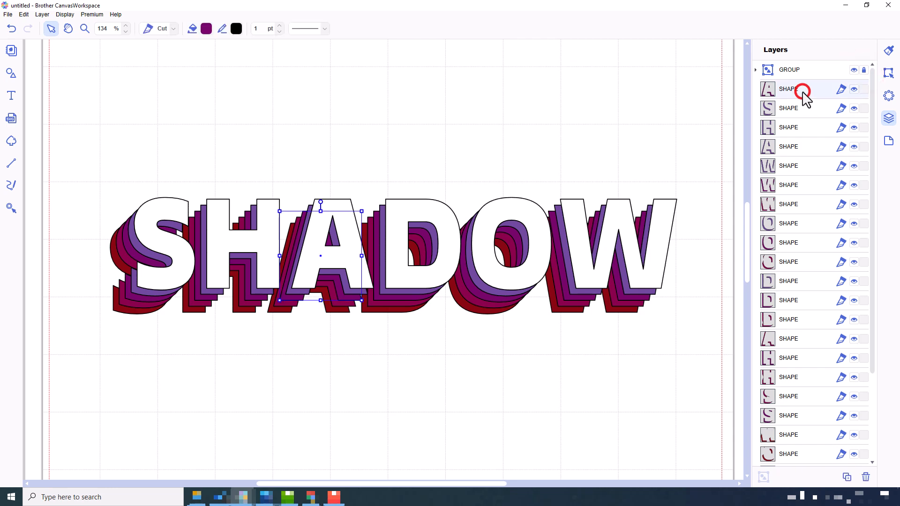
pyautogui.click(788, 146)
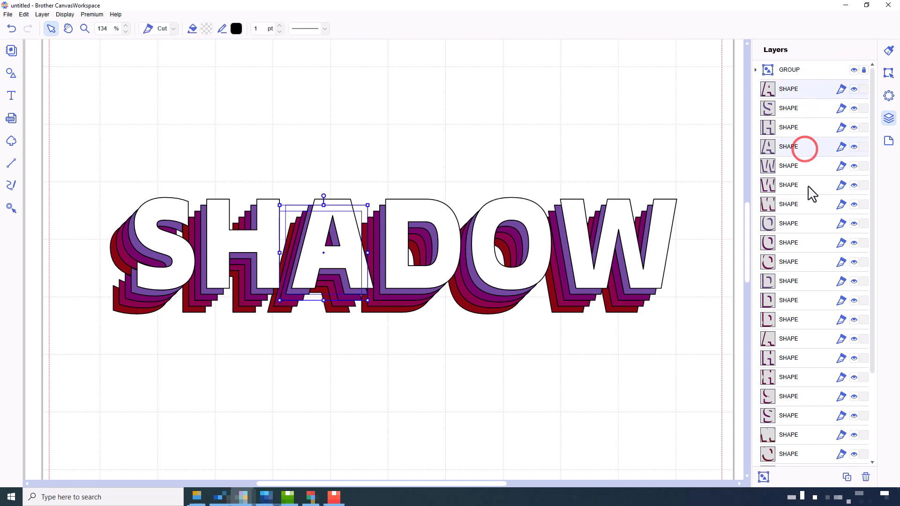
pyautogui.click(803, 88)
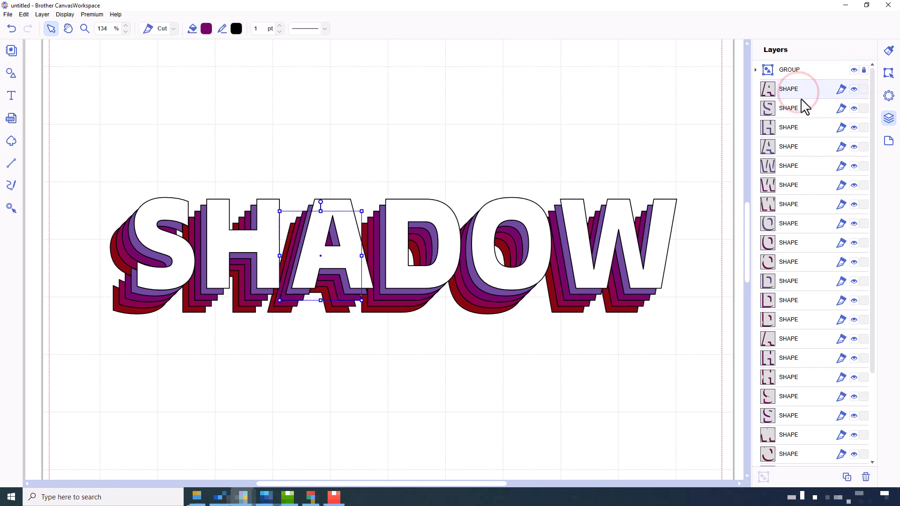
pyautogui.click(803, 203)
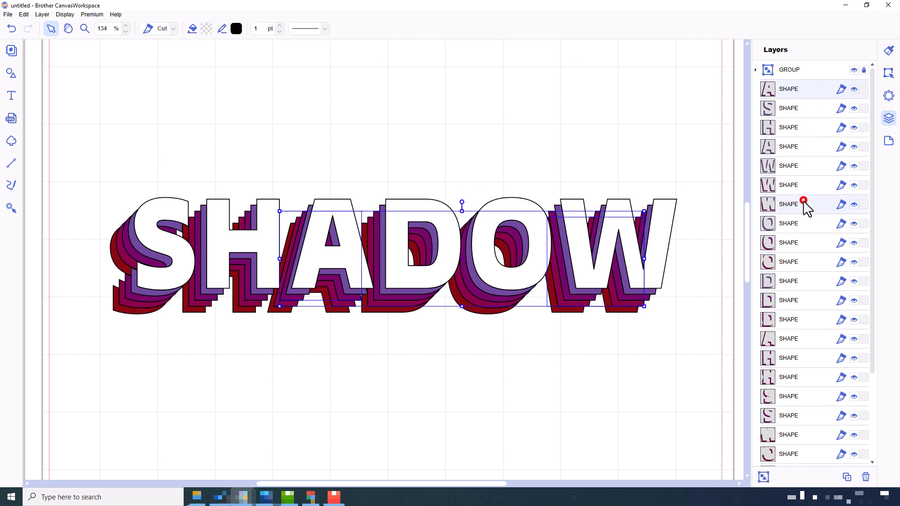
pyautogui.moveTo(808, 272)
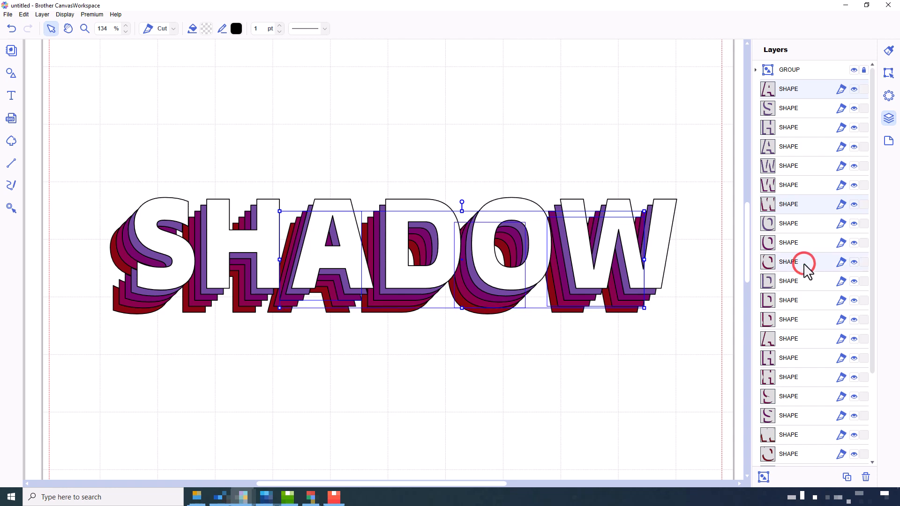
pyautogui.moveTo(807, 270)
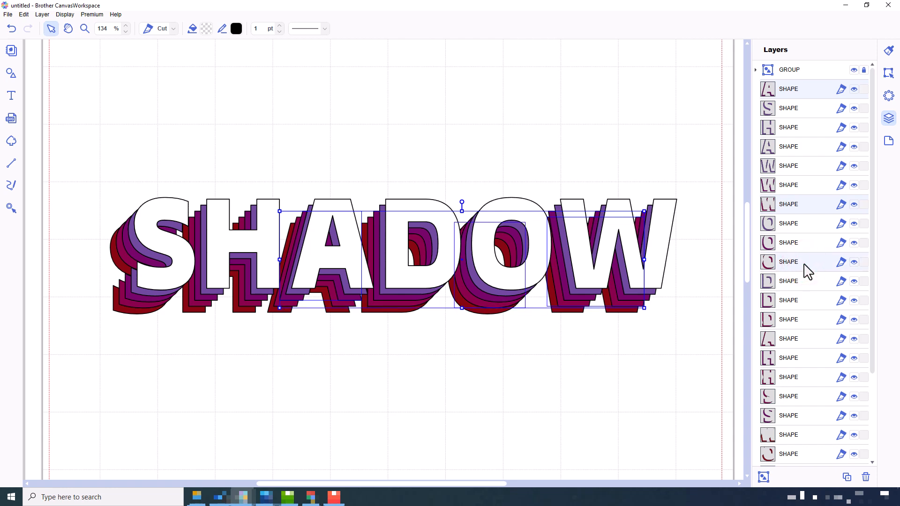
# Step: Group all the red shadow shapes together and verify the group by hiding and showing it
pyautogui.scroll(-3)
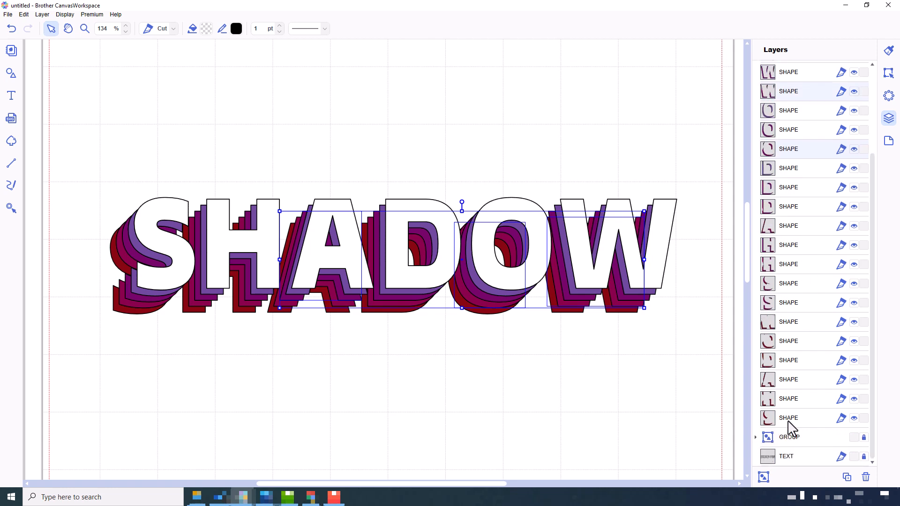
pyautogui.click(789, 399)
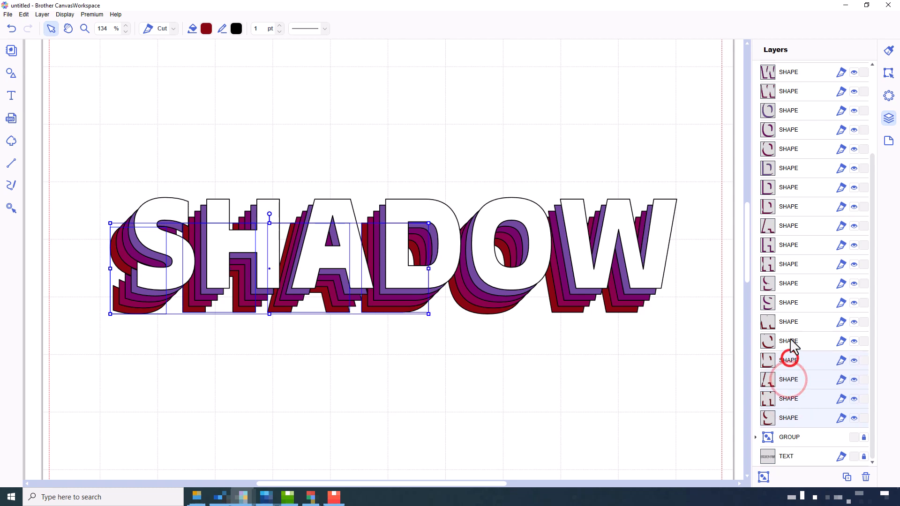
pyautogui.click(788, 321)
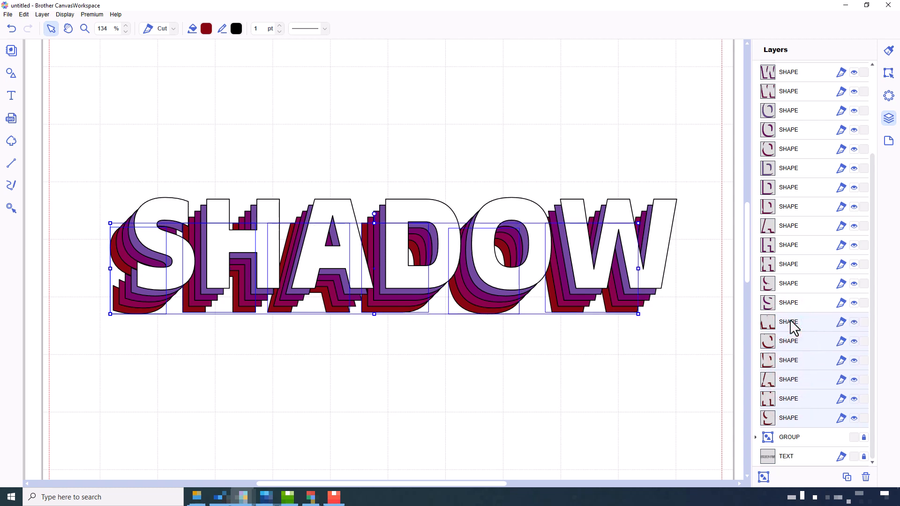
pyautogui.moveTo(647, 362)
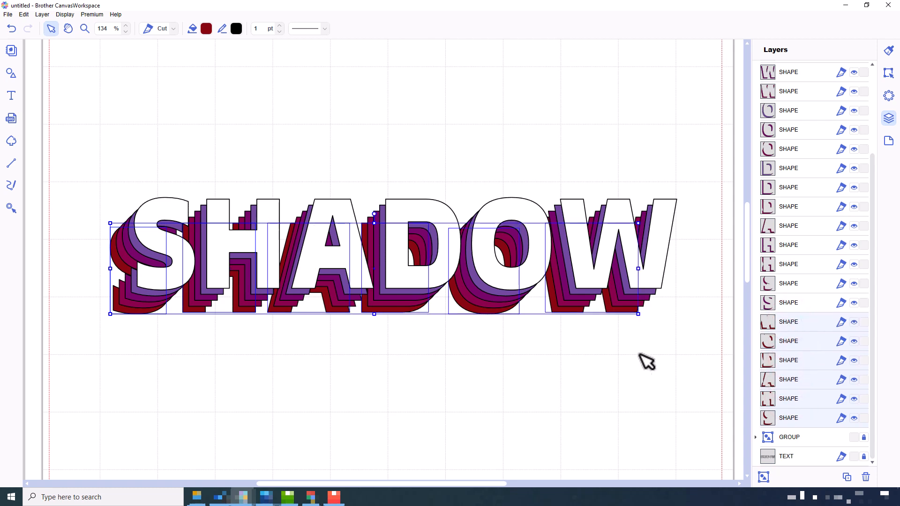
pyautogui.click(756, 436)
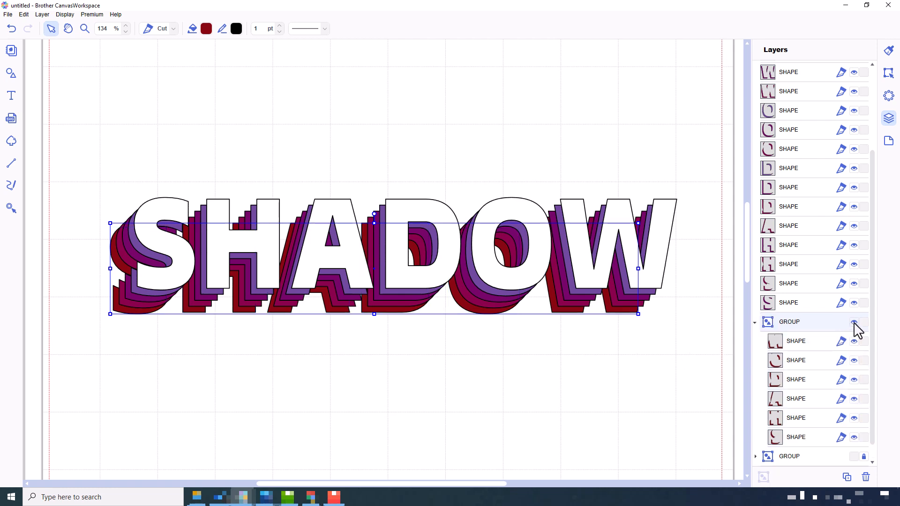
pyautogui.click(855, 322)
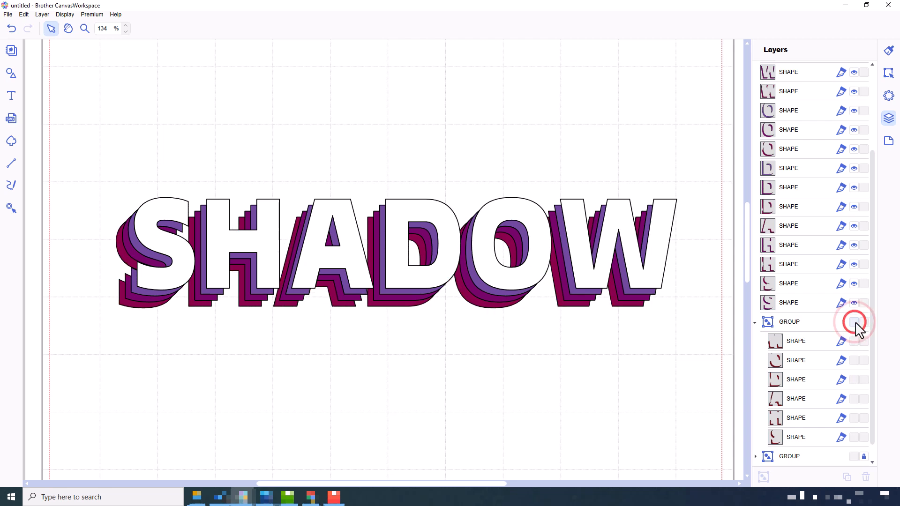
pyautogui.click(854, 321)
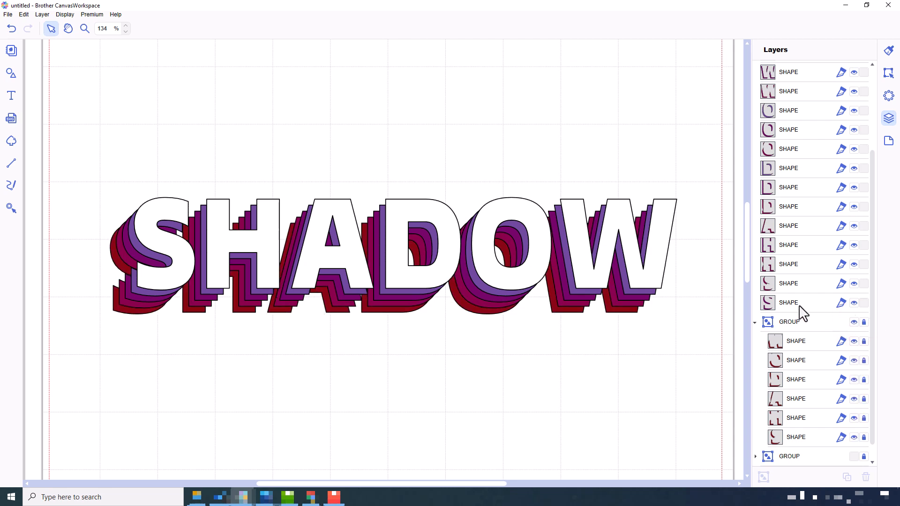
# Step: Select the S and H shapes of the next colour ready to group them
pyautogui.click(789, 303)
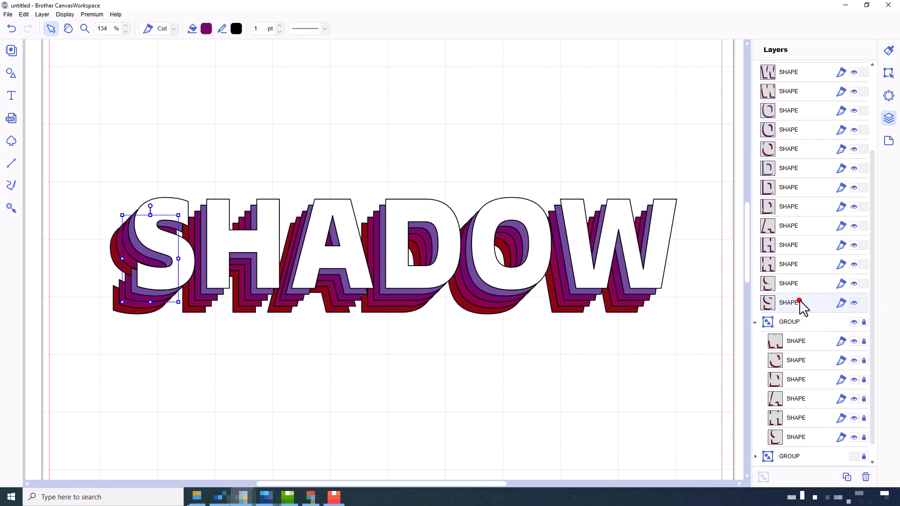
pyautogui.click(797, 283)
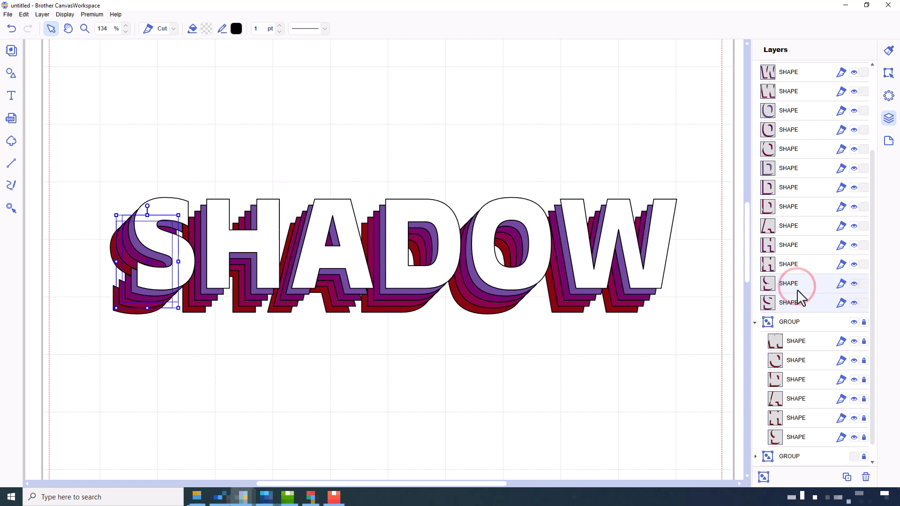
pyautogui.click(788, 264)
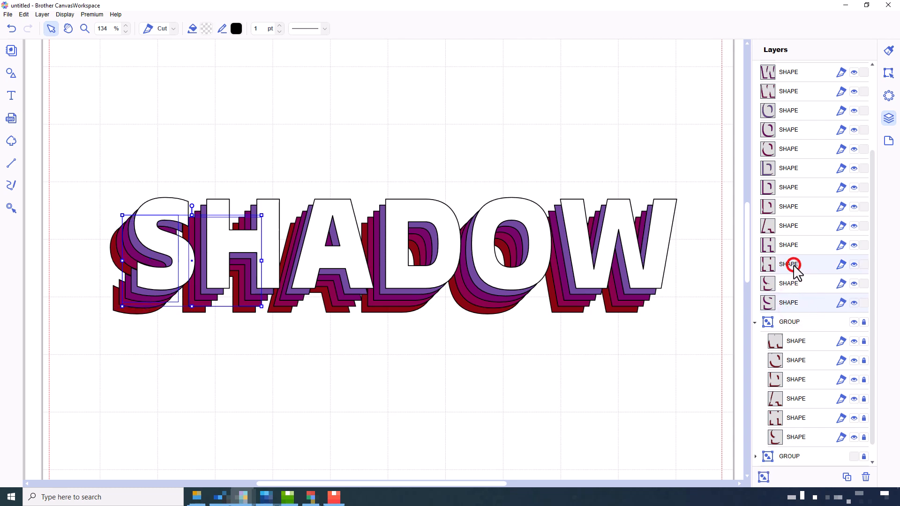
pyautogui.click(792, 283)
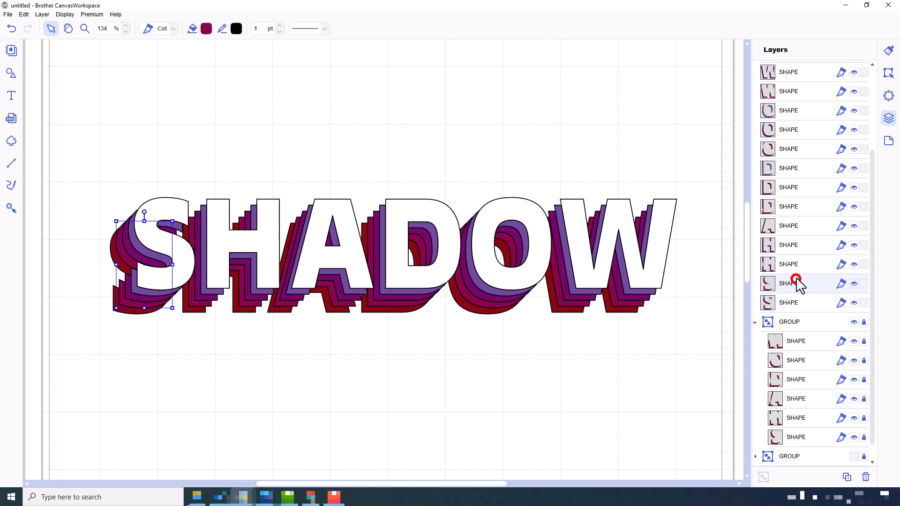
pyautogui.click(794, 265)
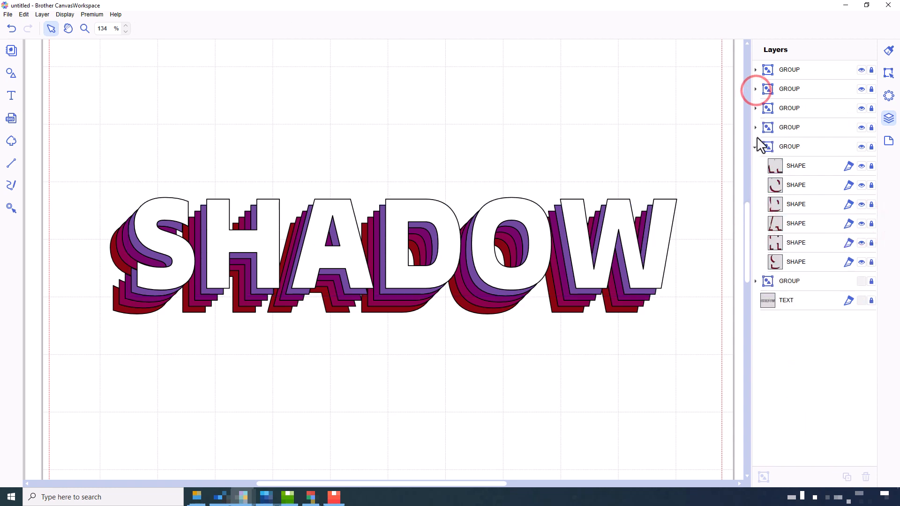
# Step: Collapse the group contents, unlock the top colour groups and toggle each group's visibility to check its shapes
pyautogui.click(756, 147)
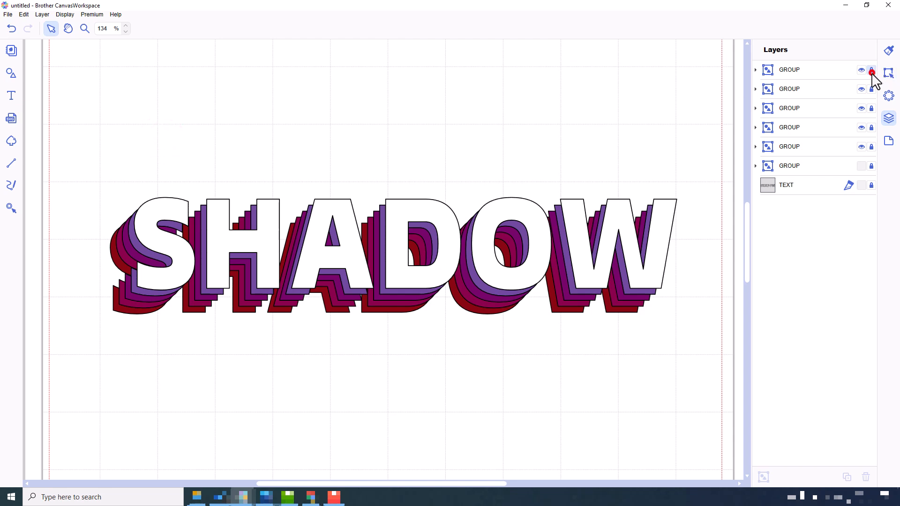
pyautogui.click(871, 70)
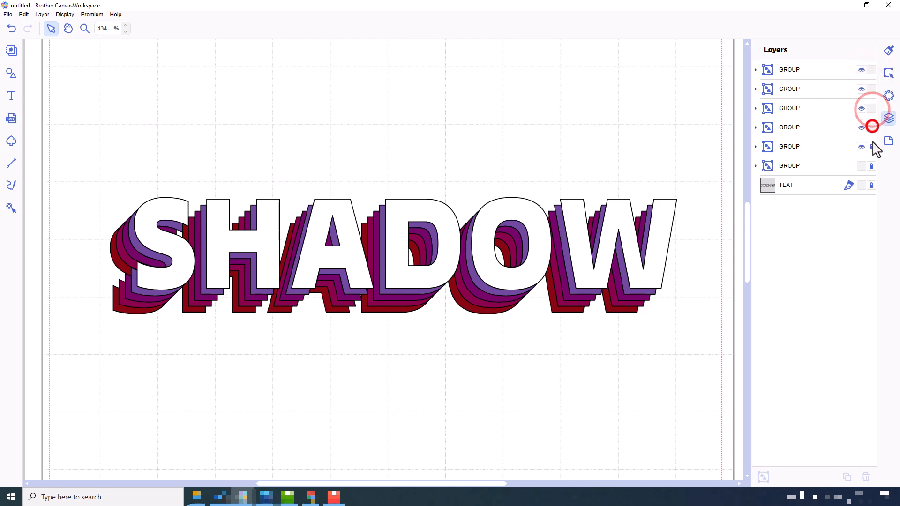
pyautogui.click(861, 70)
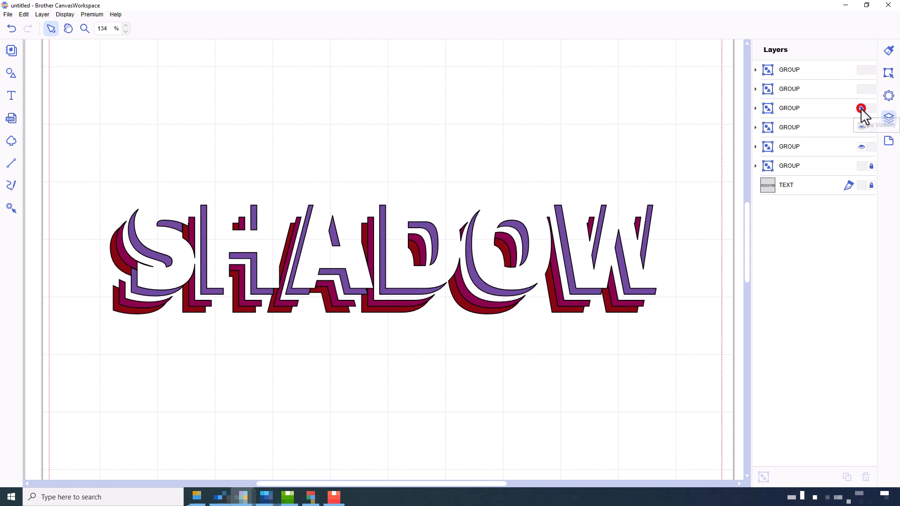
pyautogui.click(861, 108)
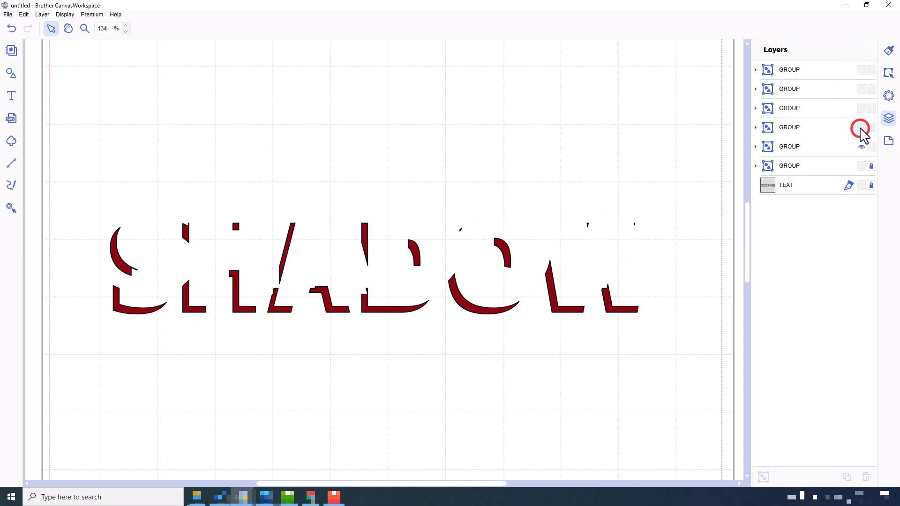
pyautogui.moveTo(860, 147)
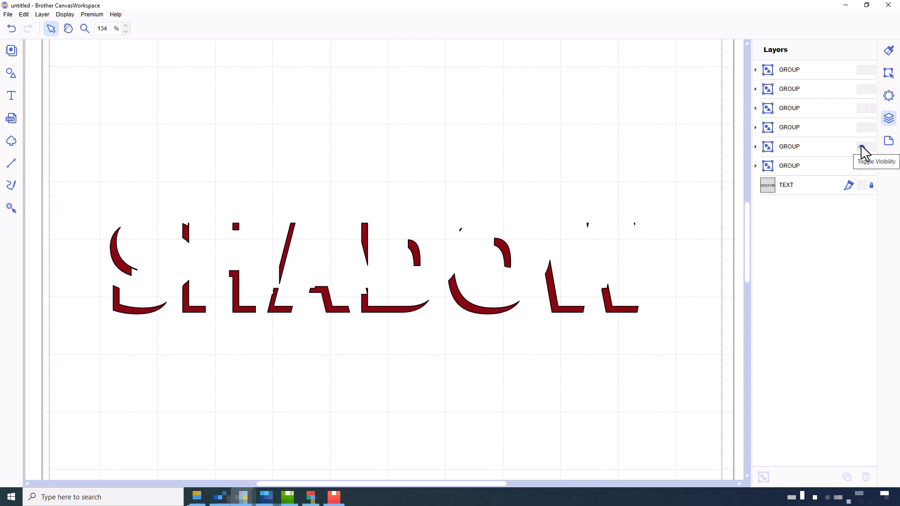
pyautogui.click(860, 145)
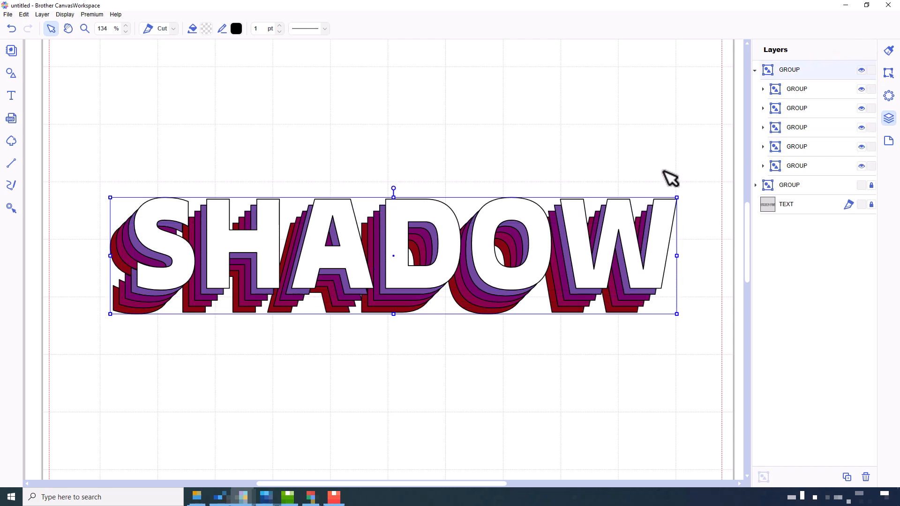
pyautogui.moveTo(759, 78)
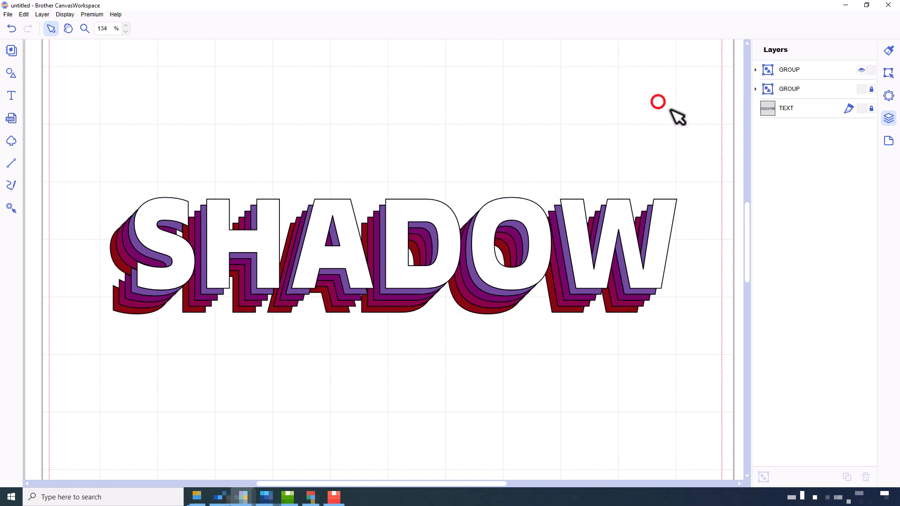
# Step: Switch the artboard to a 12" x 24" mat holding the upright grouped SHADOW text
pyautogui.click(66, 14)
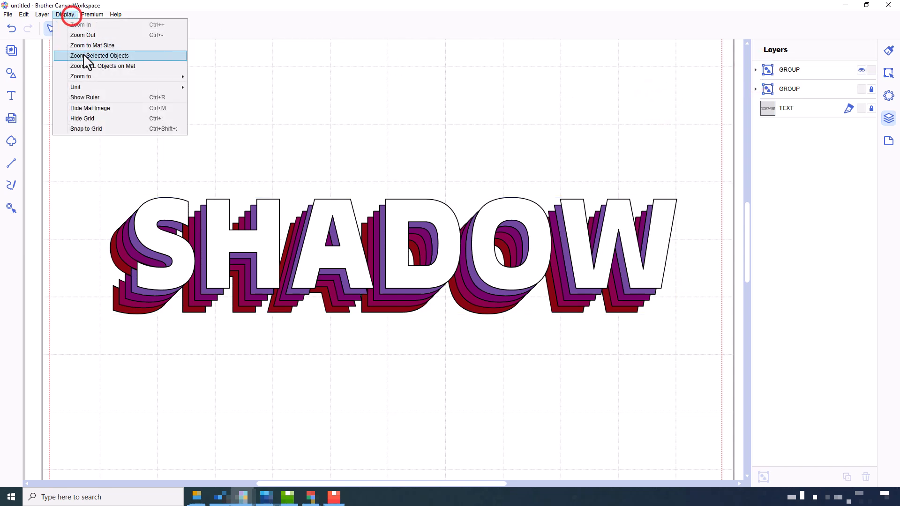
pyautogui.click(99, 55)
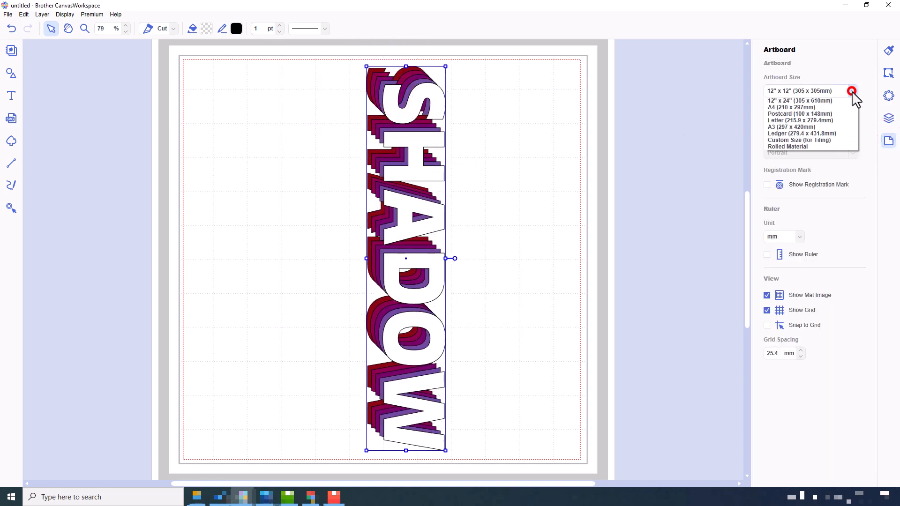
pyautogui.click(799, 100)
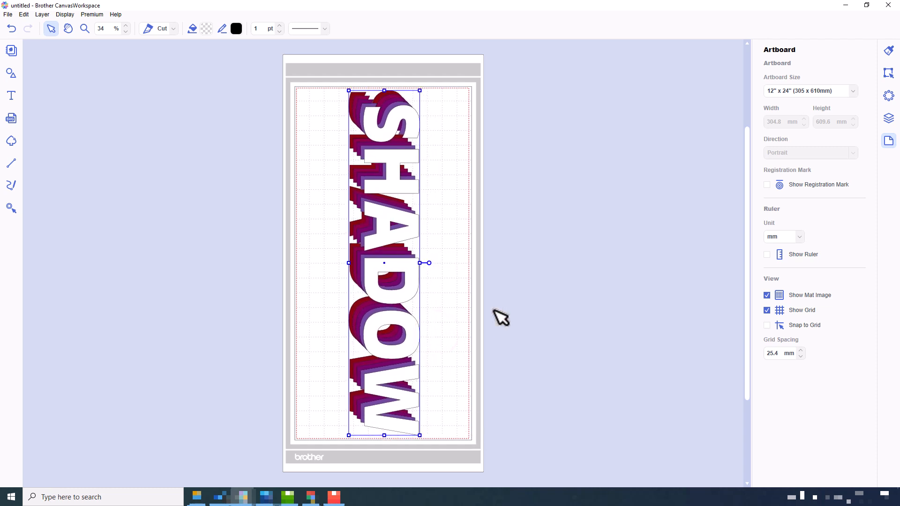
pyautogui.click(508, 301)
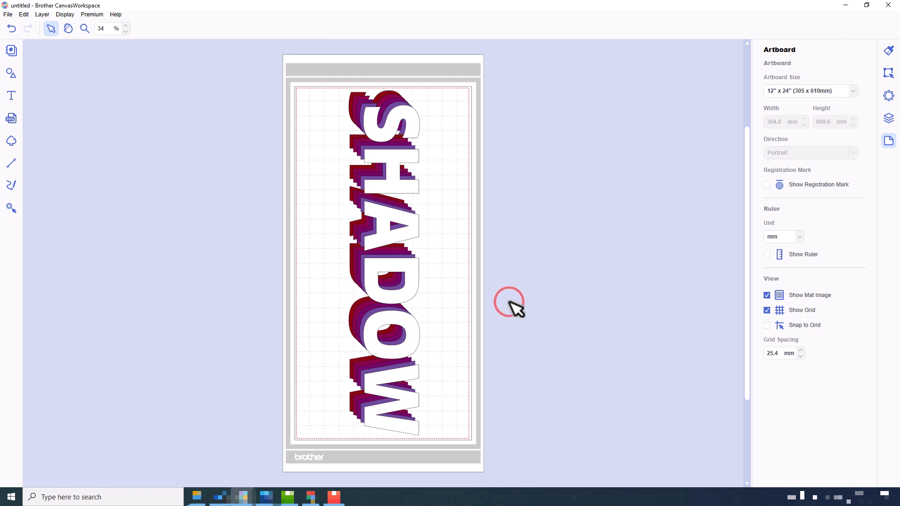